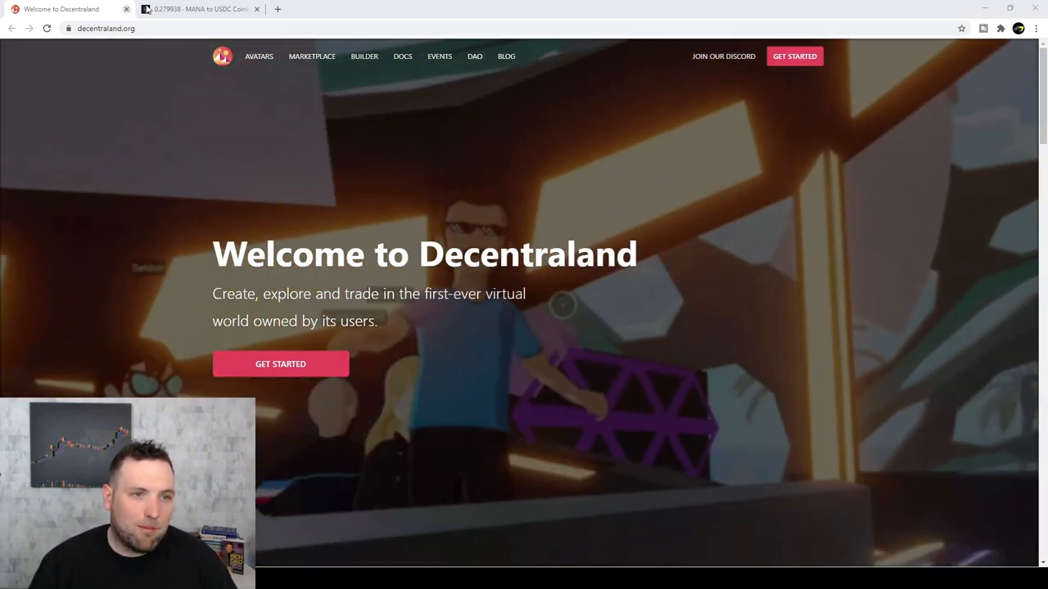
# - Switch to Coinbase Pro's MANA-USDC market with its order book, chart and trade history
pyautogui.click(196, 10)
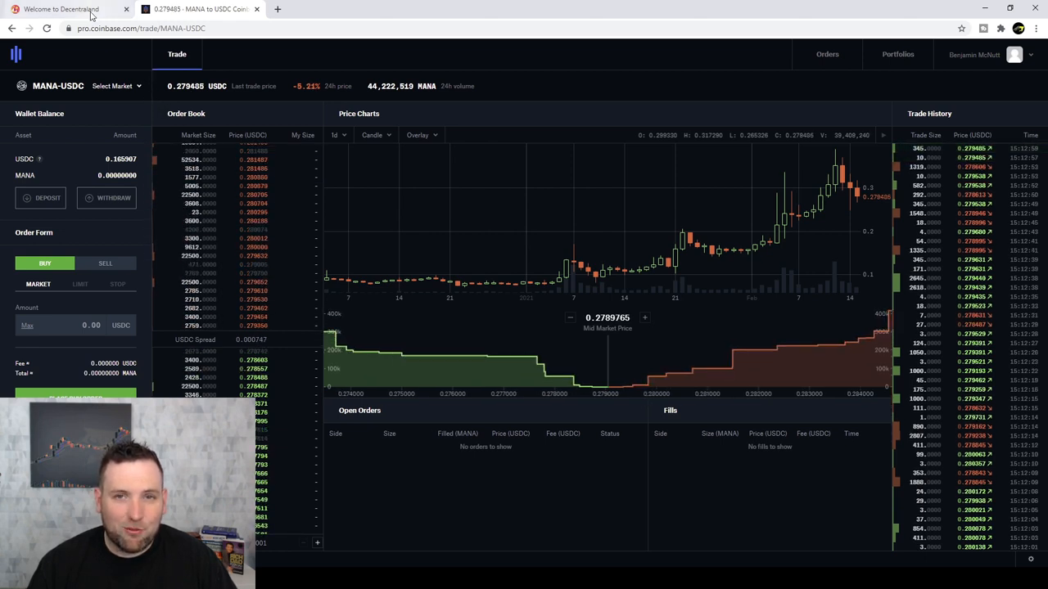
# - Switch back to the decentraland.org homepage showing the Welcome to Decentraland intro
pyautogui.click(66, 10)
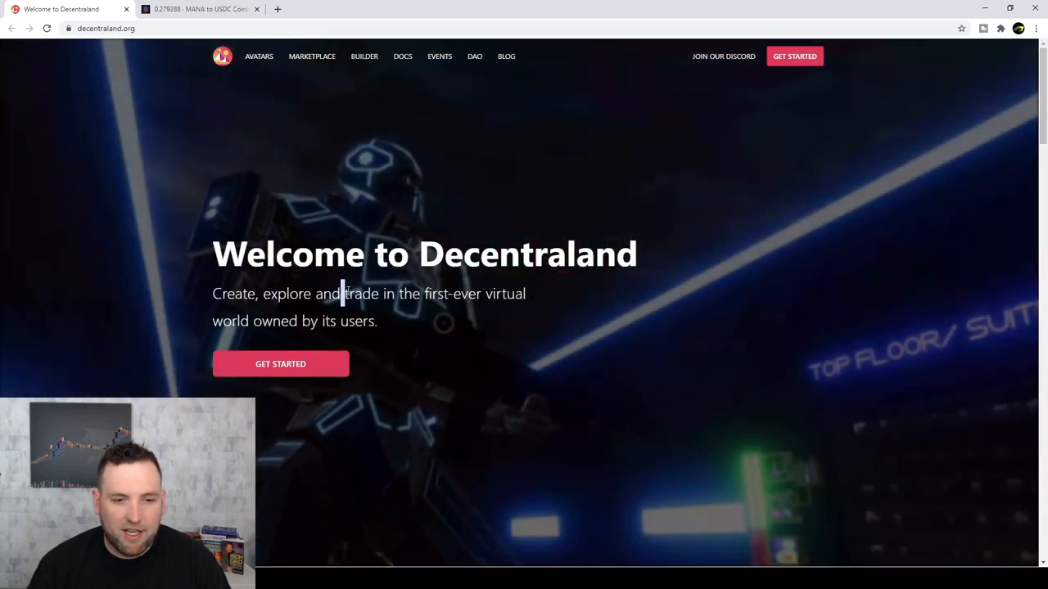
pyautogui.doubleClick(360, 294)
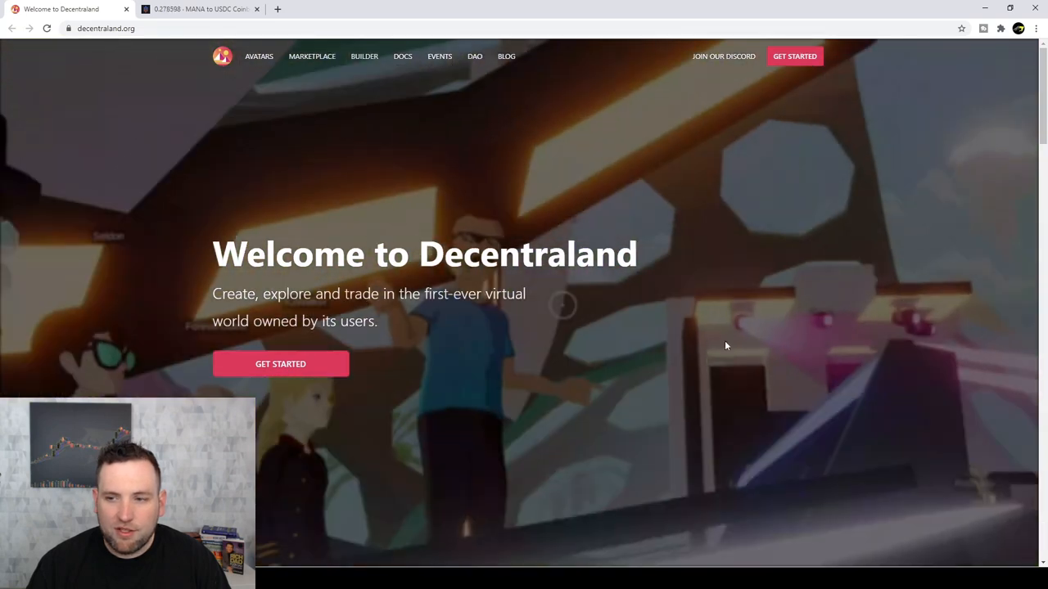
# - Scroll the homepage to the Explore section and highlight the word LANDs in its description
pyautogui.scroll(-3)
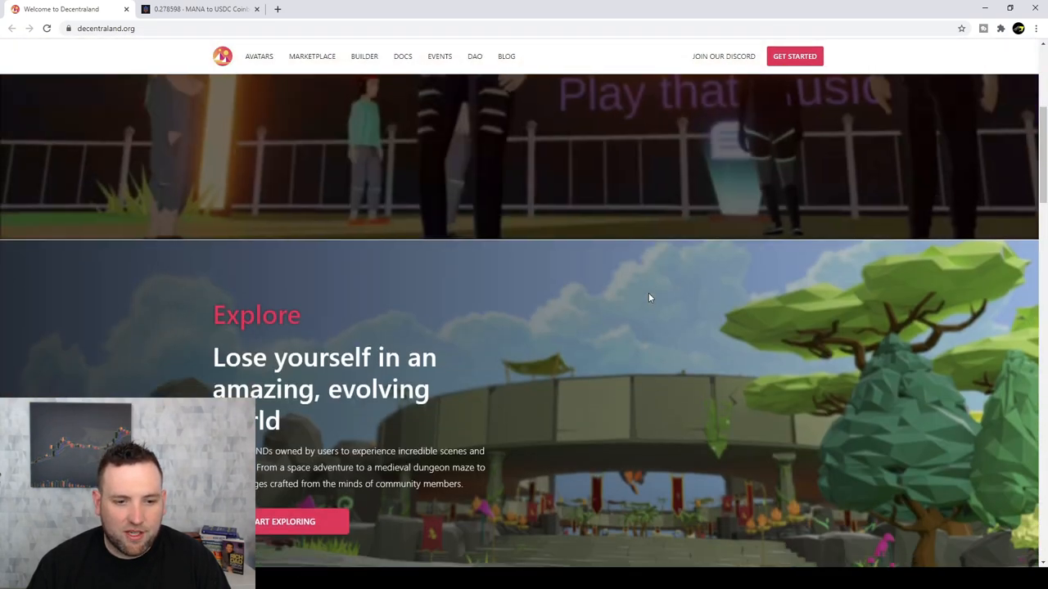
pyautogui.scroll(-3)
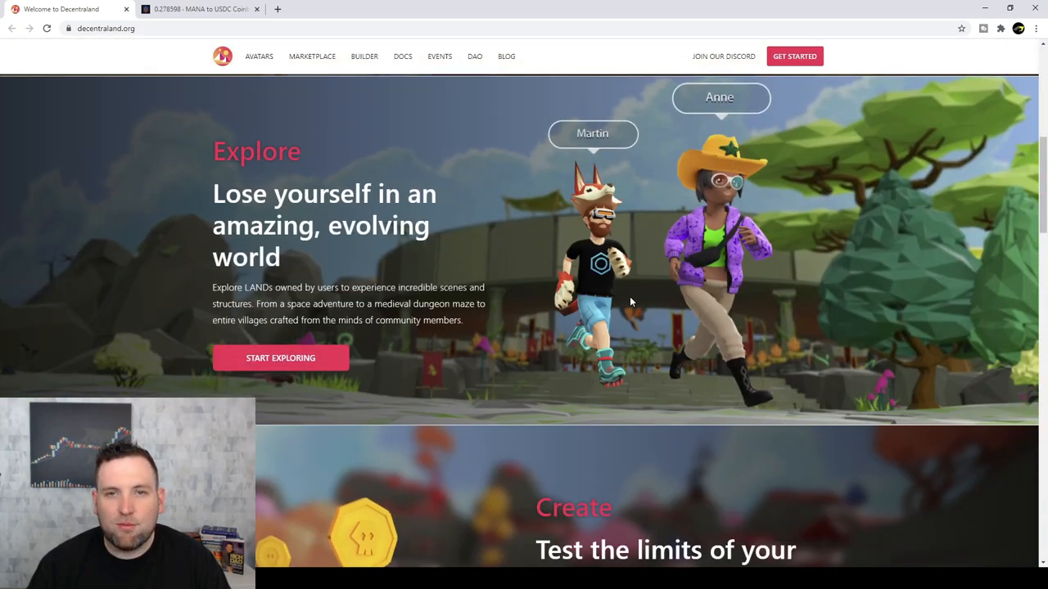
pyautogui.scroll(-3)
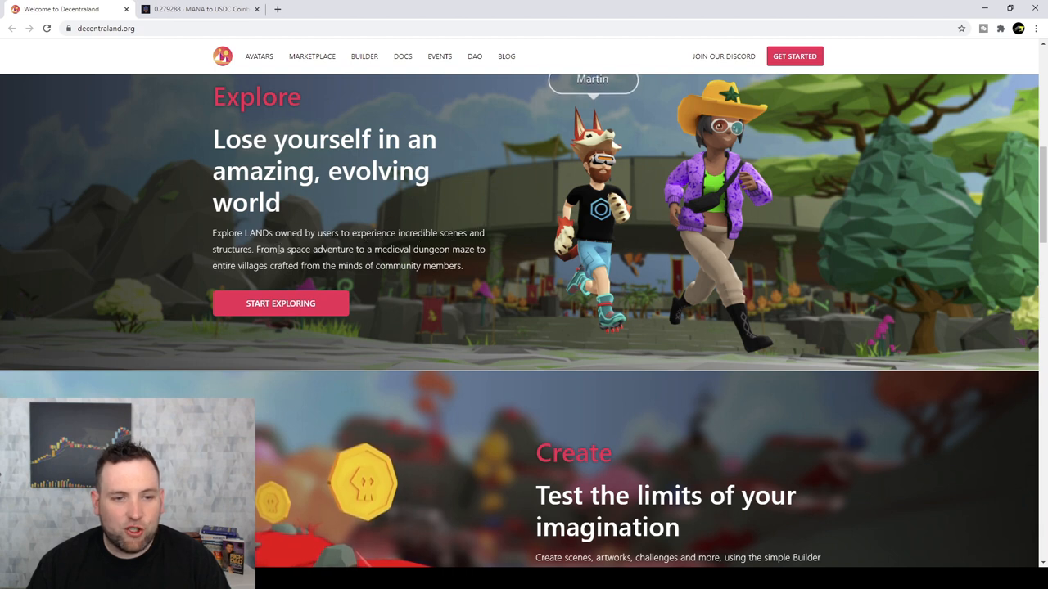
pyautogui.moveTo(358, 260)
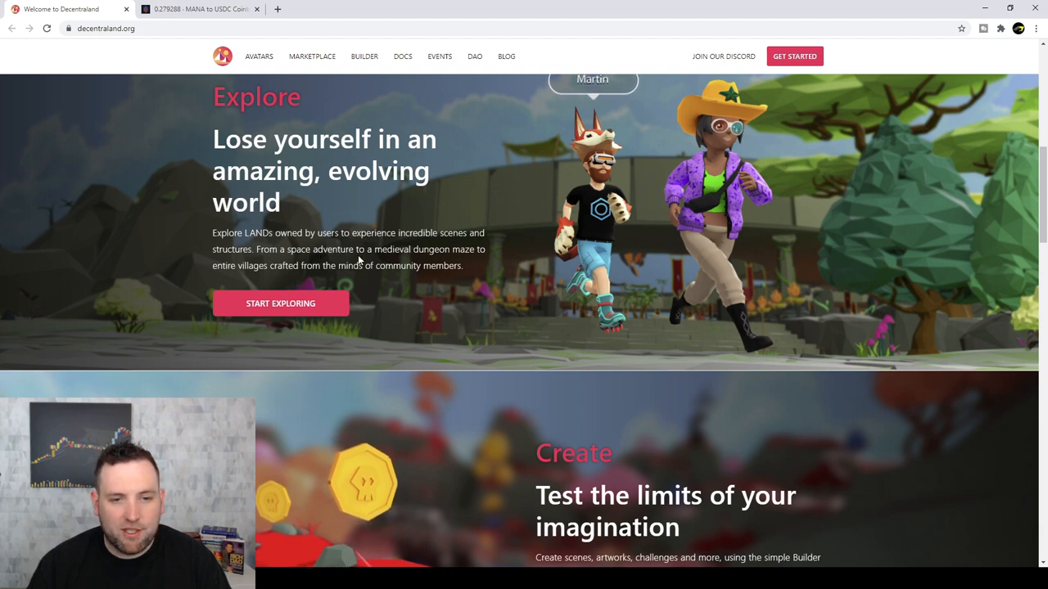
pyautogui.moveTo(440, 261)
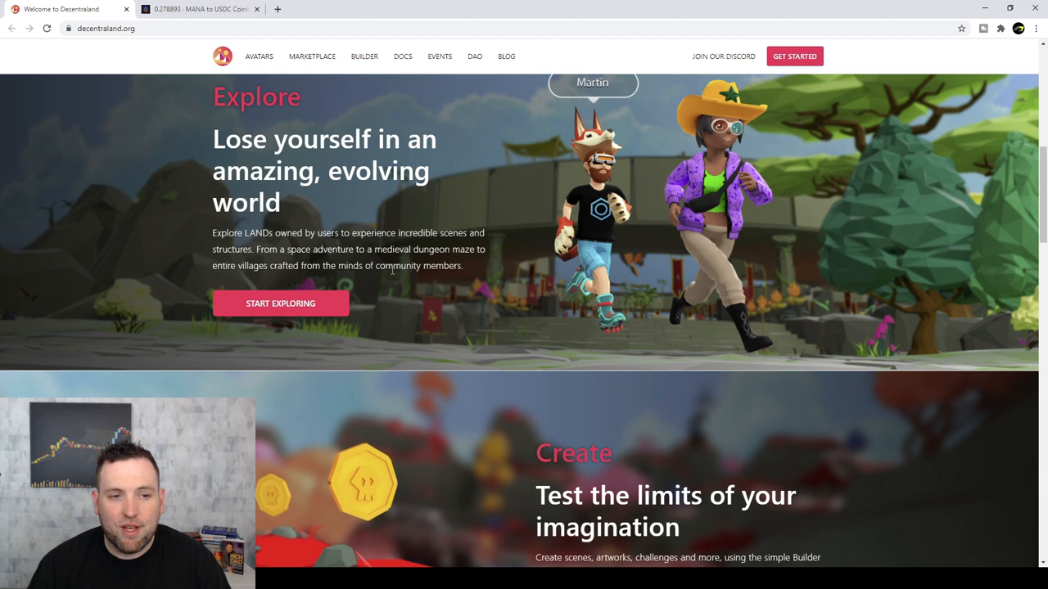
pyautogui.doubleClick(249, 232)
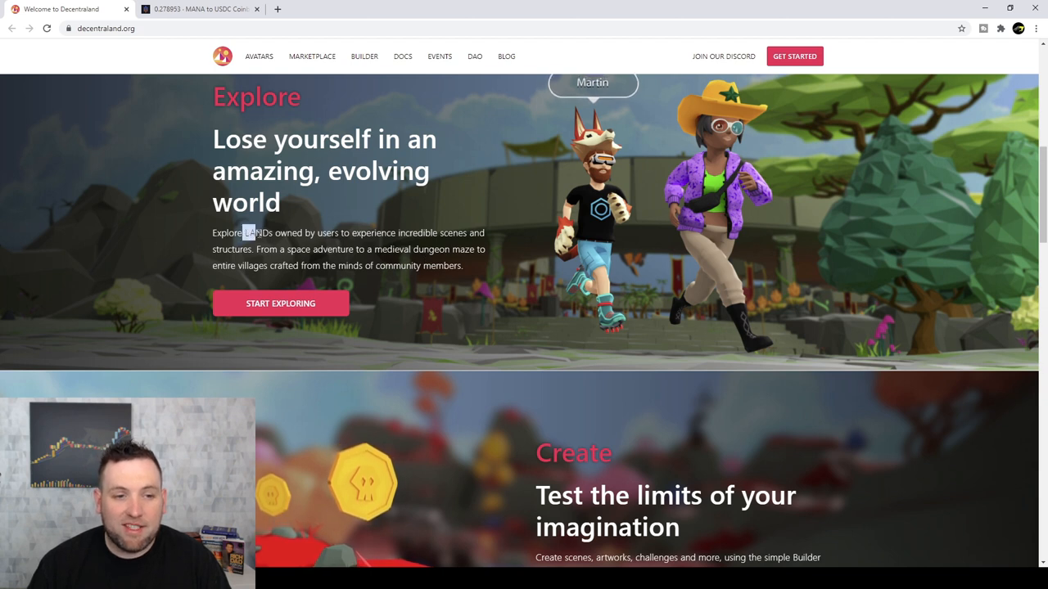
pyautogui.doubleClick(259, 233)
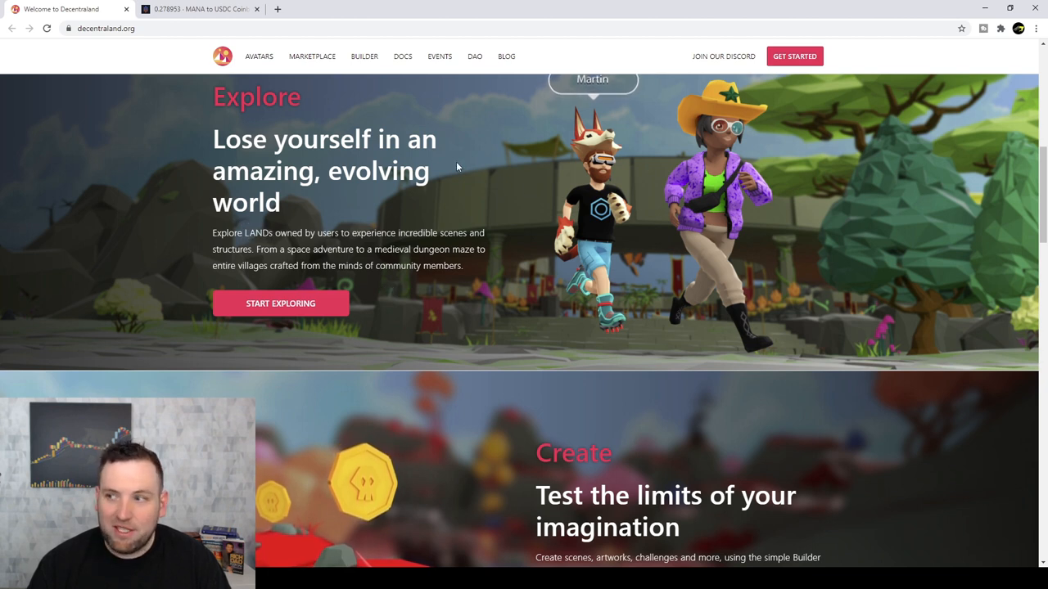
pyautogui.moveTo(776, 295)
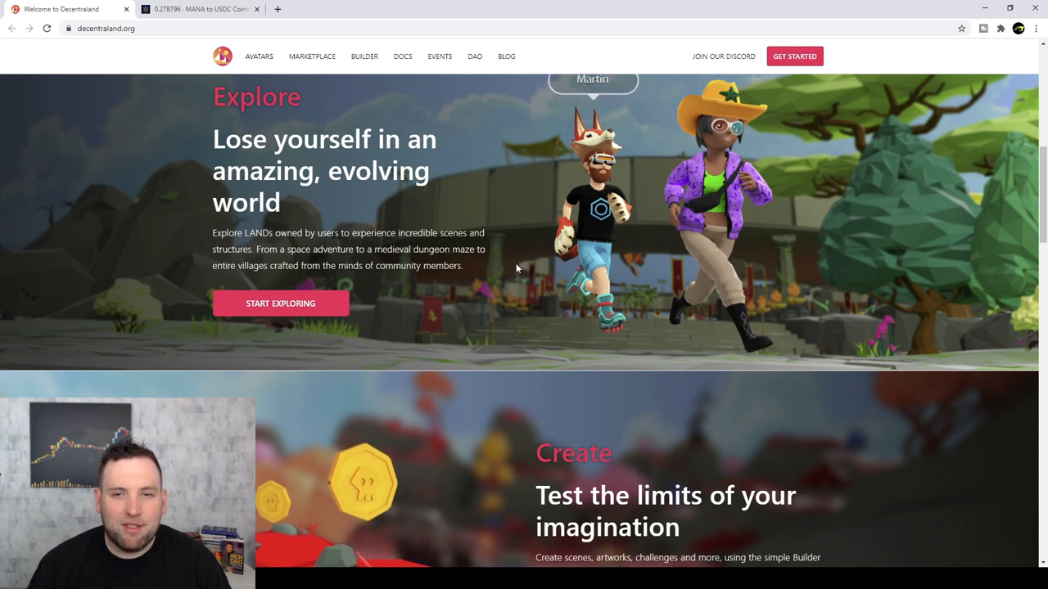
pyautogui.moveTo(540, 242)
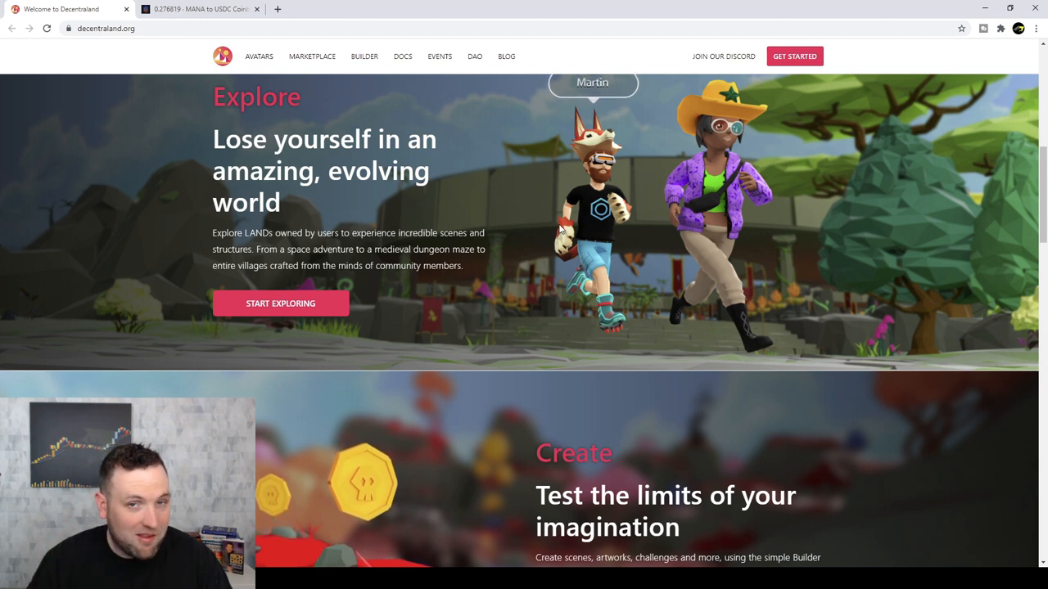
# - Scroll down to the Create section with its Start Building and Start Developing buttons
pyautogui.scroll(-3)
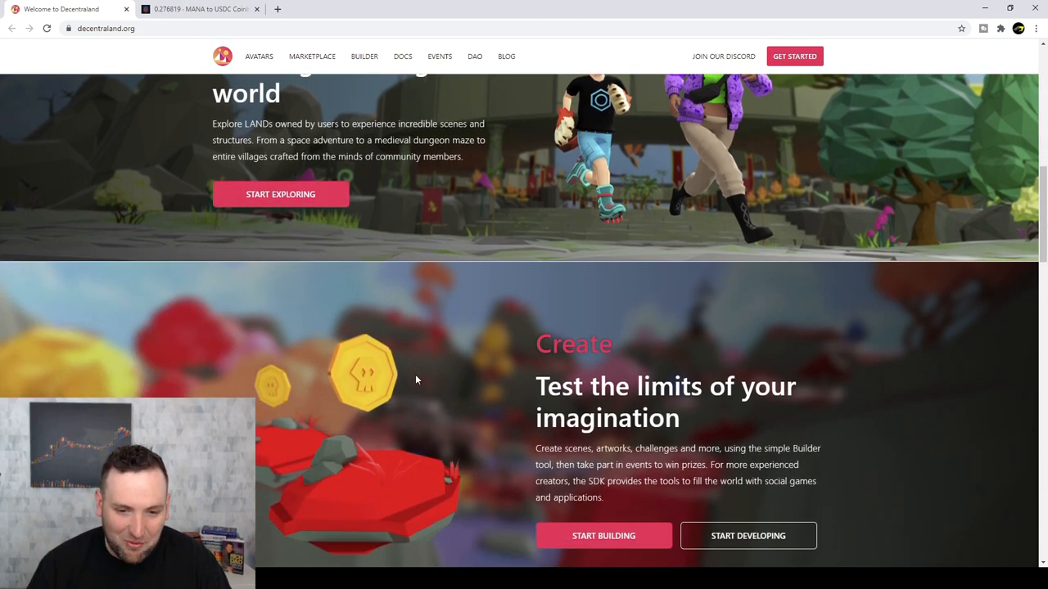
pyautogui.scroll(-3)
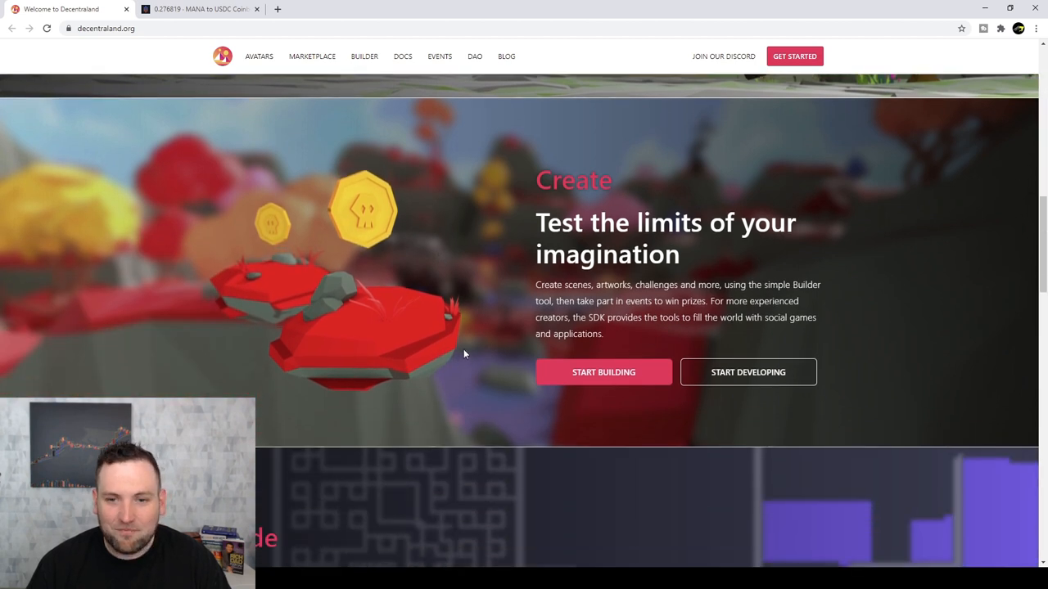
pyautogui.scroll(-3)
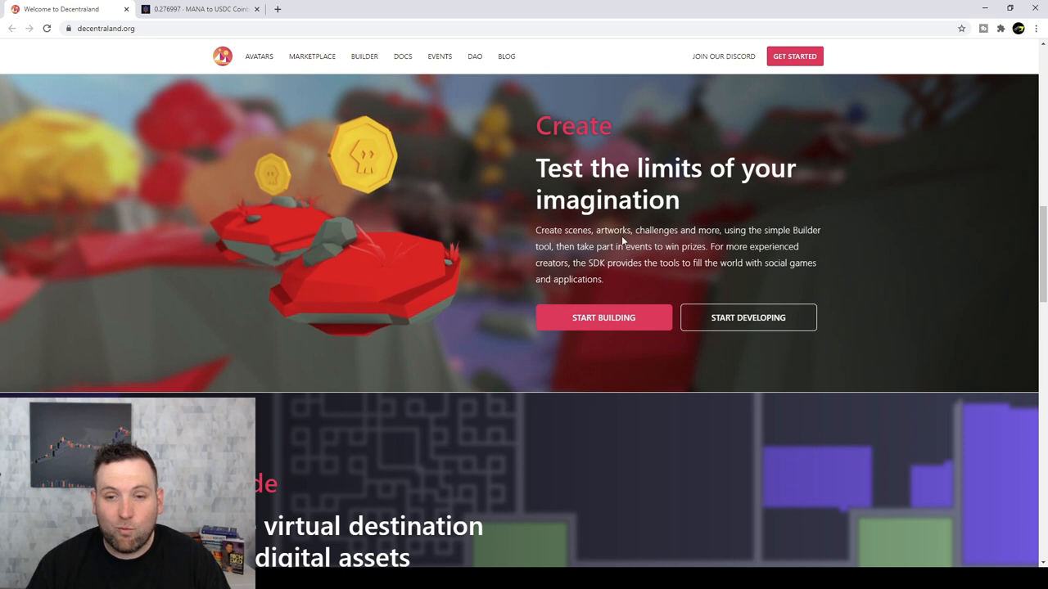
pyautogui.moveTo(747, 259)
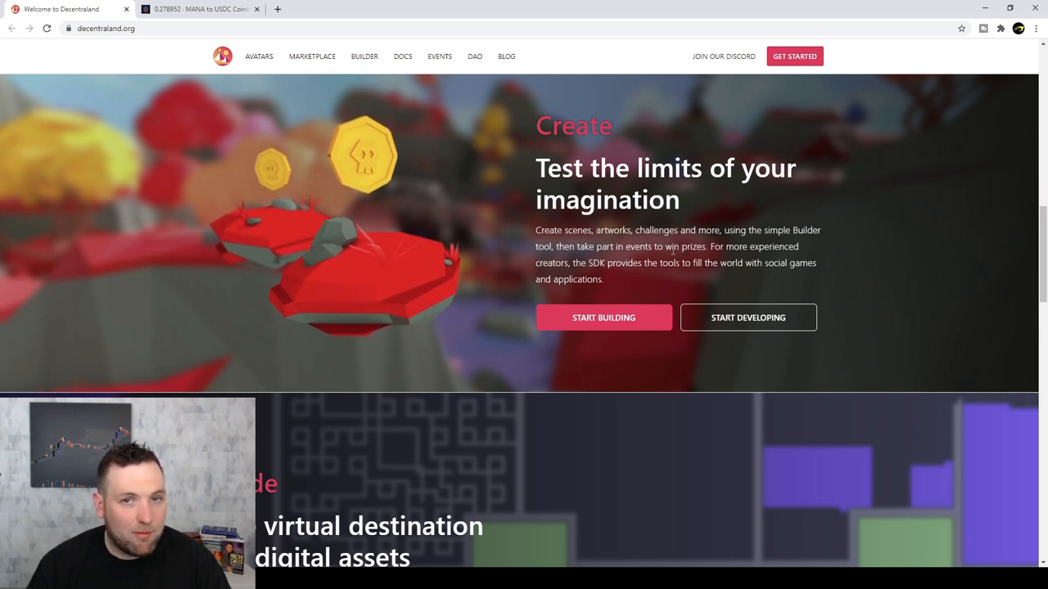
# - Scroll past the Trade section to the 'Can't decide where to start?' events carousel
pyautogui.scroll(-3)
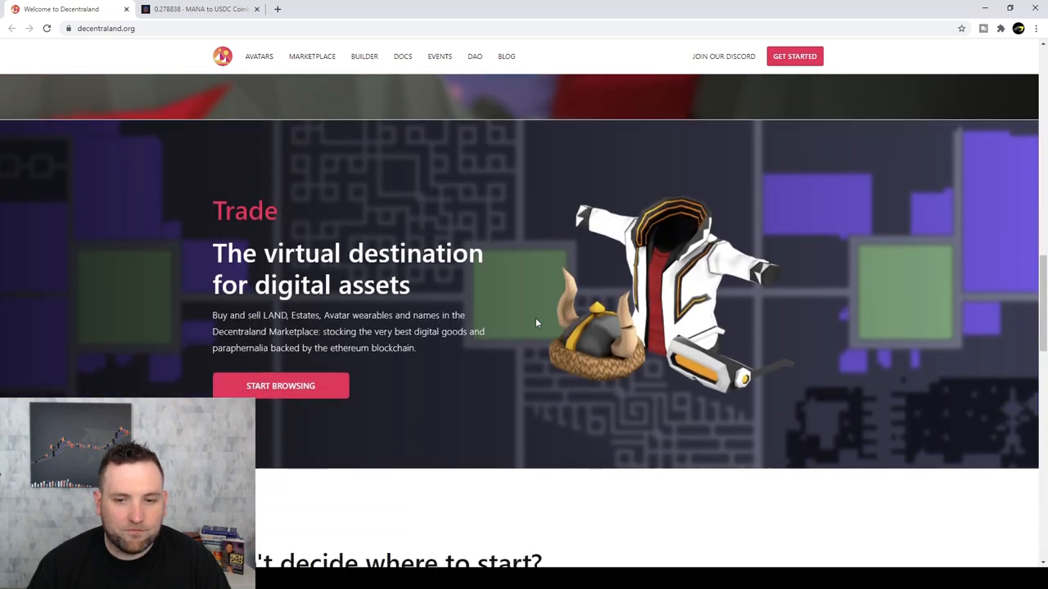
pyautogui.scroll(-3)
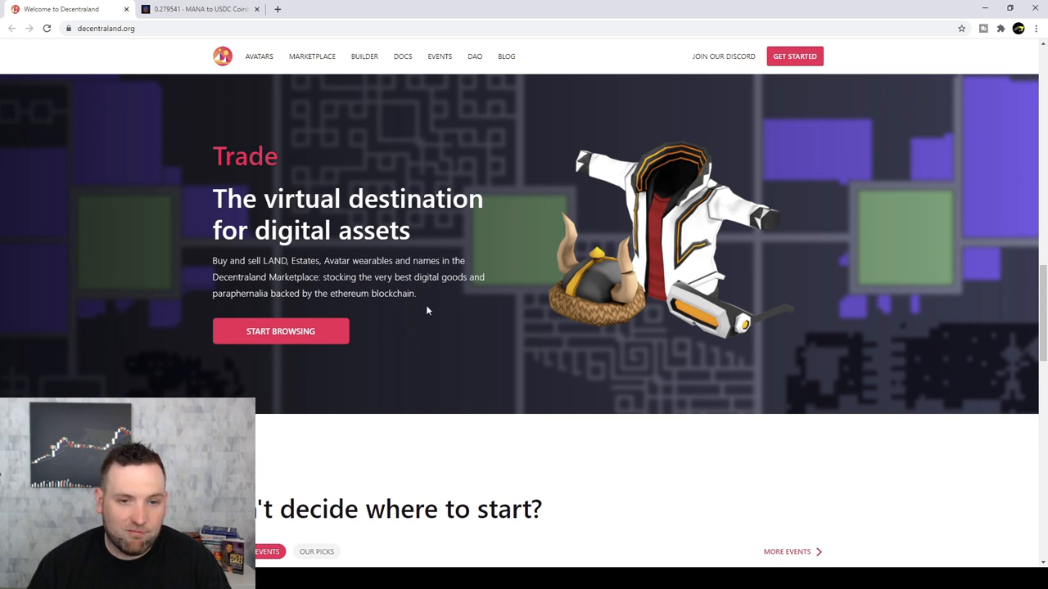
pyautogui.moveTo(413, 308)
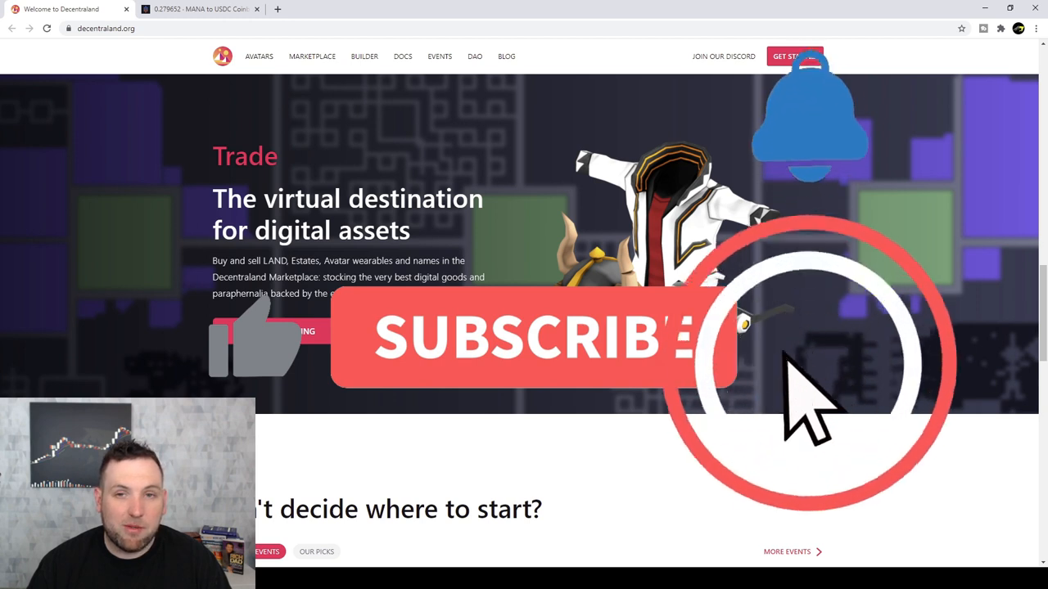
pyautogui.scroll(-3)
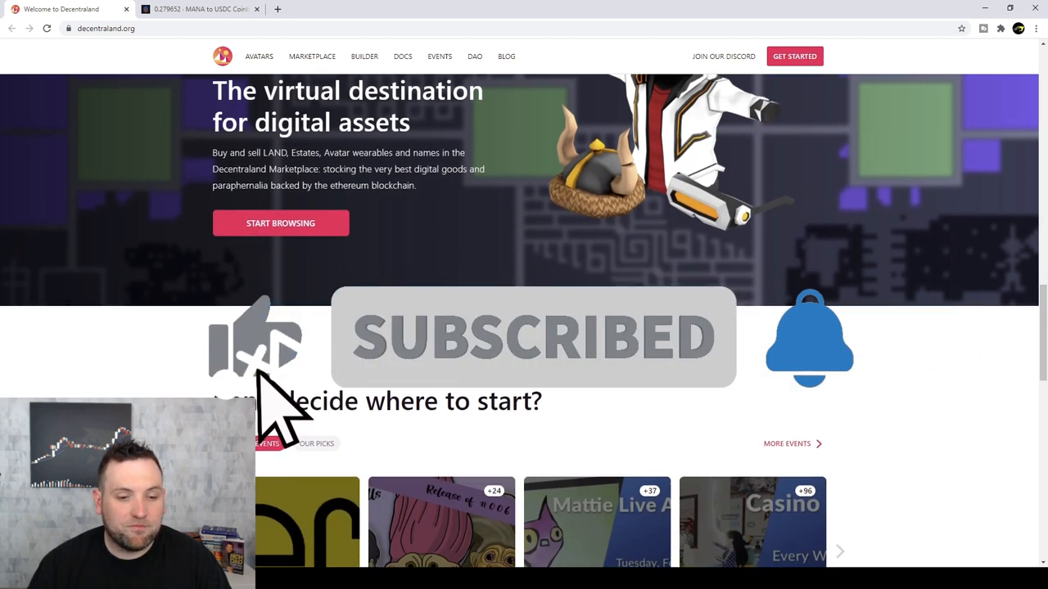
pyautogui.scroll(-3)
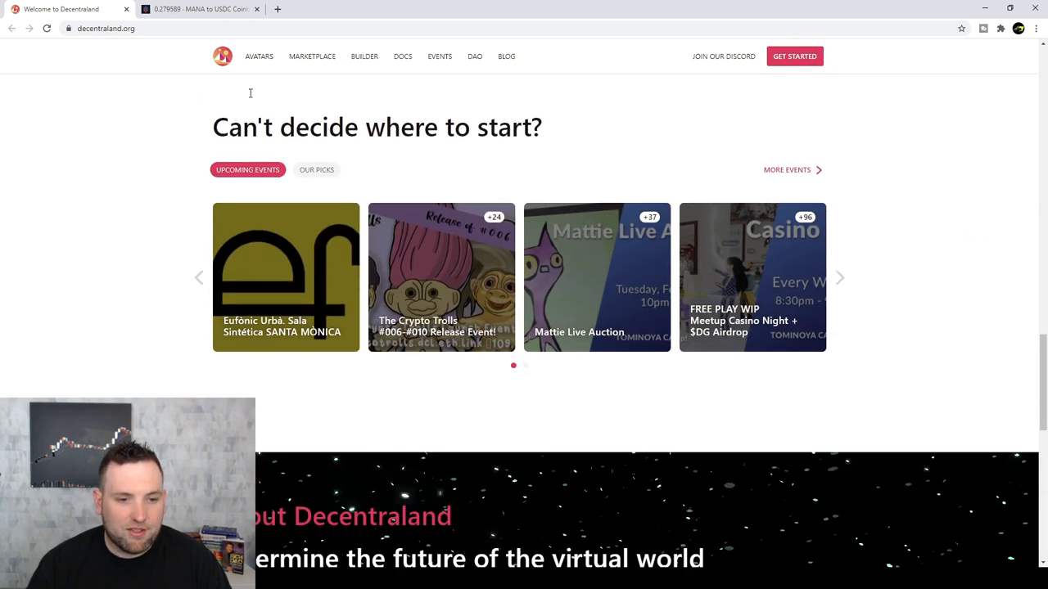
pyautogui.moveTo(548, 292)
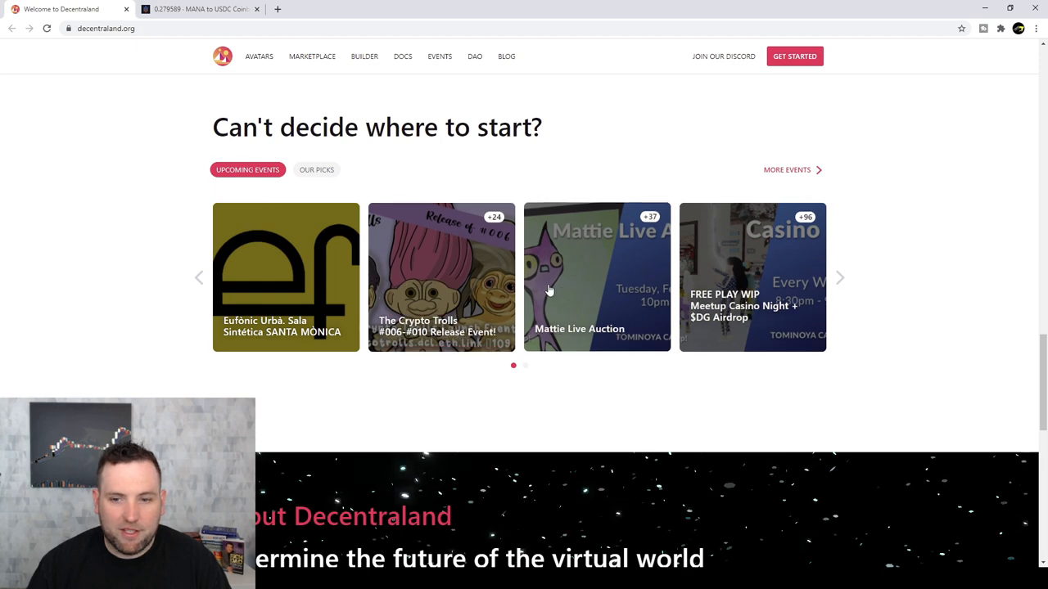
# - Go to the DAO page and scroll to its 'What is the Decentraland DAO?' explanation
pyautogui.click(474, 55)
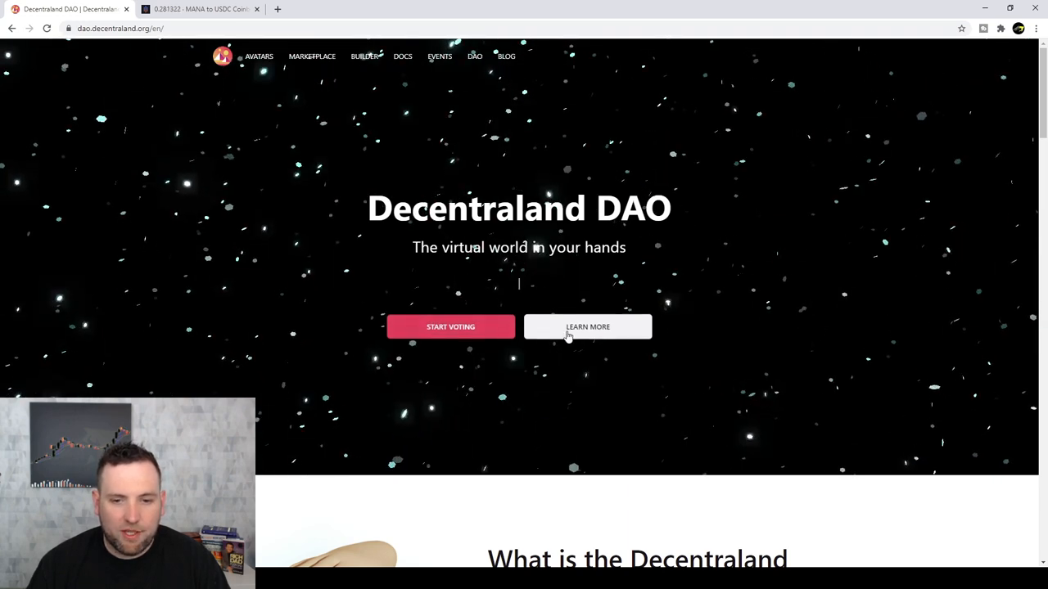
pyautogui.scroll(-3)
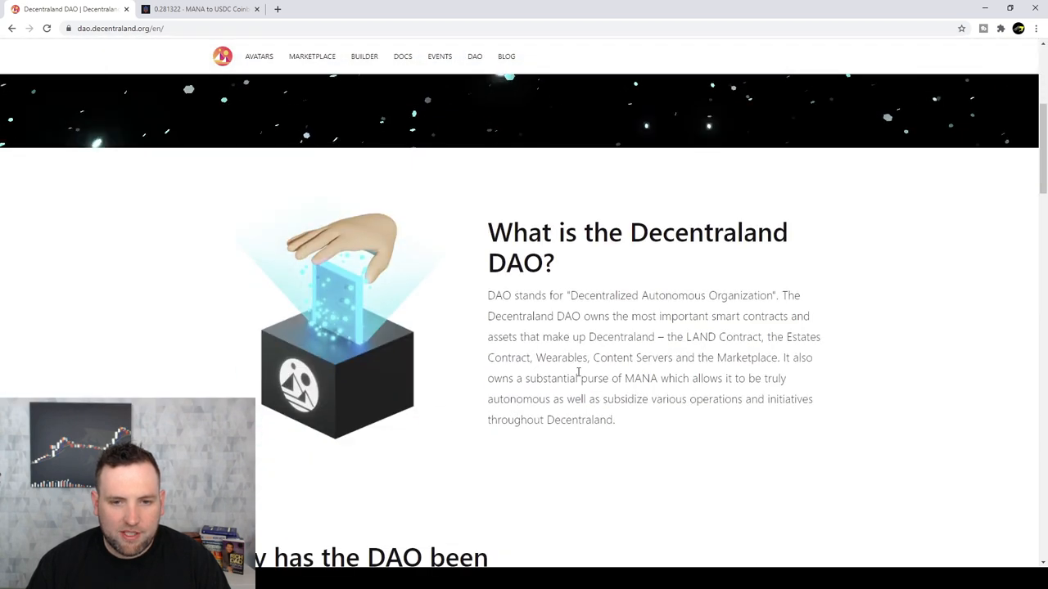
pyautogui.scroll(-3)
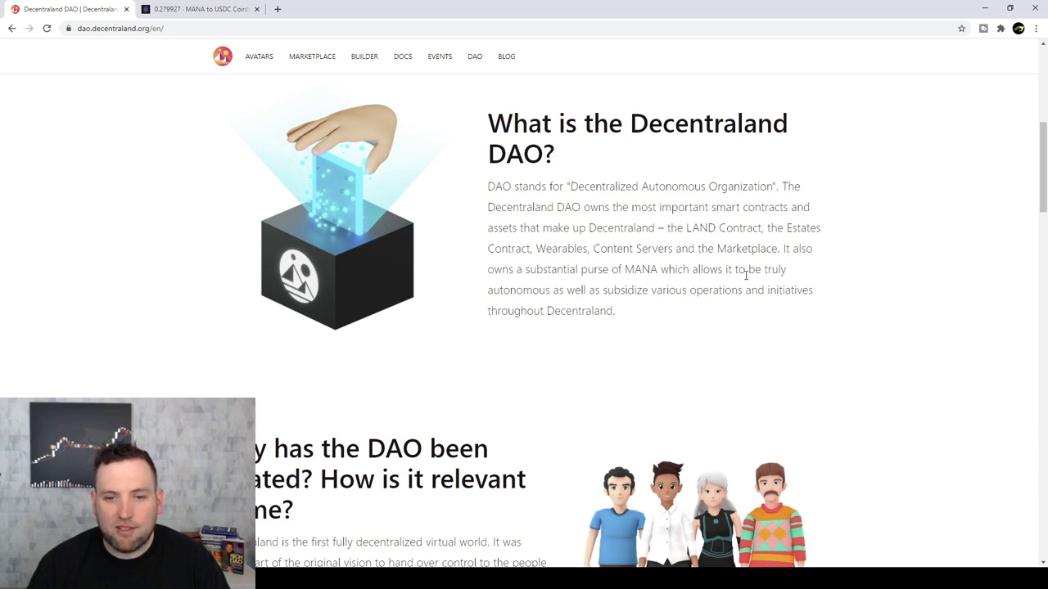
pyautogui.moveTo(586, 301)
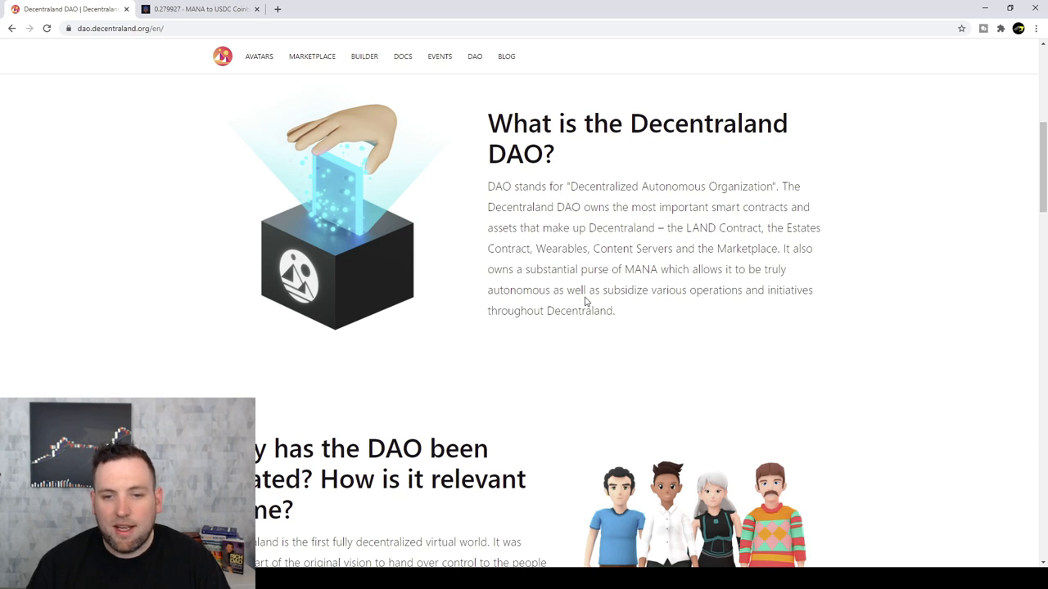
pyautogui.moveTo(701, 301)
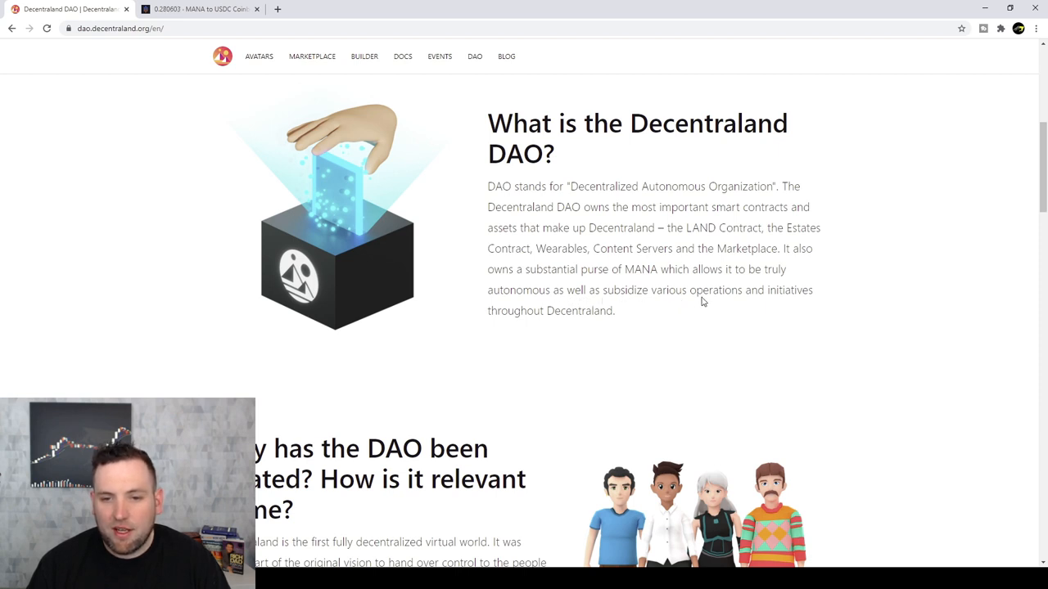
pyautogui.moveTo(694, 321)
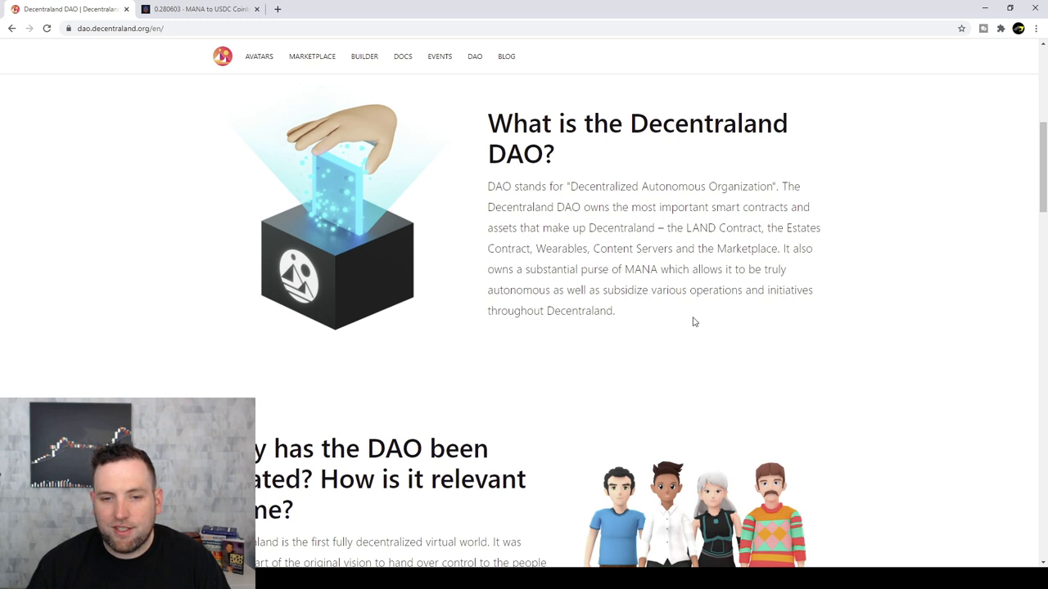
pyautogui.scroll(-3)
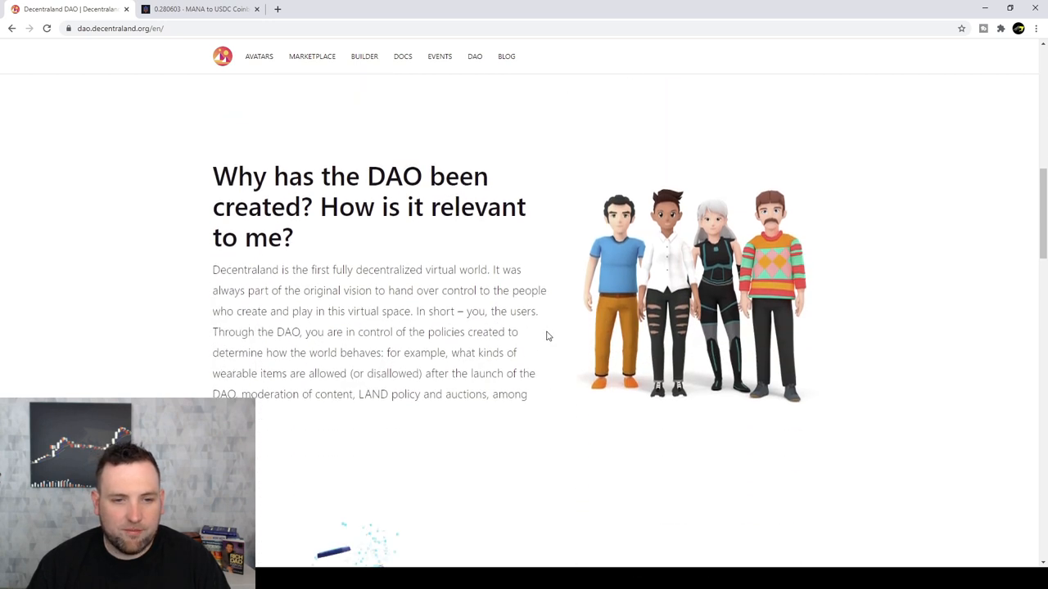
pyautogui.scroll(-3)
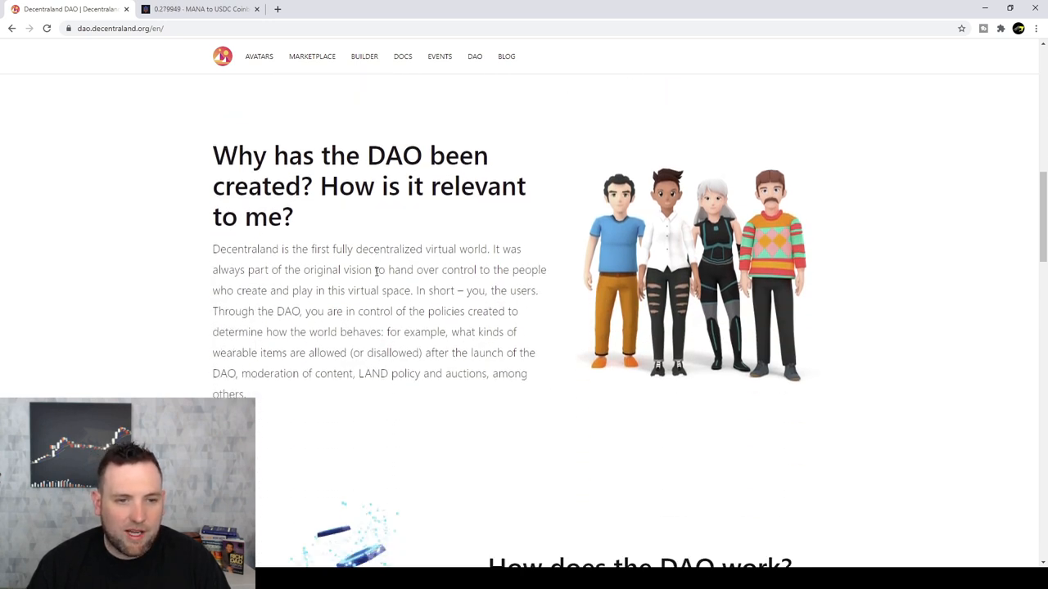
pyautogui.scroll(-3)
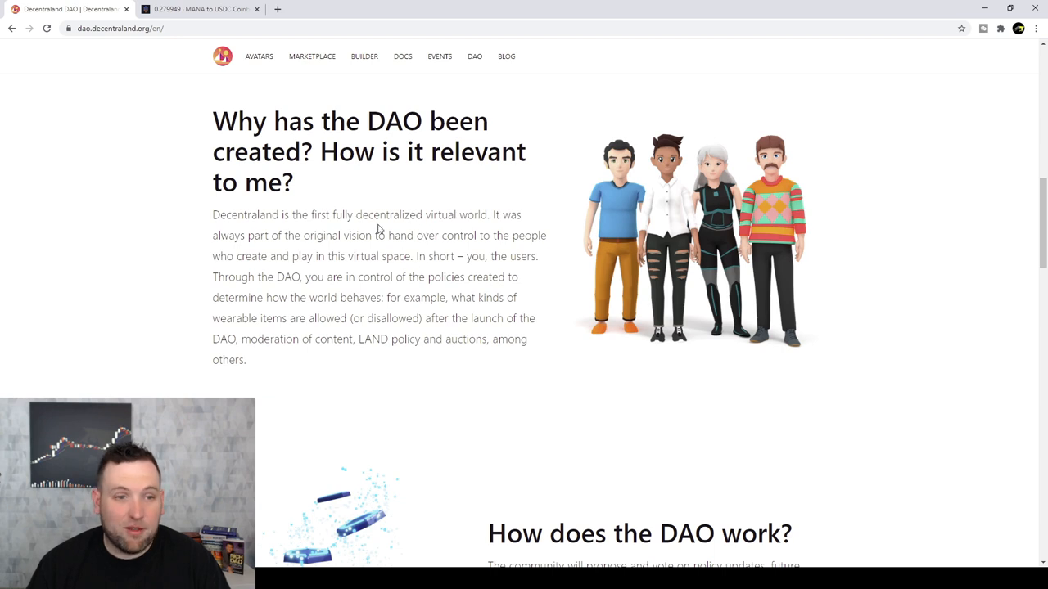
pyautogui.moveTo(400, 216)
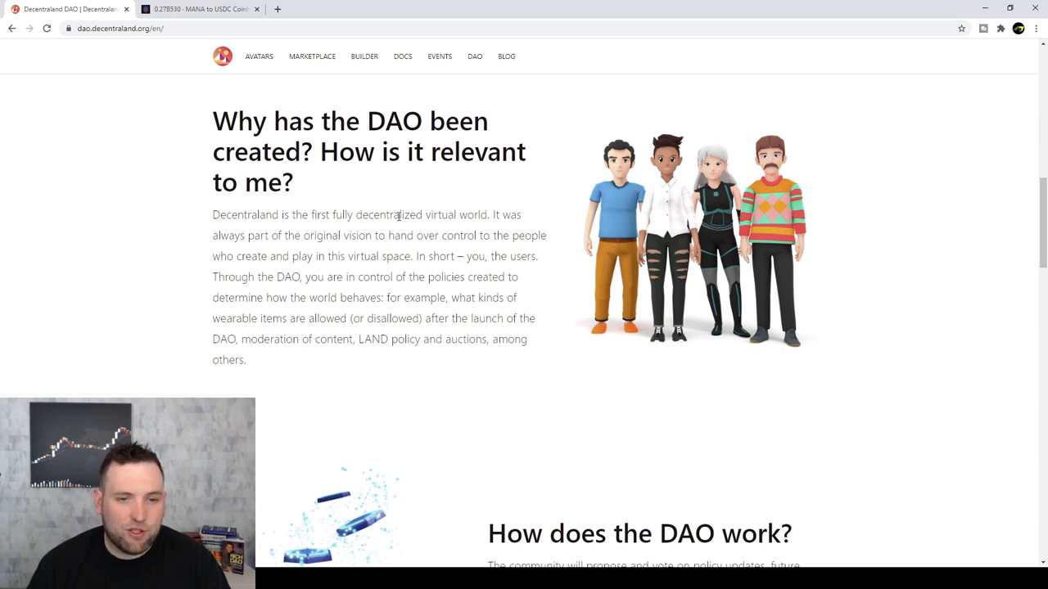
pyautogui.moveTo(383, 248)
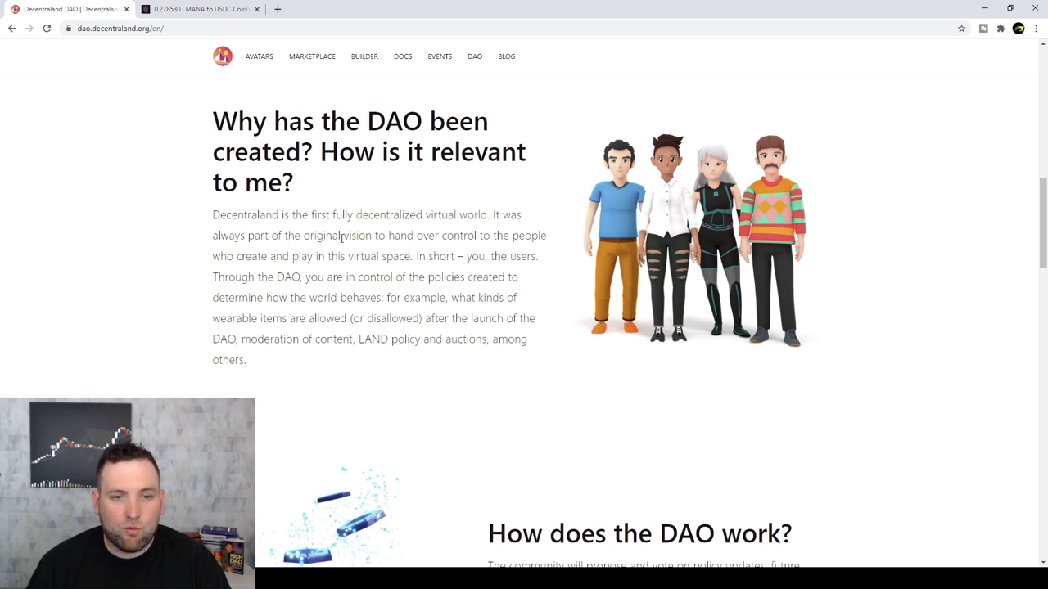
pyautogui.moveTo(498, 236)
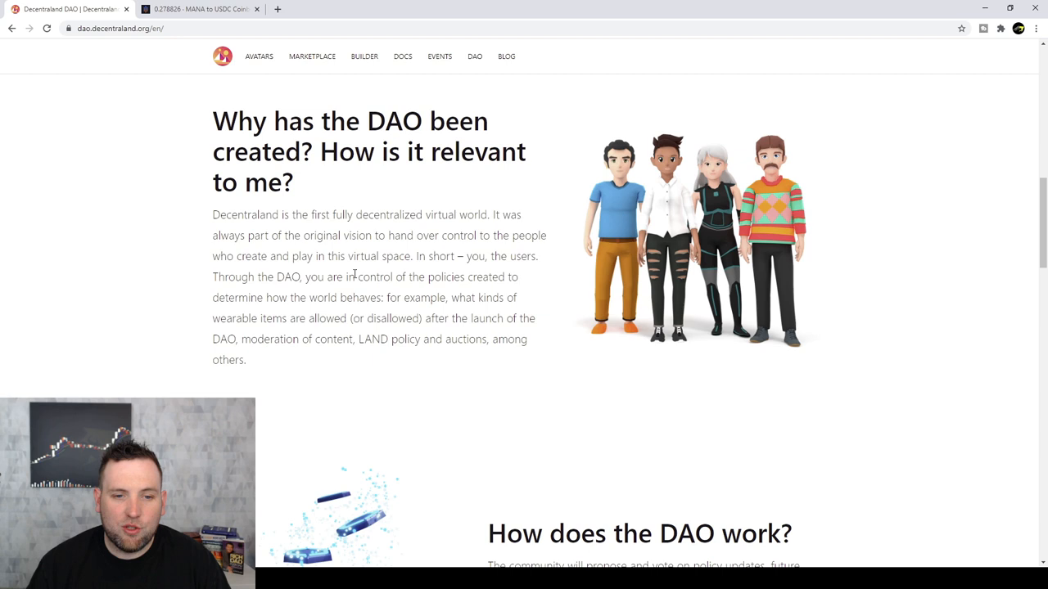
pyautogui.moveTo(422, 294)
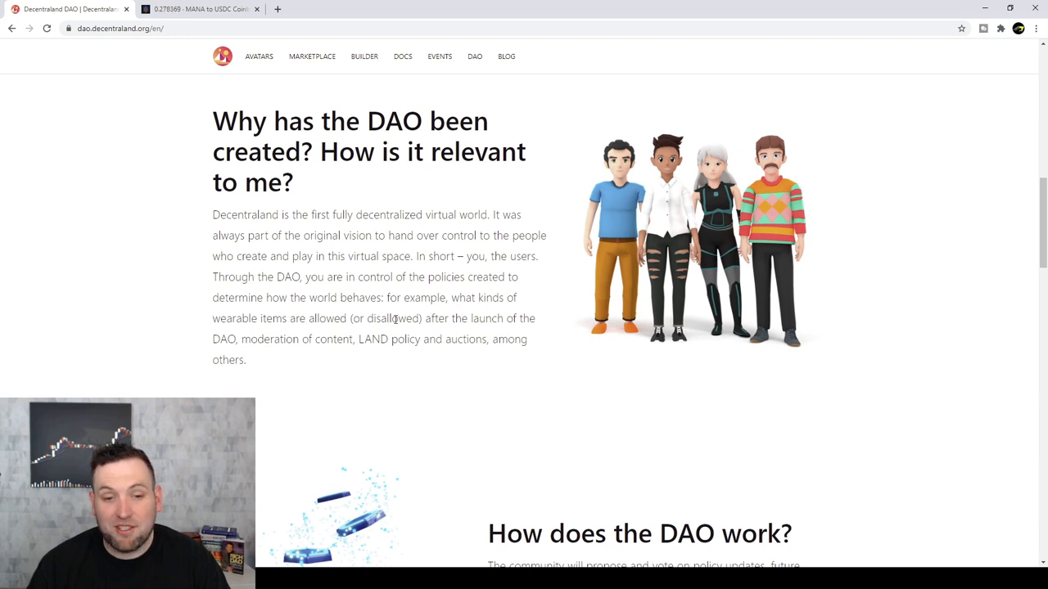
pyautogui.moveTo(350, 342)
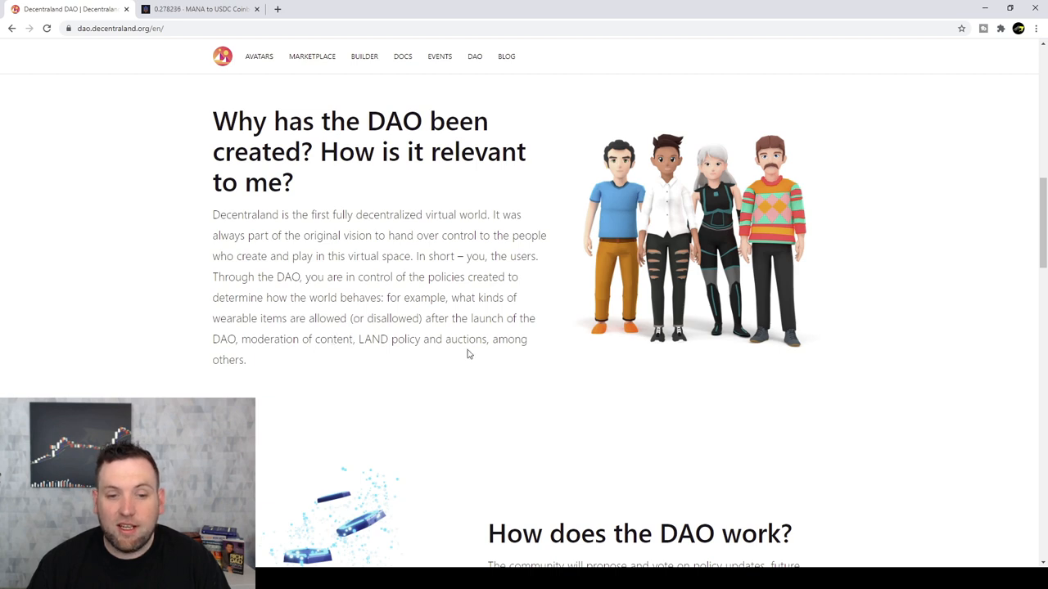
pyautogui.moveTo(456, 344)
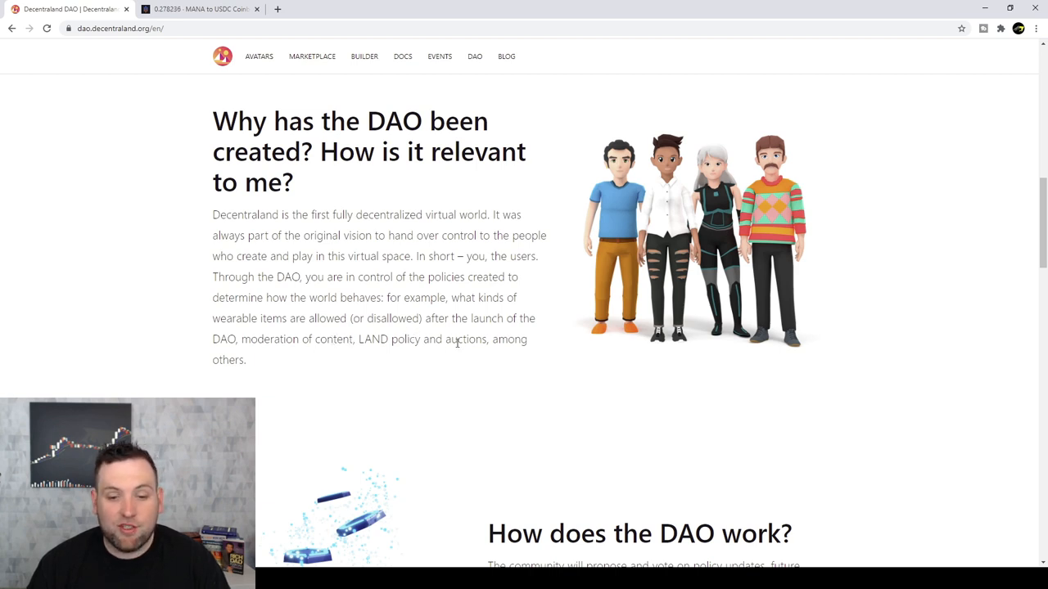
pyautogui.scroll(-3)
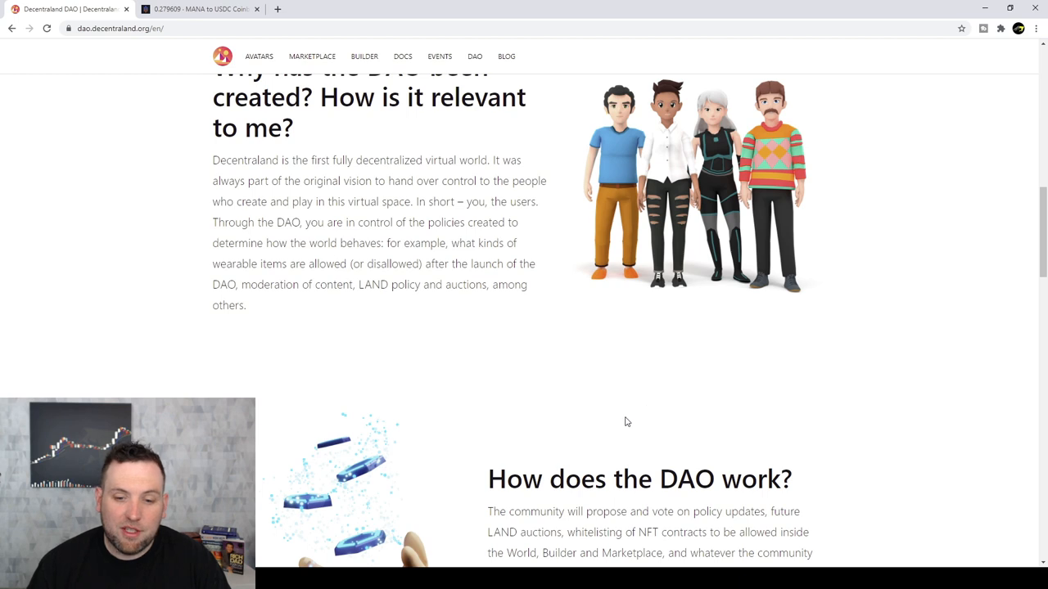
pyautogui.scroll(-3)
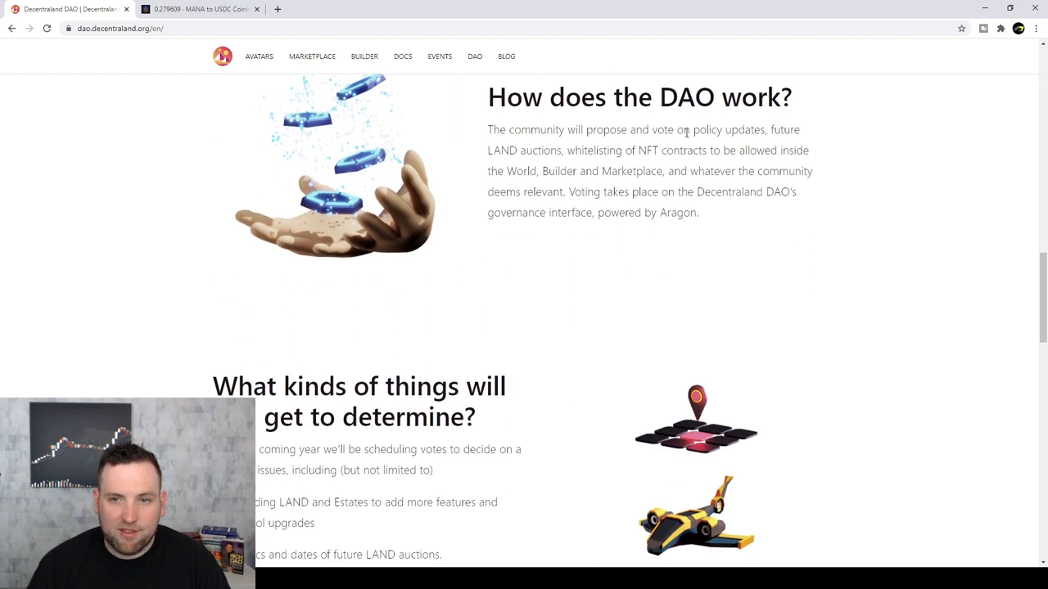
pyautogui.moveTo(605, 141)
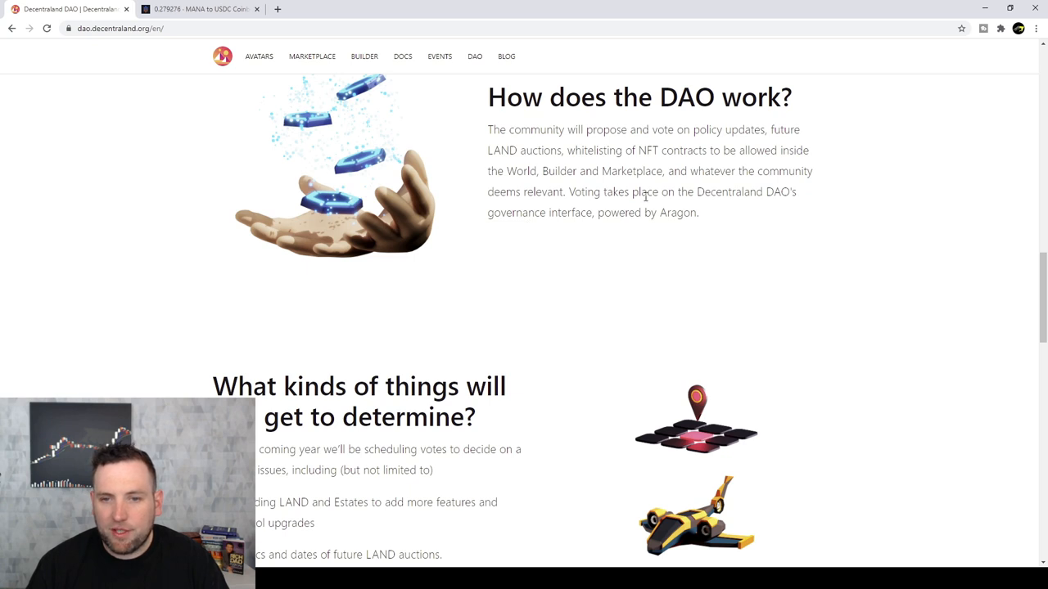
pyautogui.moveTo(600, 216)
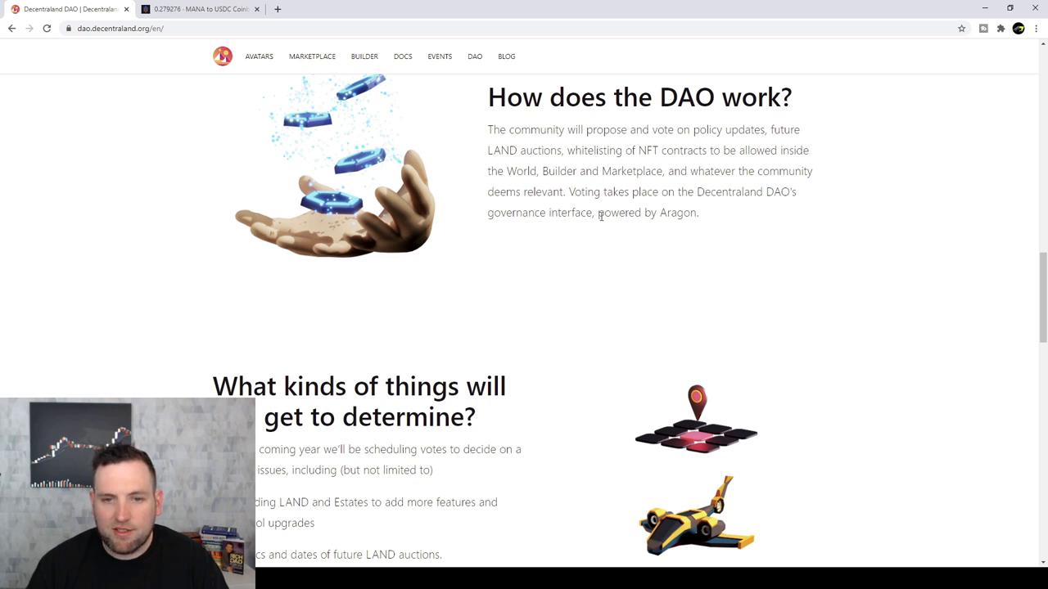
pyautogui.moveTo(675, 229)
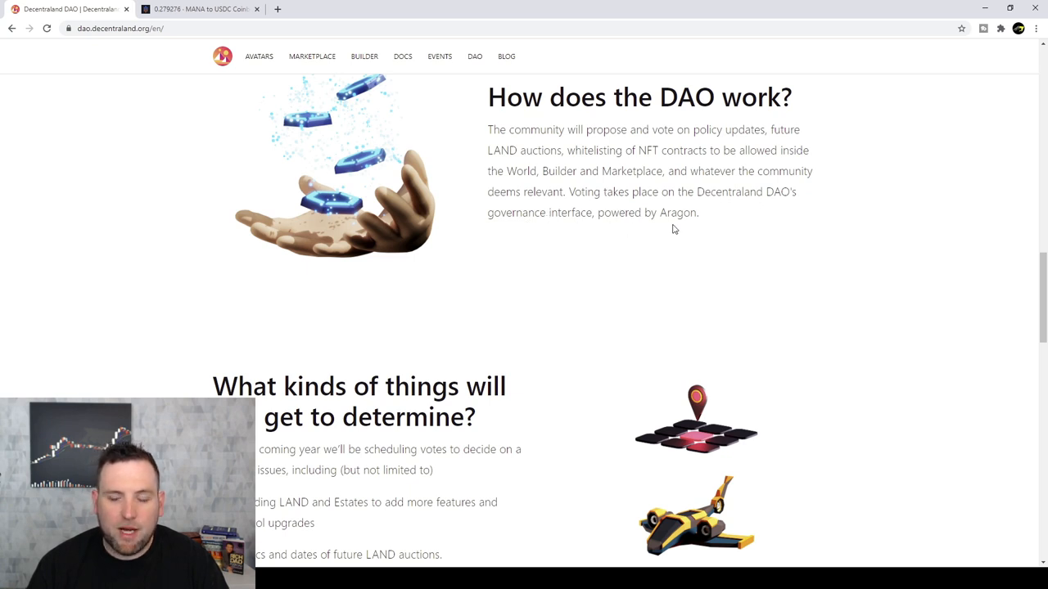
pyautogui.scroll(-3)
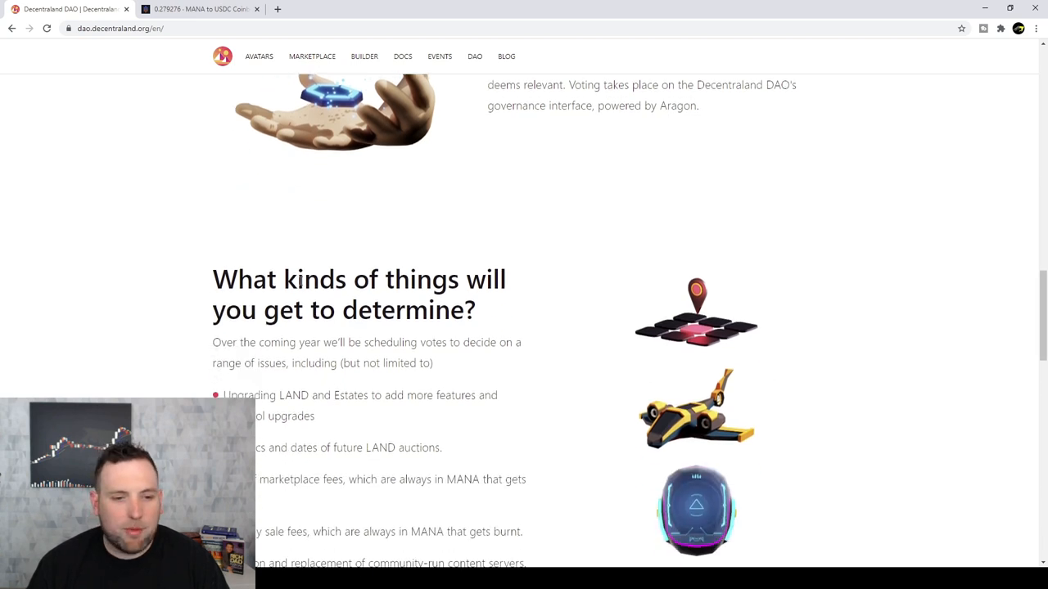
pyautogui.scroll(-3)
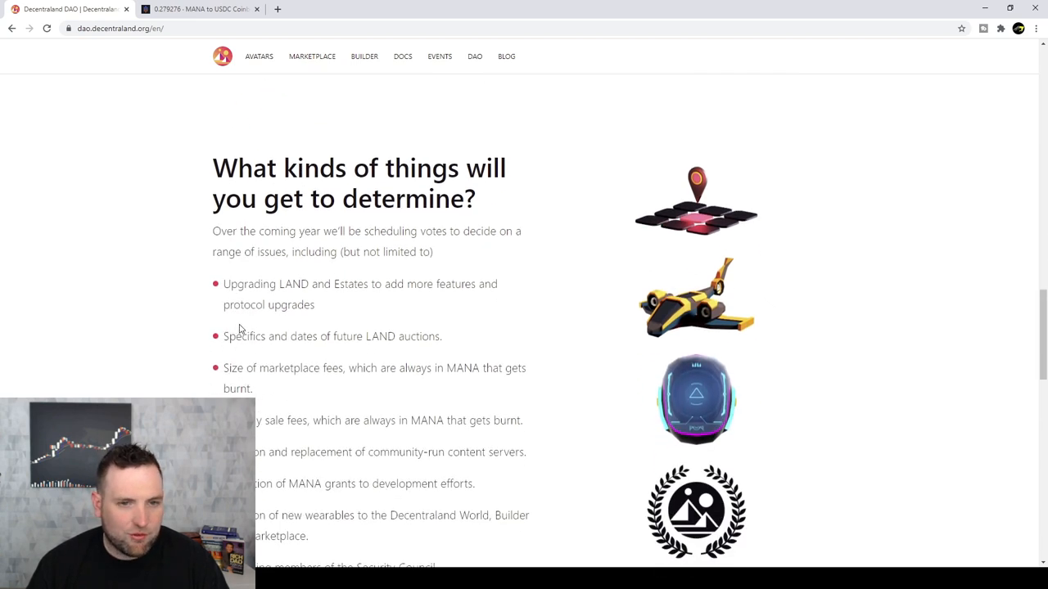
pyautogui.moveTo(500, 314)
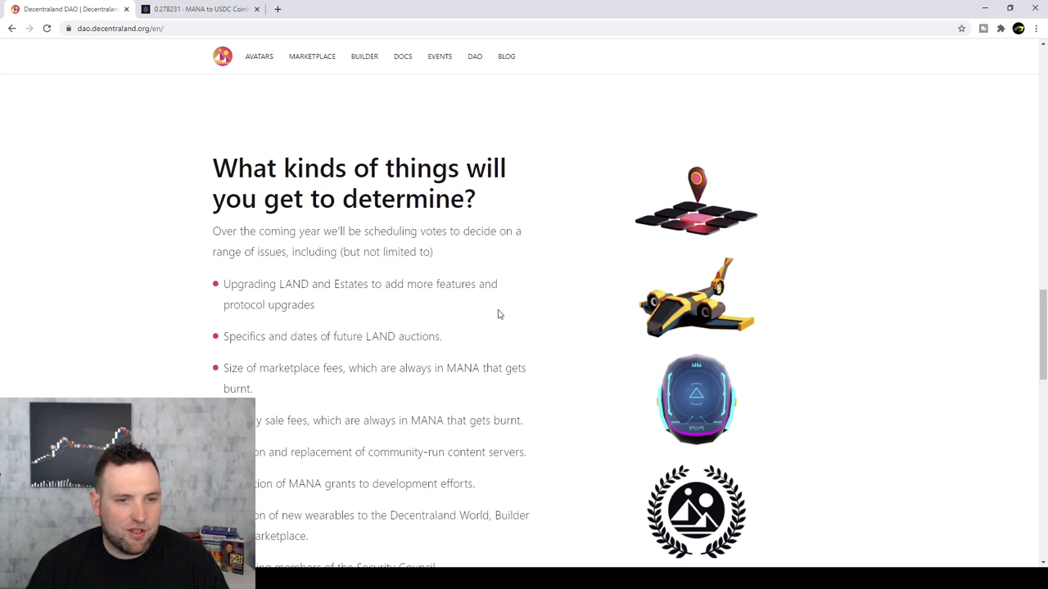
pyautogui.scroll(-3)
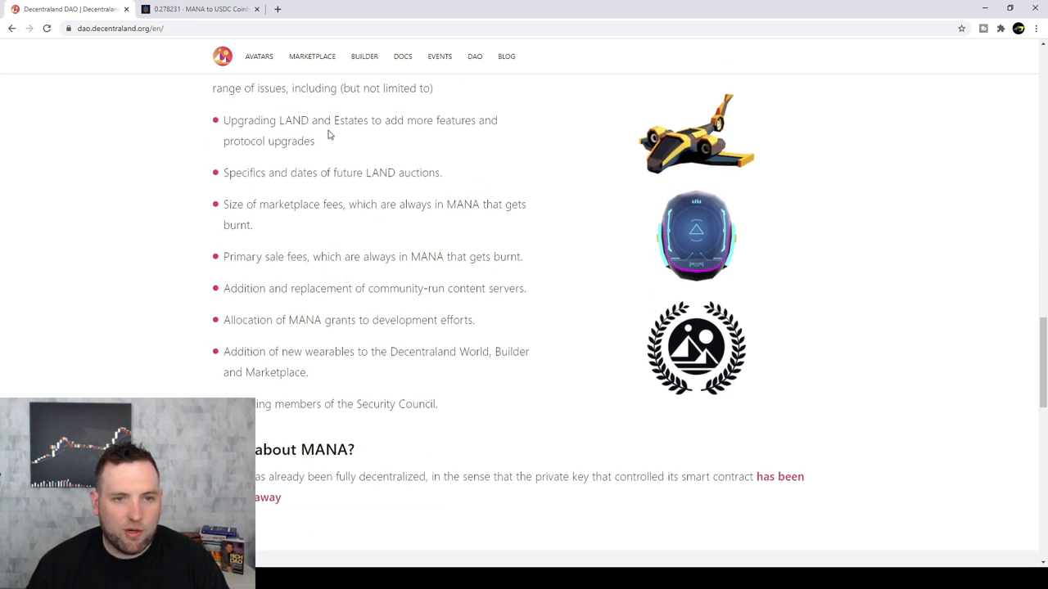
pyautogui.moveTo(341, 153)
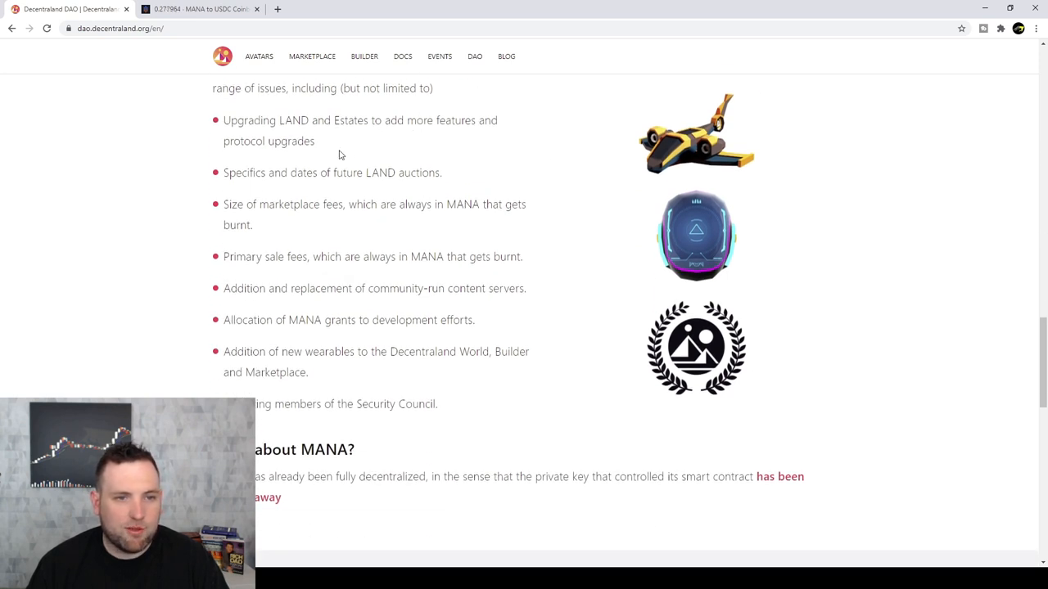
pyautogui.moveTo(337, 185)
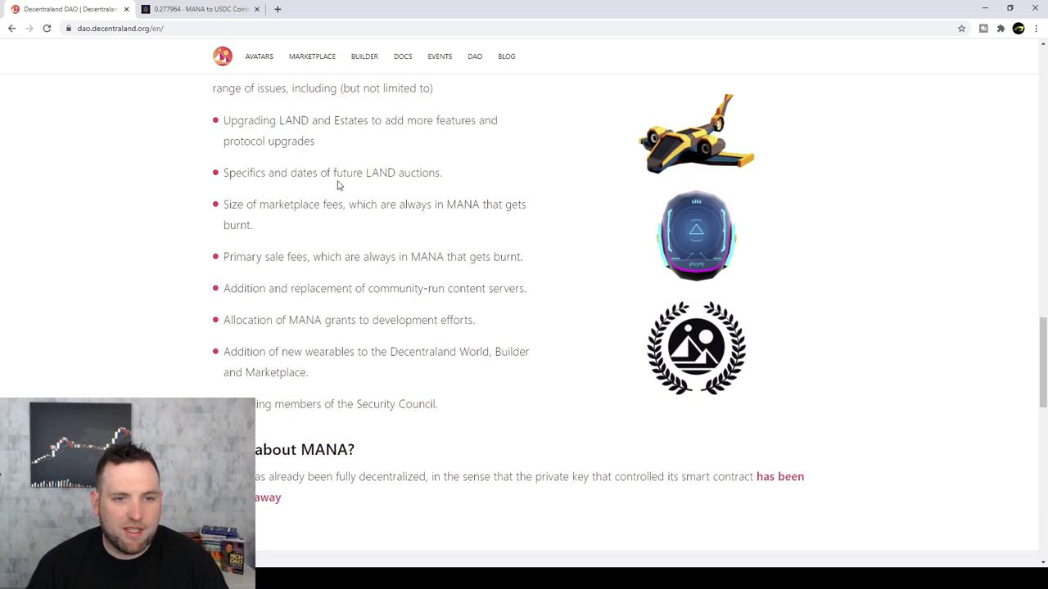
pyautogui.moveTo(271, 223)
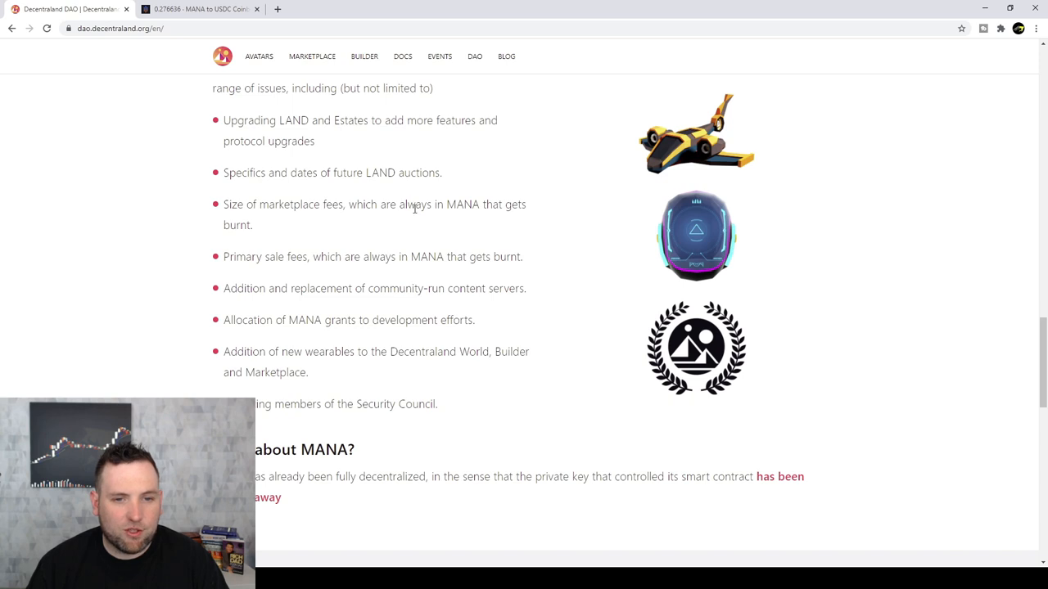
pyautogui.moveTo(423, 253)
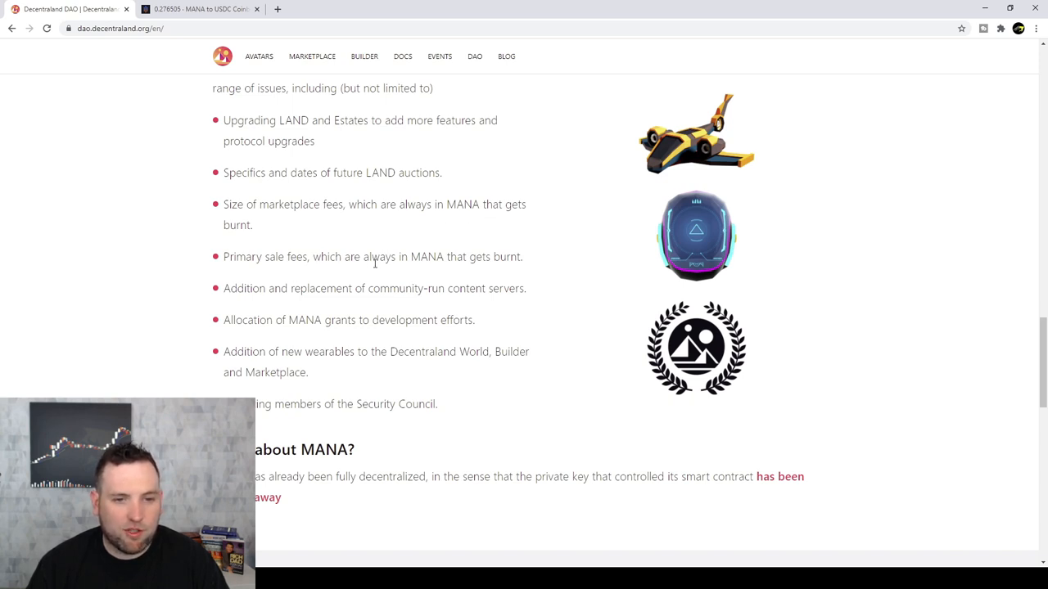
pyautogui.moveTo(265, 303)
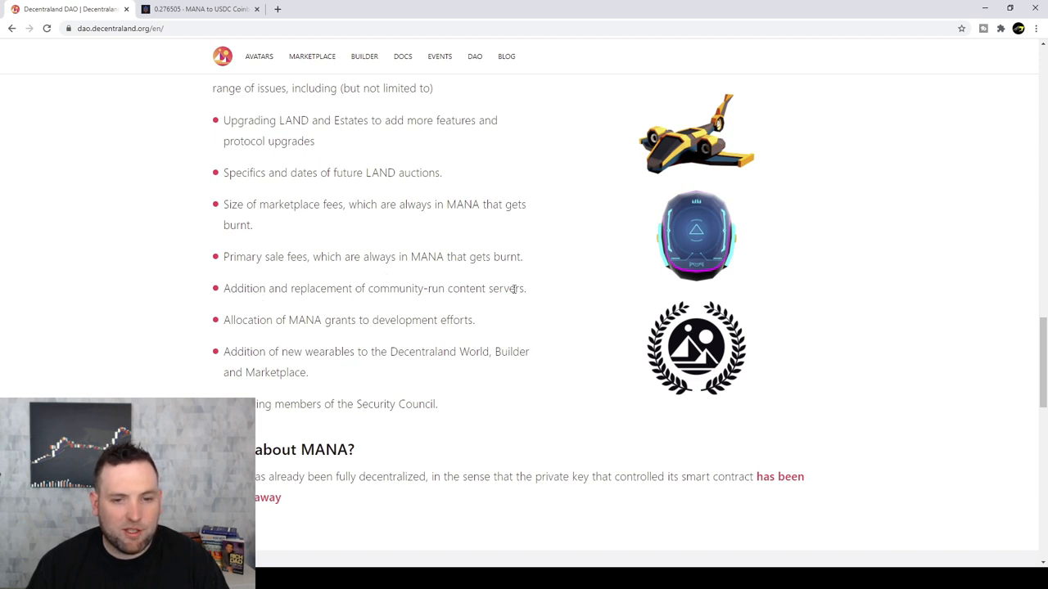
pyautogui.scroll(-3)
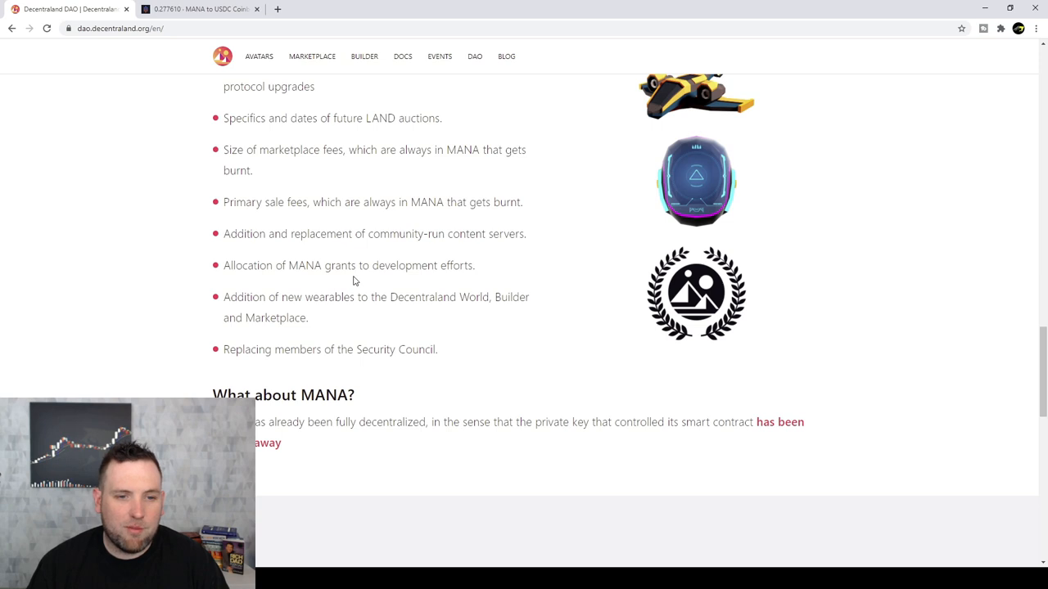
pyautogui.scroll(-3)
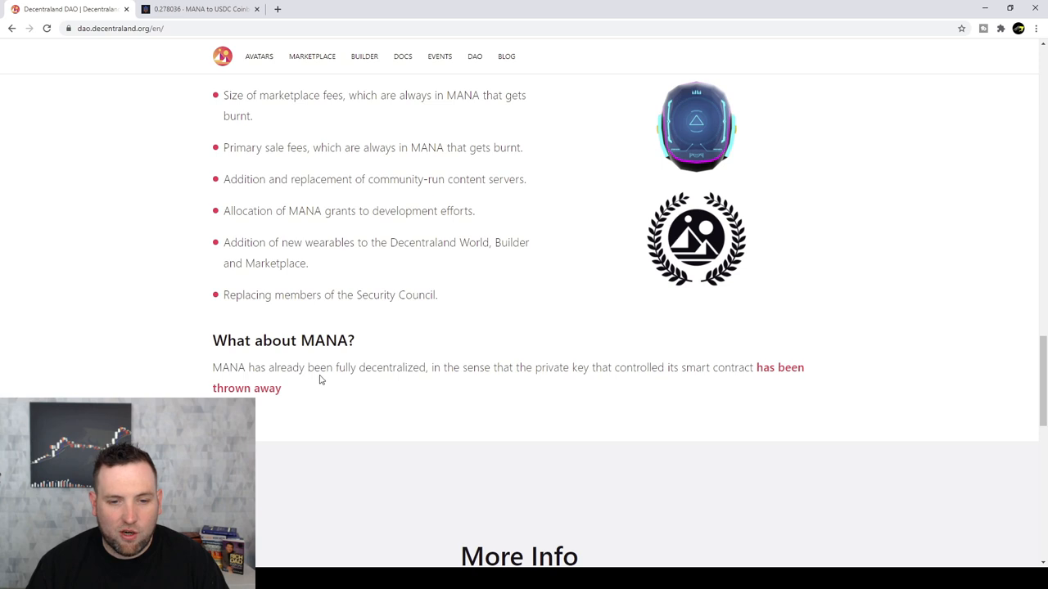
pyautogui.moveTo(465, 399)
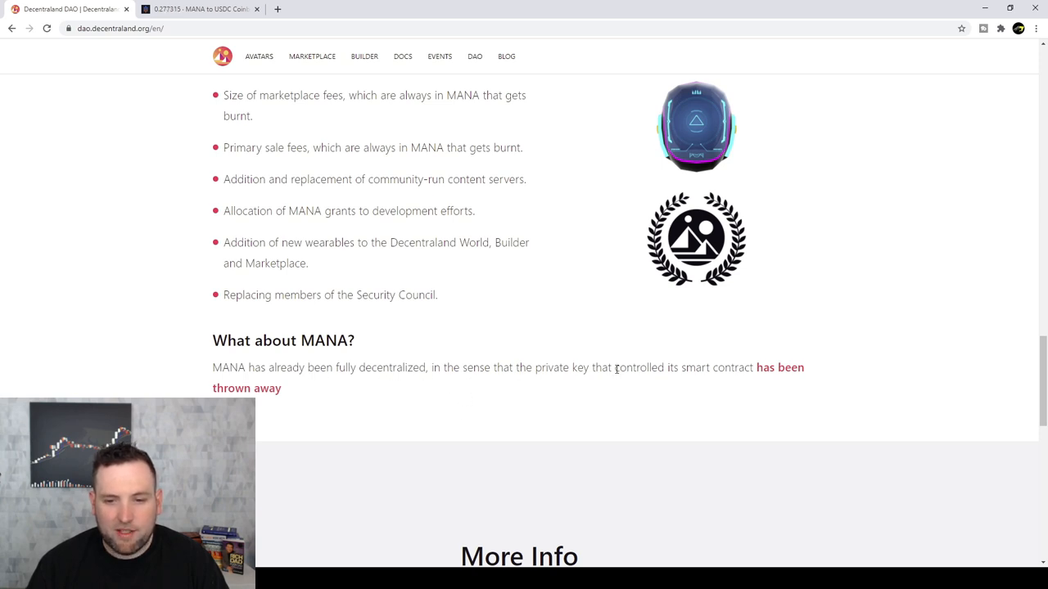
pyautogui.moveTo(596, 398)
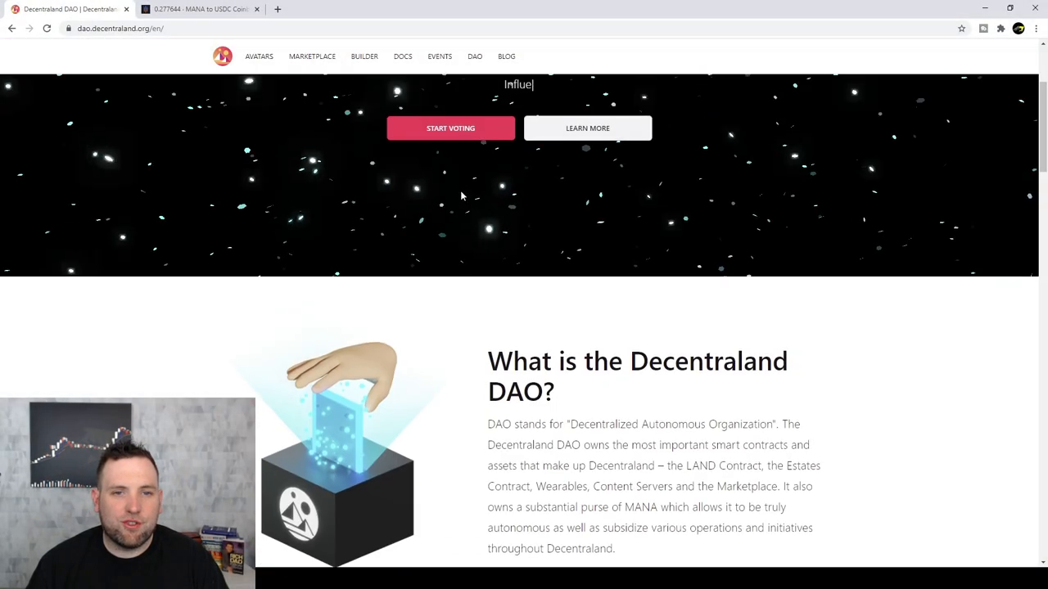
# - Scroll to the top of the DAO page before heading to play.decentraland.org
pyautogui.scroll(3)
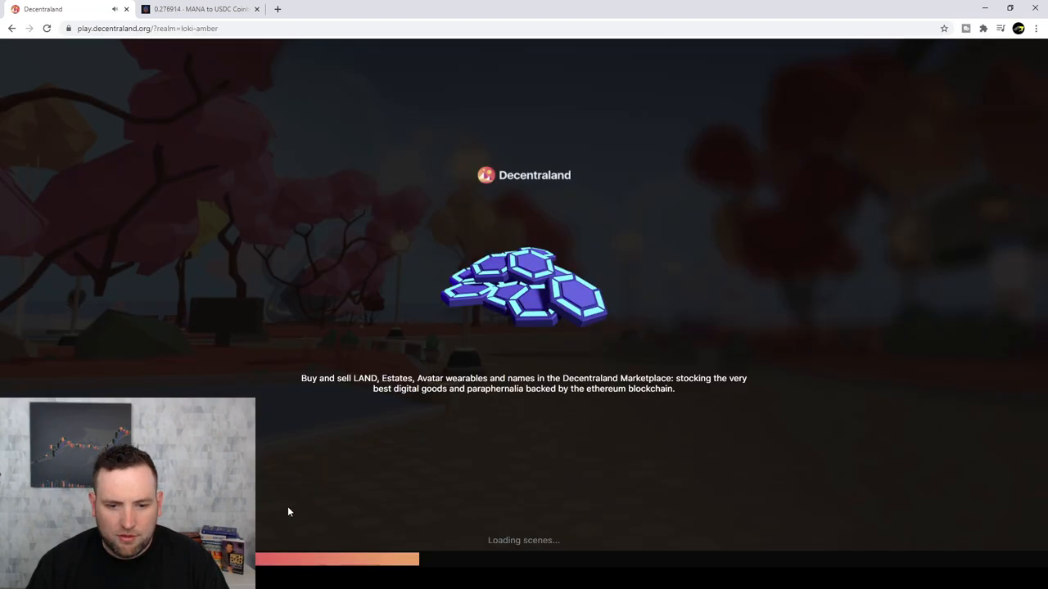
pyautogui.moveTo(478, 466)
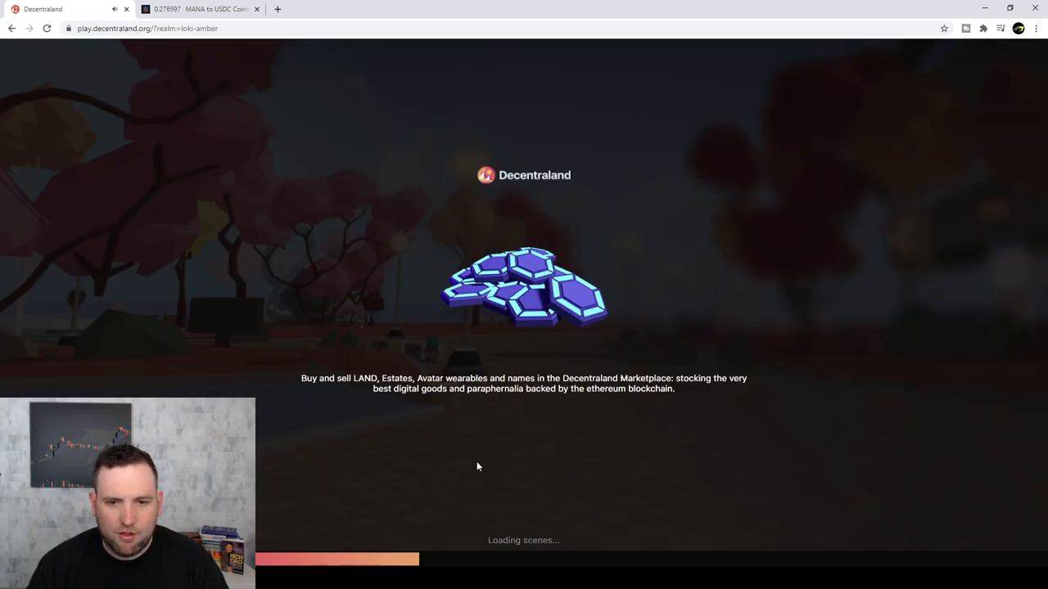
pyautogui.moveTo(386, 334)
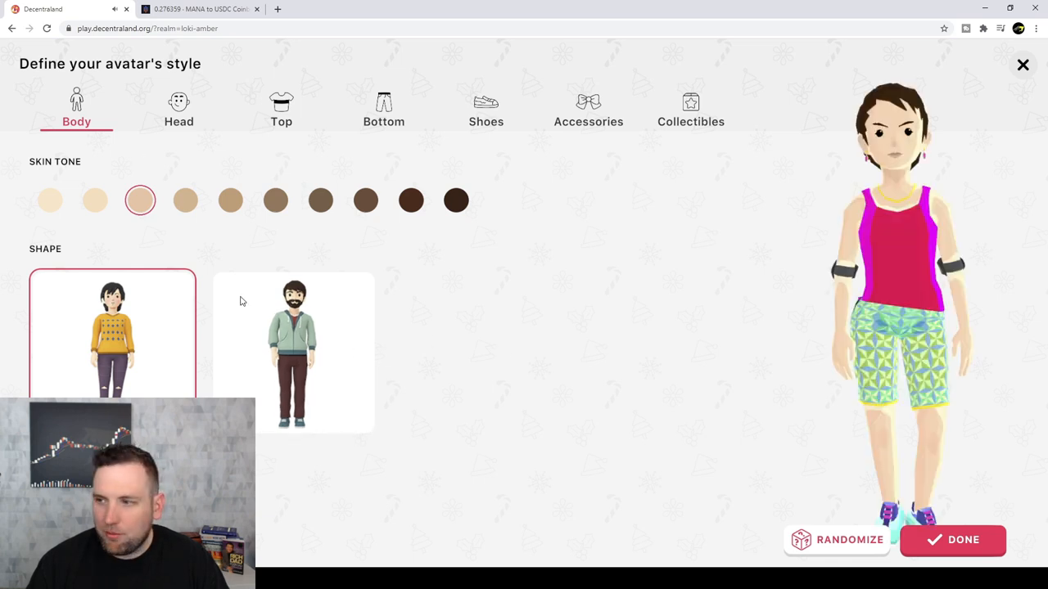
# - Pick the second body shape for the avatar and finish setup to enter Genesis Plaza
pyautogui.click(293, 352)
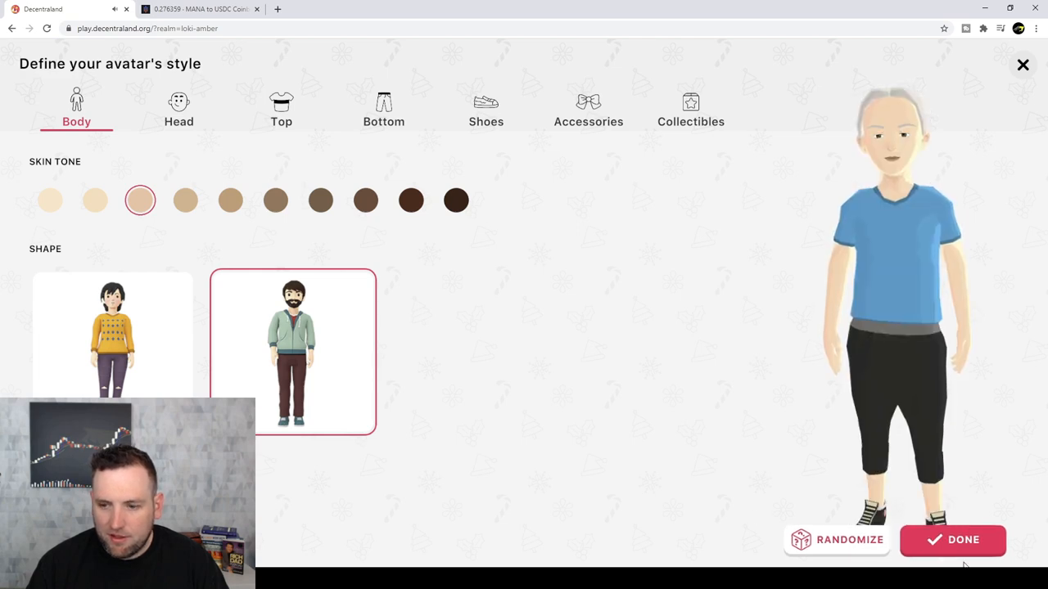
pyautogui.click(953, 540)
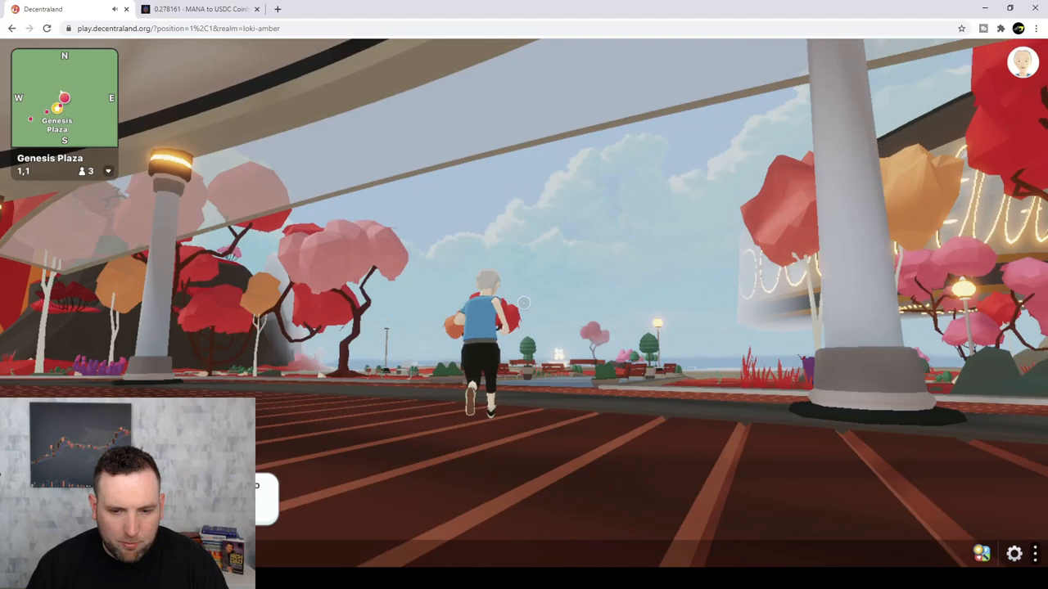
# - Run the avatar forward through Genesis Plaza and down the road past the trees and benches
pyautogui.press('w')
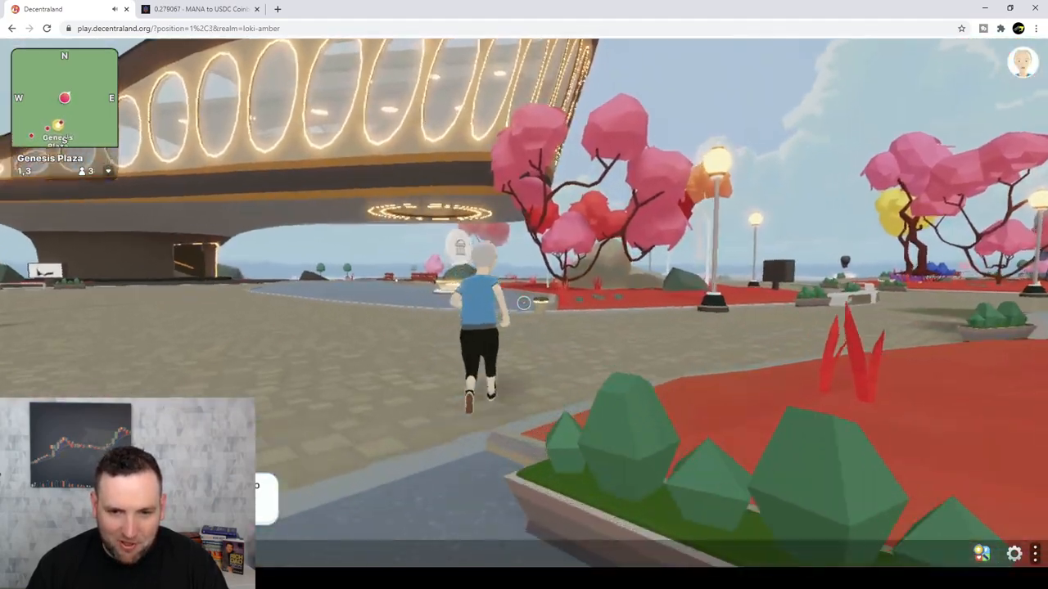
pyautogui.press('w')
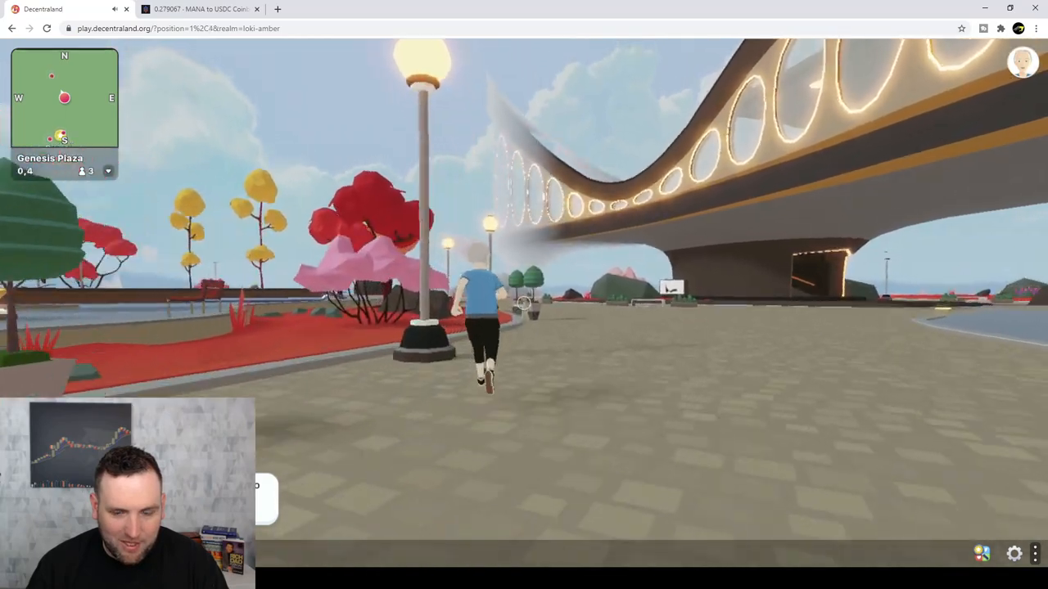
pyautogui.press('w')
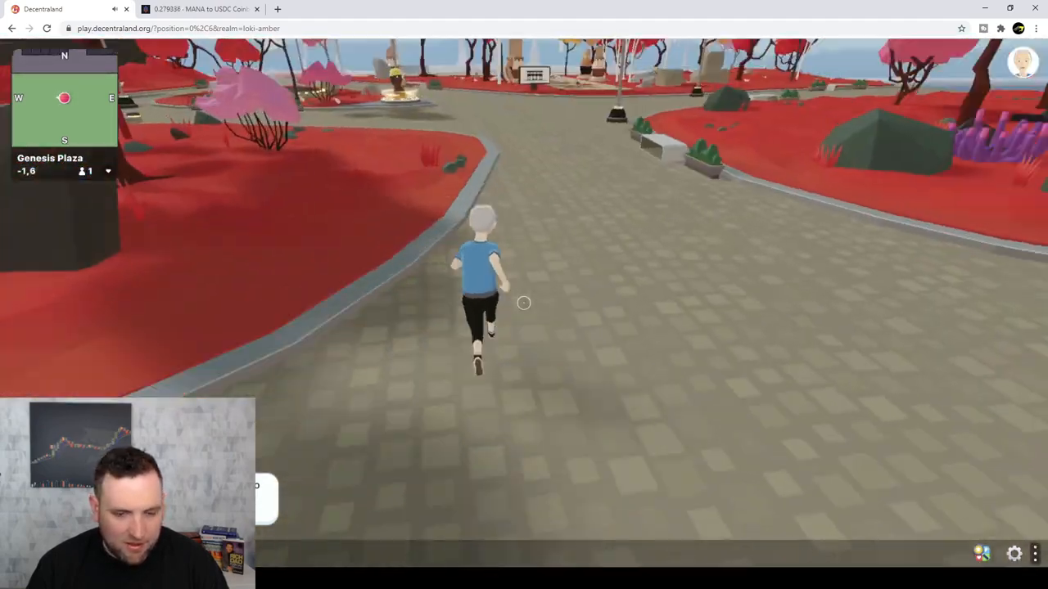
pyautogui.press('w')
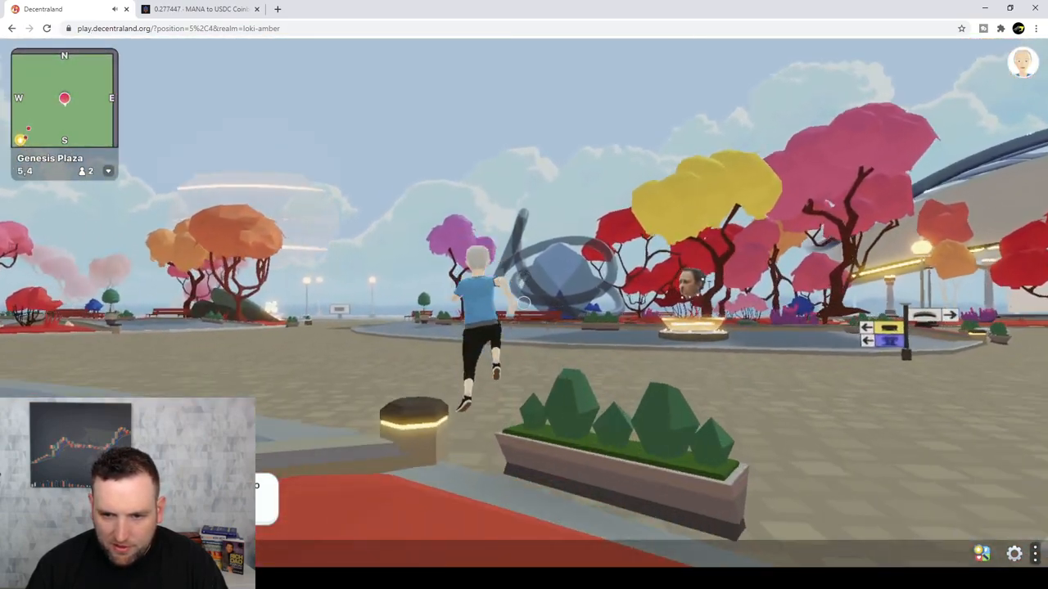
pyautogui.press('w')
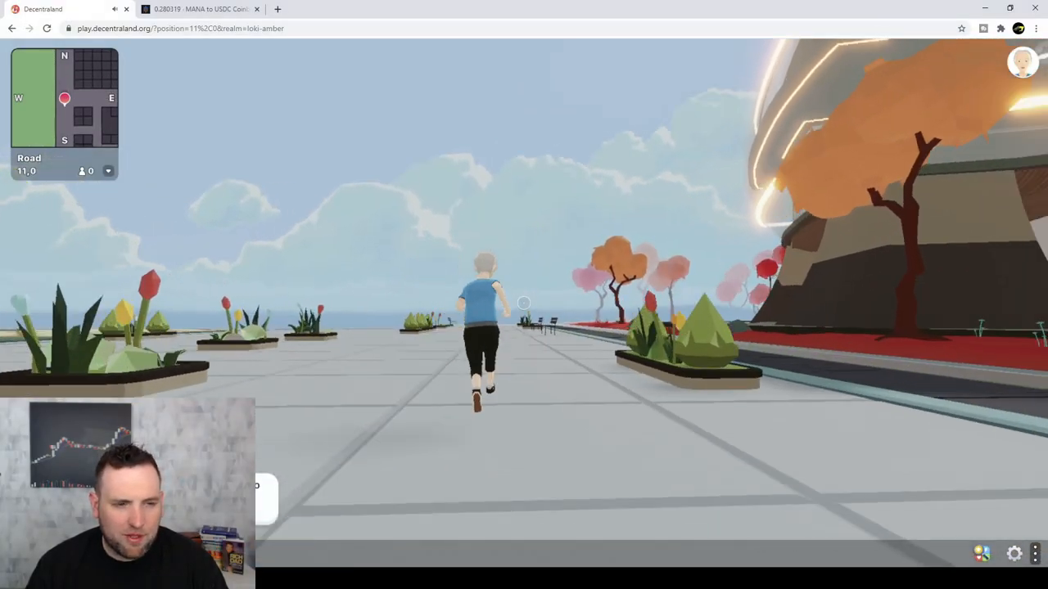
pyautogui.press('w')
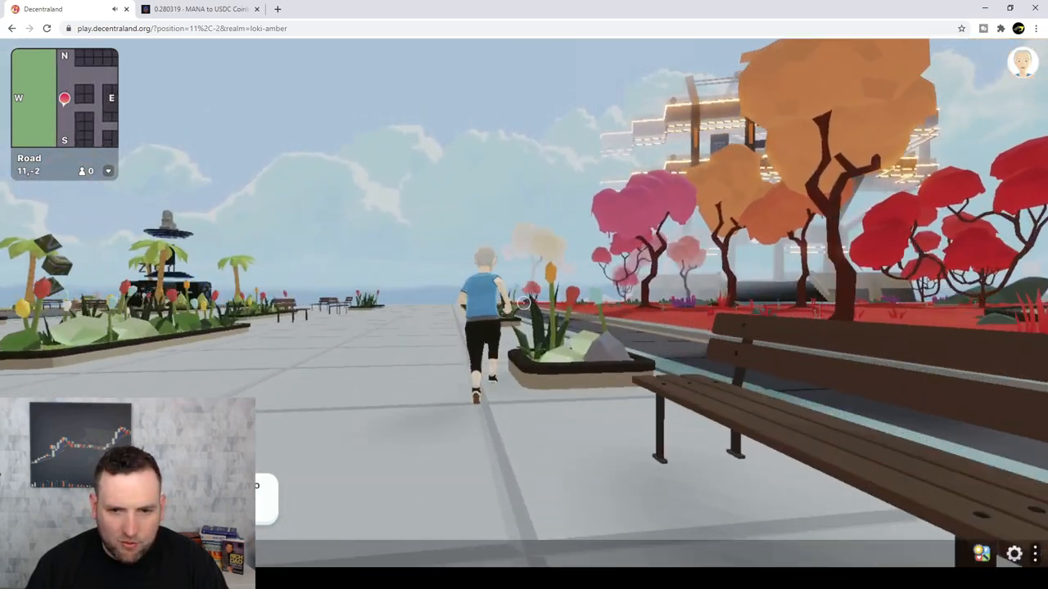
pyautogui.press('w')
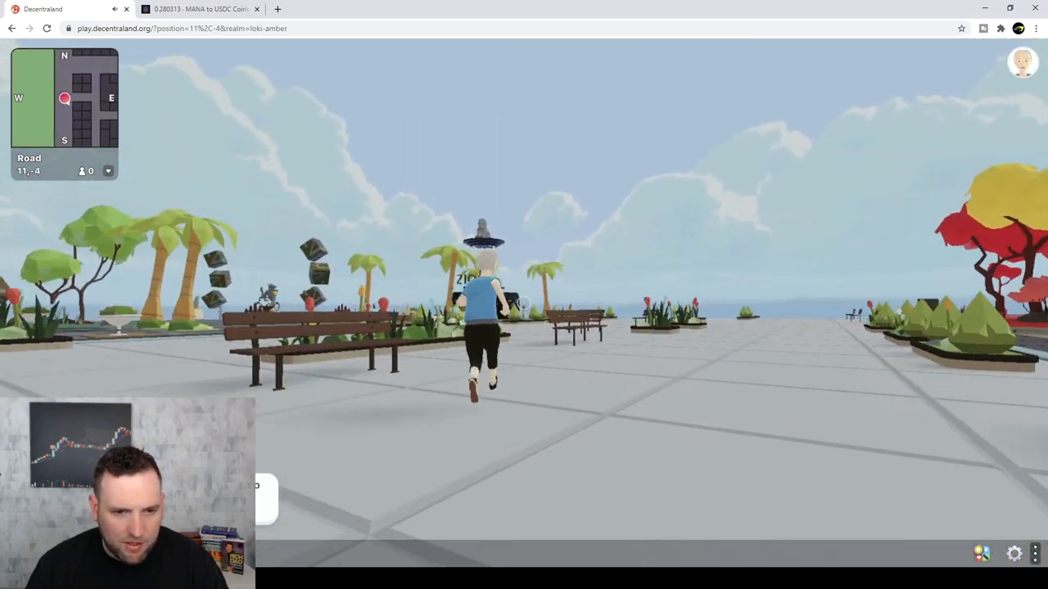
pyautogui.press('w')
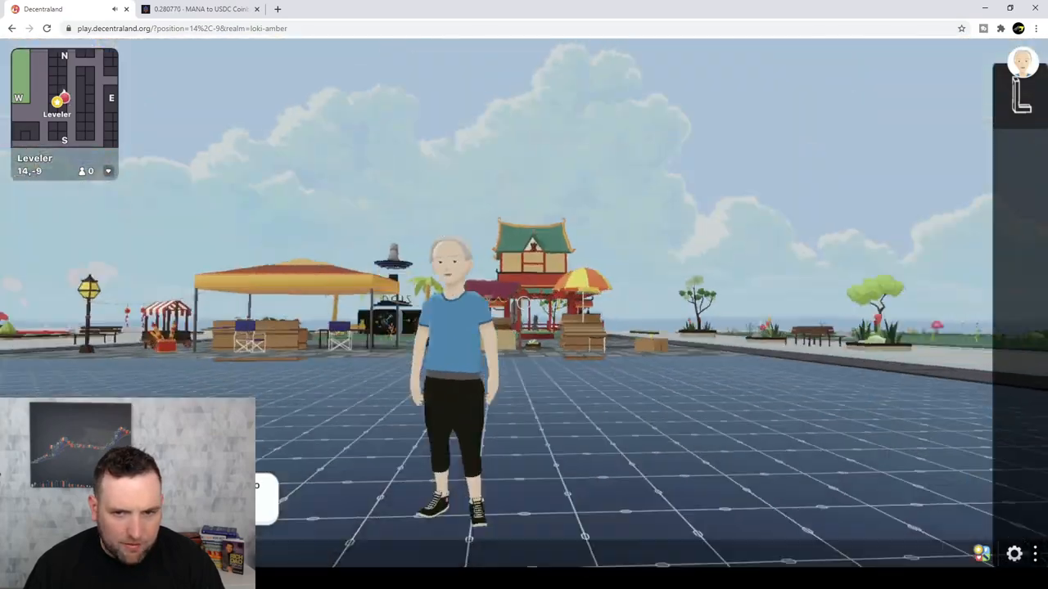
# - Walk the avatar onto the Leveler parcel among the market stalls and stop there
pyautogui.press('w')
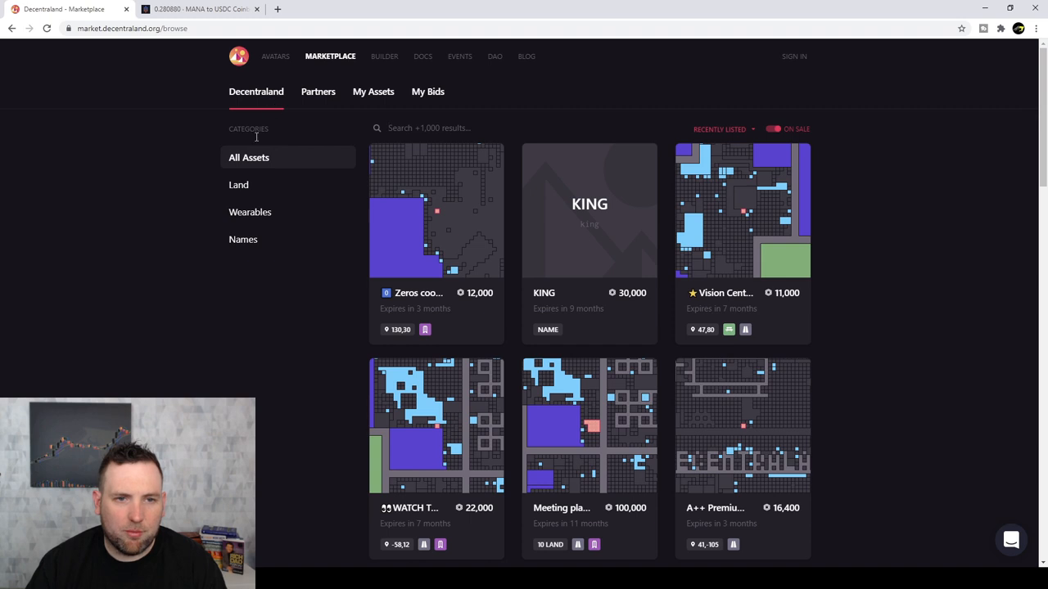
pyautogui.moveTo(269, 279)
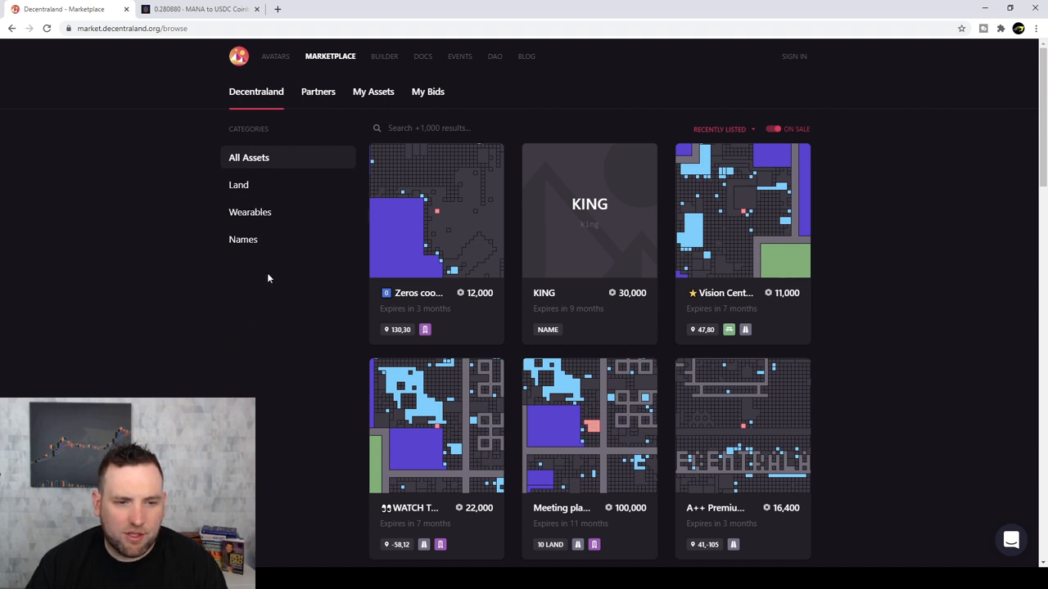
pyautogui.moveTo(243, 240)
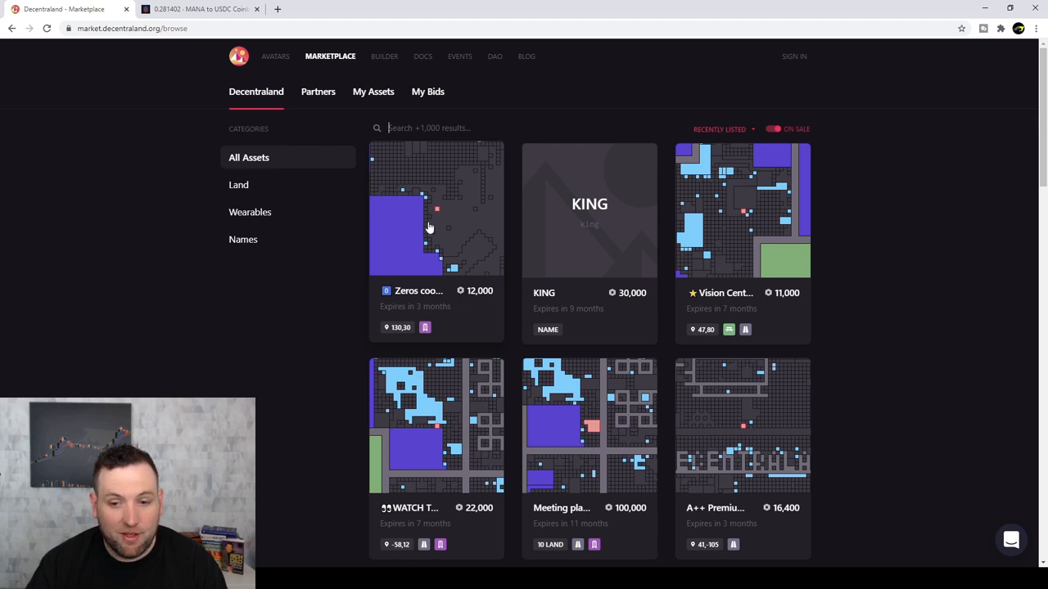
# - Browse the All Assets grid and filter the listings to LAND parcels only
pyautogui.scroll(-3)
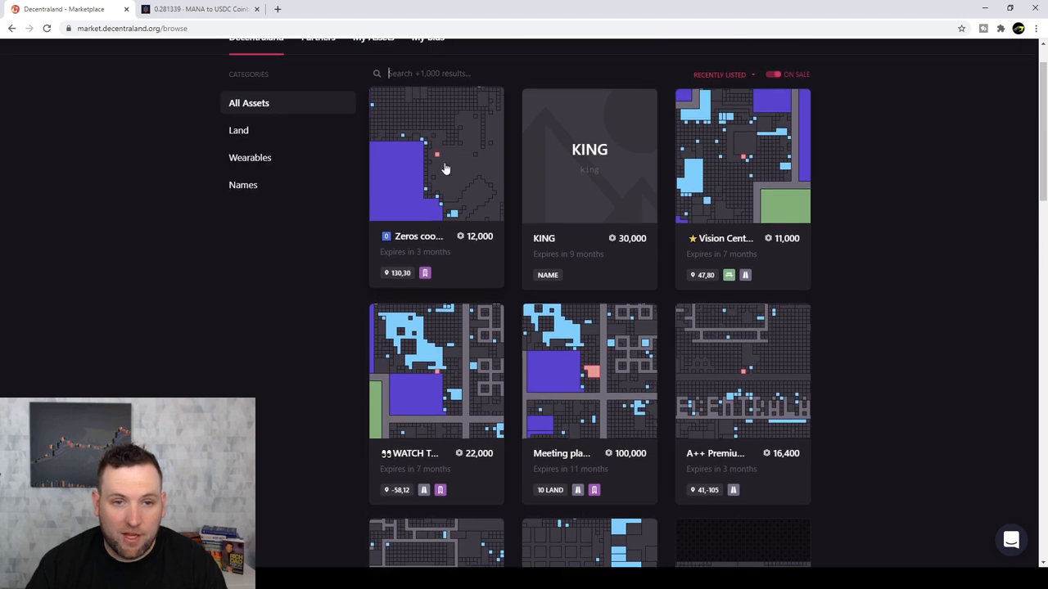
pyautogui.moveTo(439, 157)
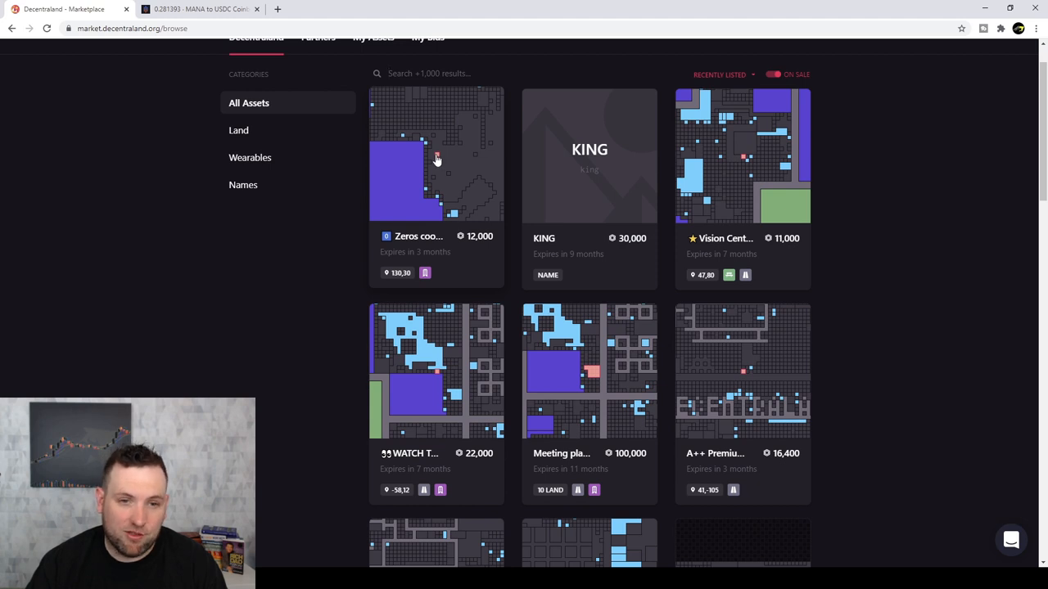
pyautogui.click(252, 213)
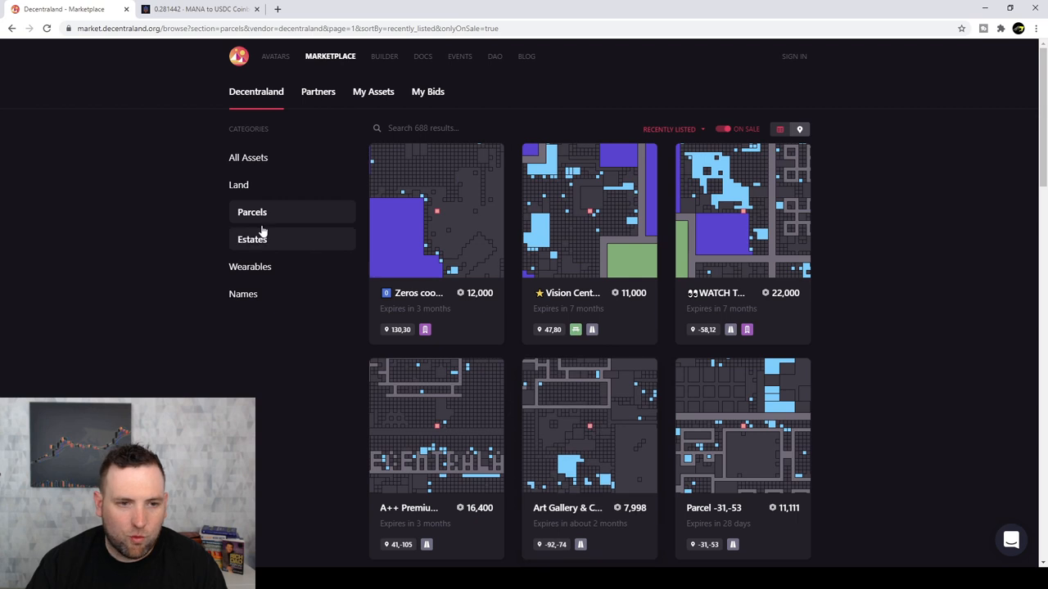
# - Show Estates under Land and look through estate cards like Paris, Sydney and Test estate
pyautogui.click(252, 239)
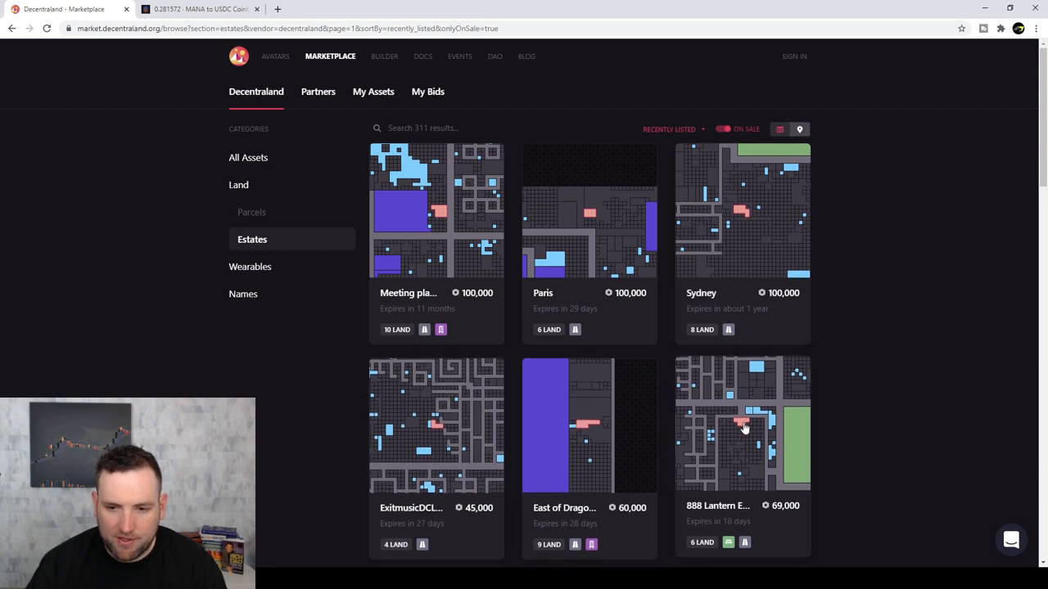
pyautogui.scroll(-3)
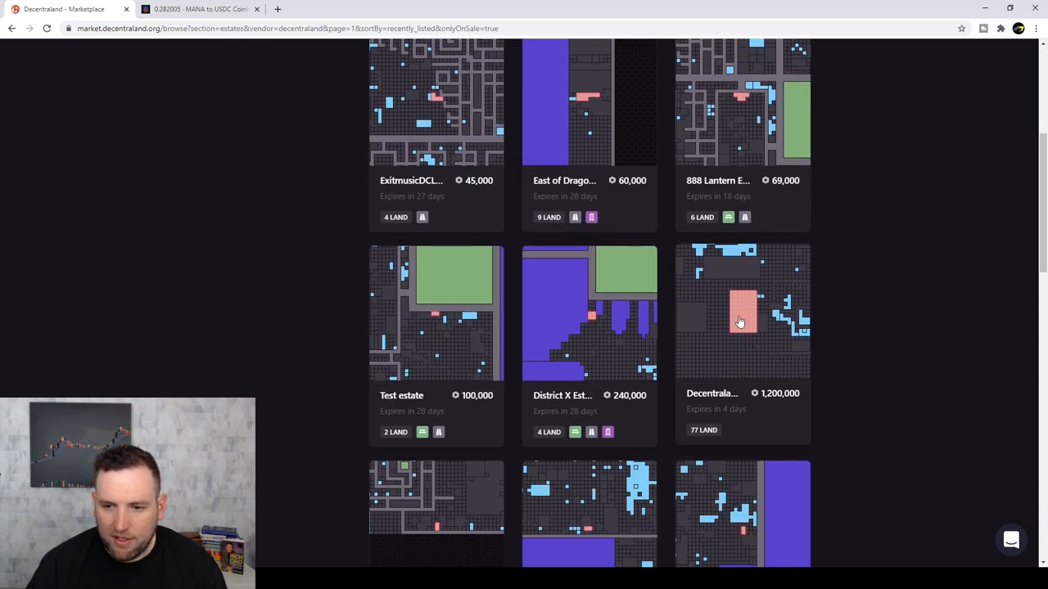
pyautogui.moveTo(746, 331)
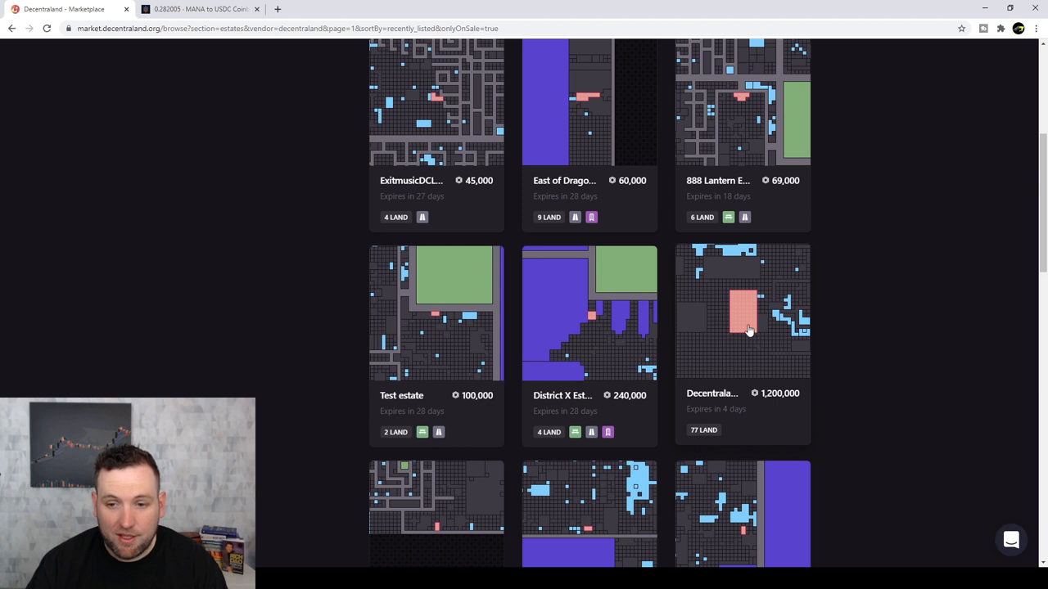
pyautogui.moveTo(763, 403)
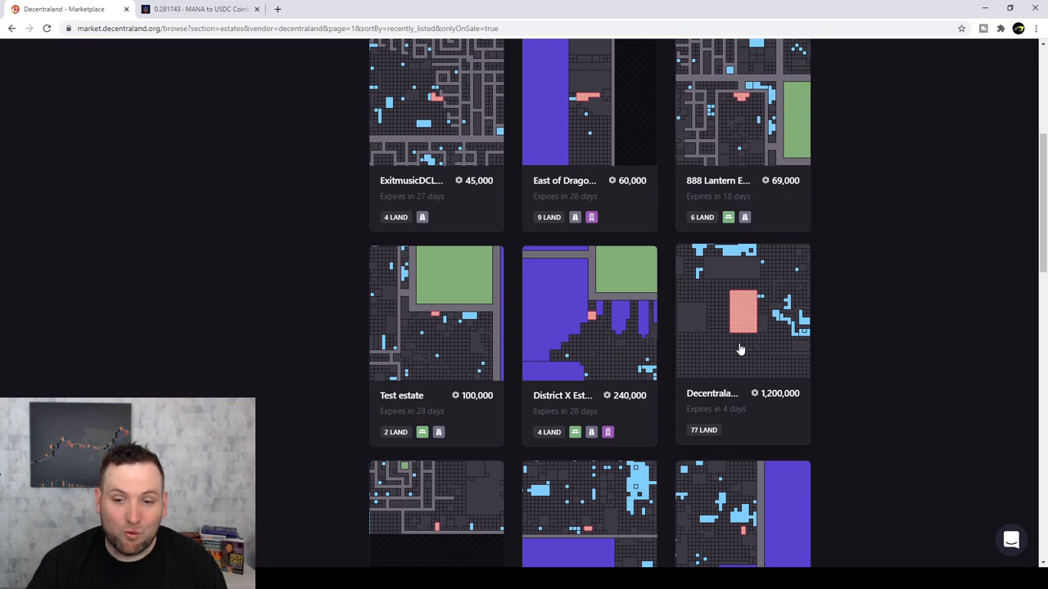
pyautogui.scroll(-3)
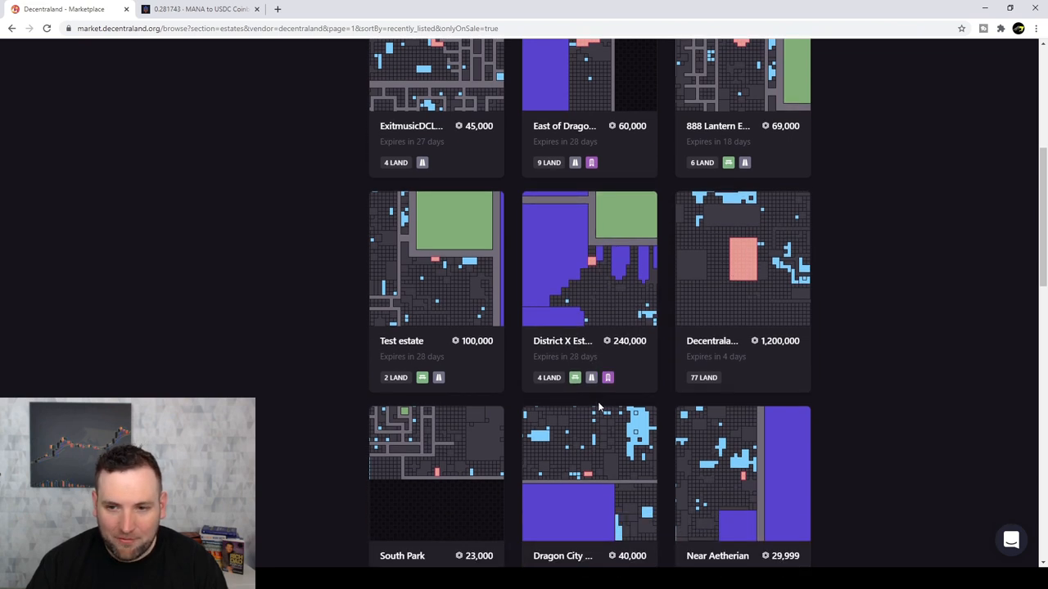
pyautogui.scroll(-3)
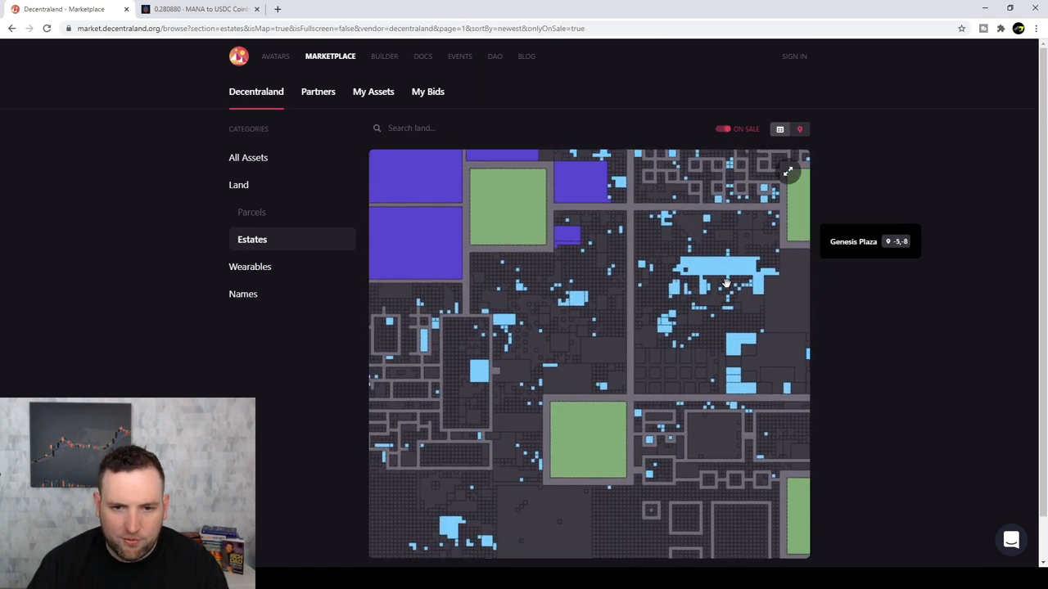
# - Pan the Genesis City estates map over toward Genesis Plaza
pyautogui.moveTo(724, 281); pyautogui.dragTo(569, 338)
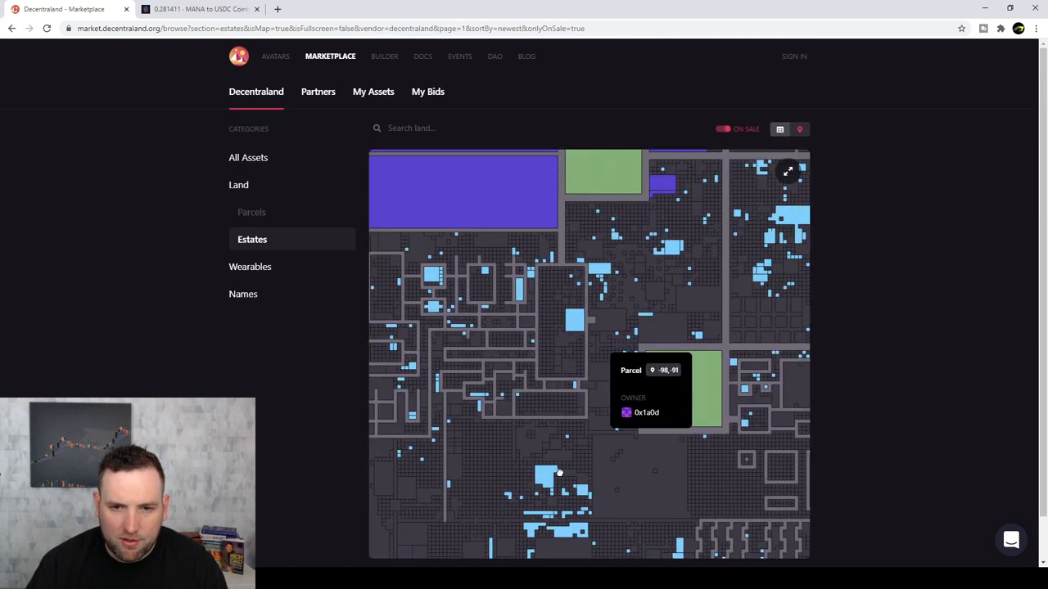
pyautogui.moveTo(560, 471); pyautogui.dragTo(542, 239)
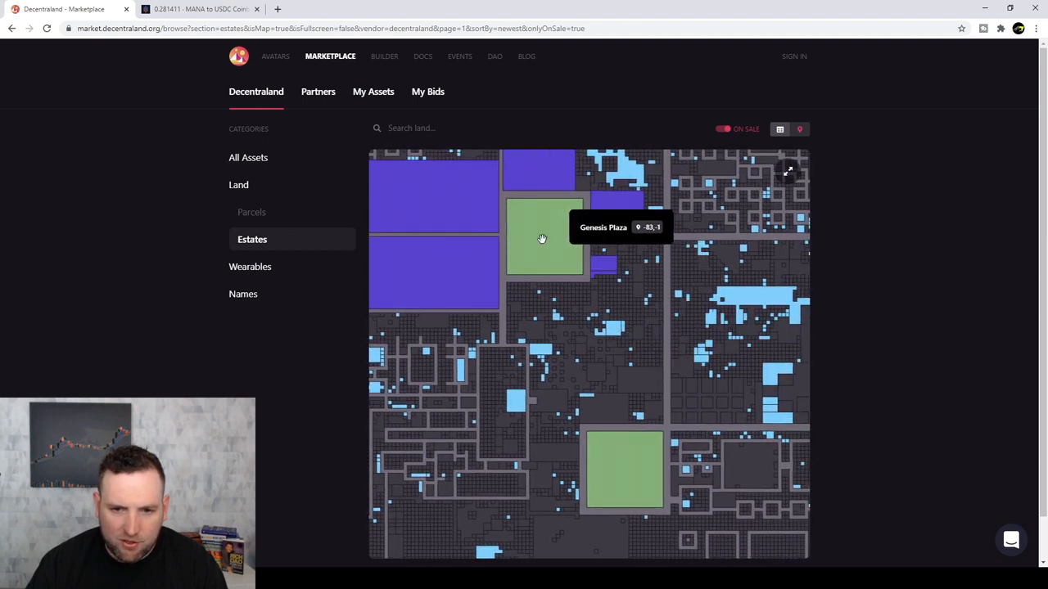
pyautogui.moveTo(537, 219)
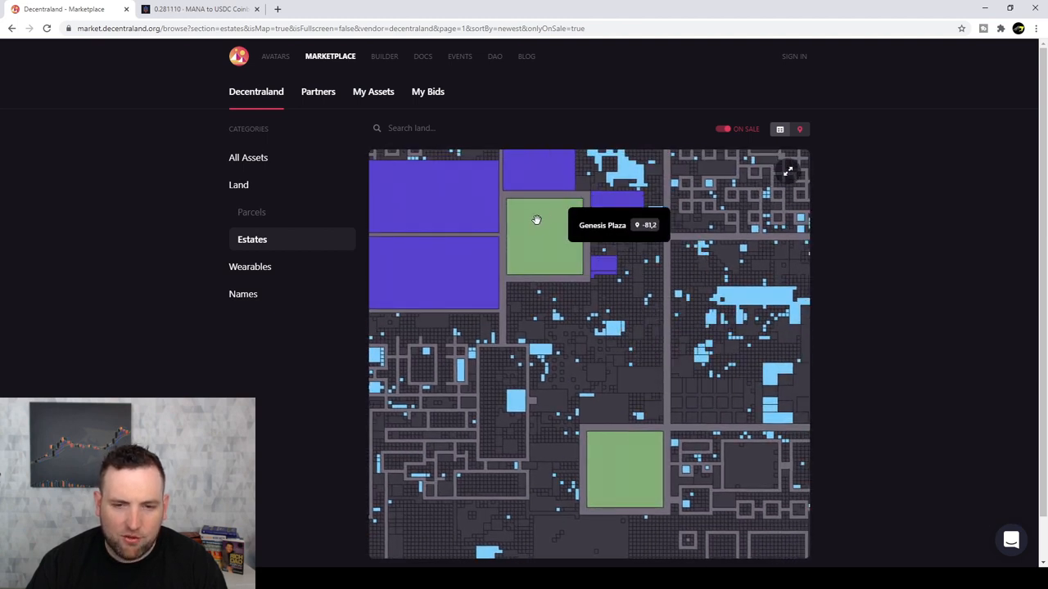
pyautogui.moveTo(616, 213)
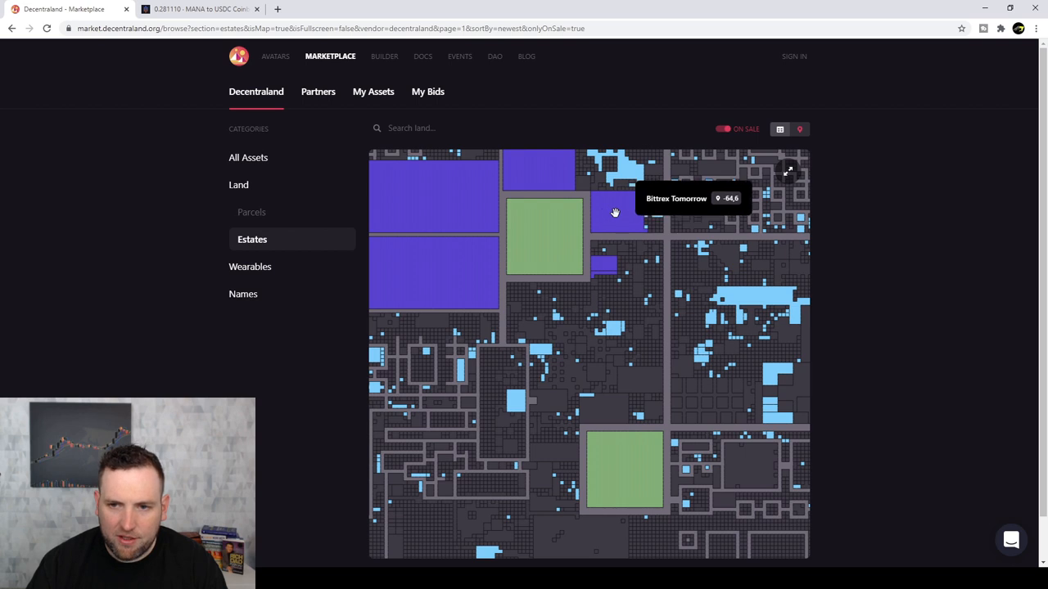
pyautogui.moveTo(557, 172)
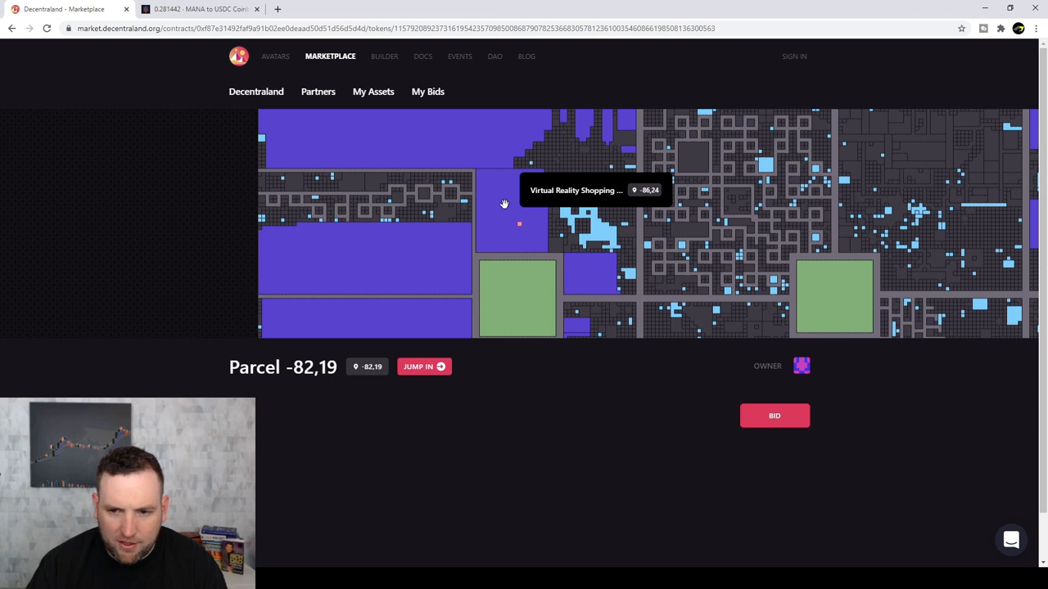
pyautogui.moveTo(775, 416)
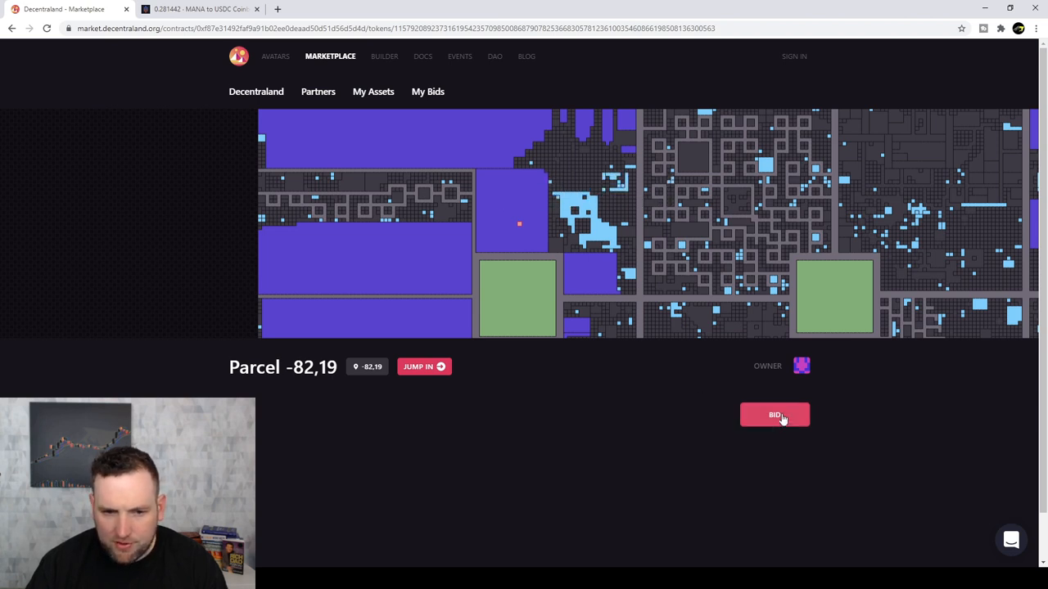
pyautogui.moveTo(625, 256)
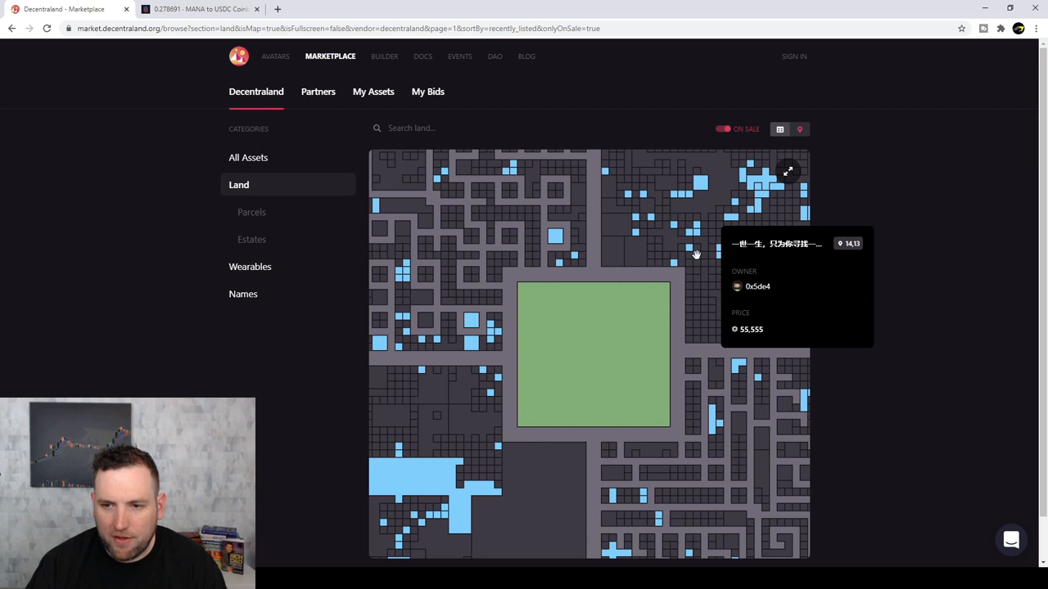
pyautogui.moveTo(442, 193)
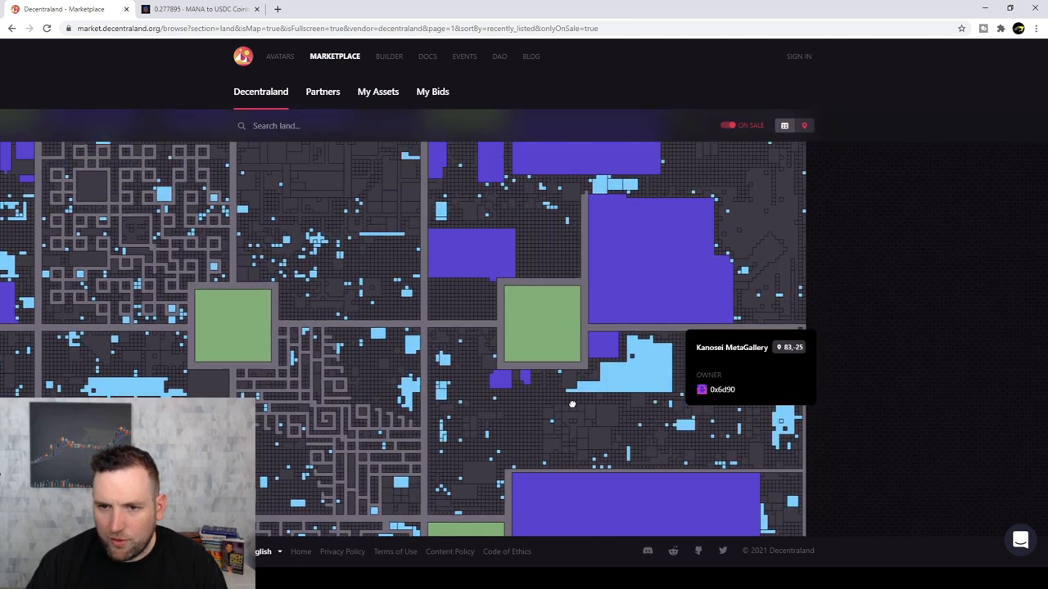
# - Pan across the large land map toward the Kanosei MetaGallery estate
pyautogui.moveTo(573, 403); pyautogui.dragTo(501, 249)
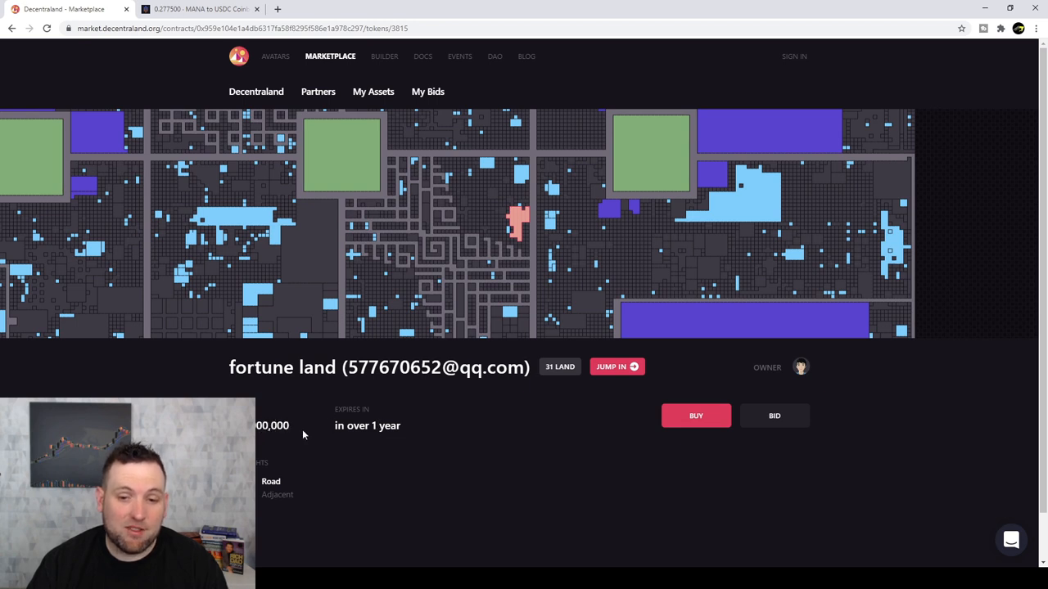
pyautogui.moveTo(301, 433)
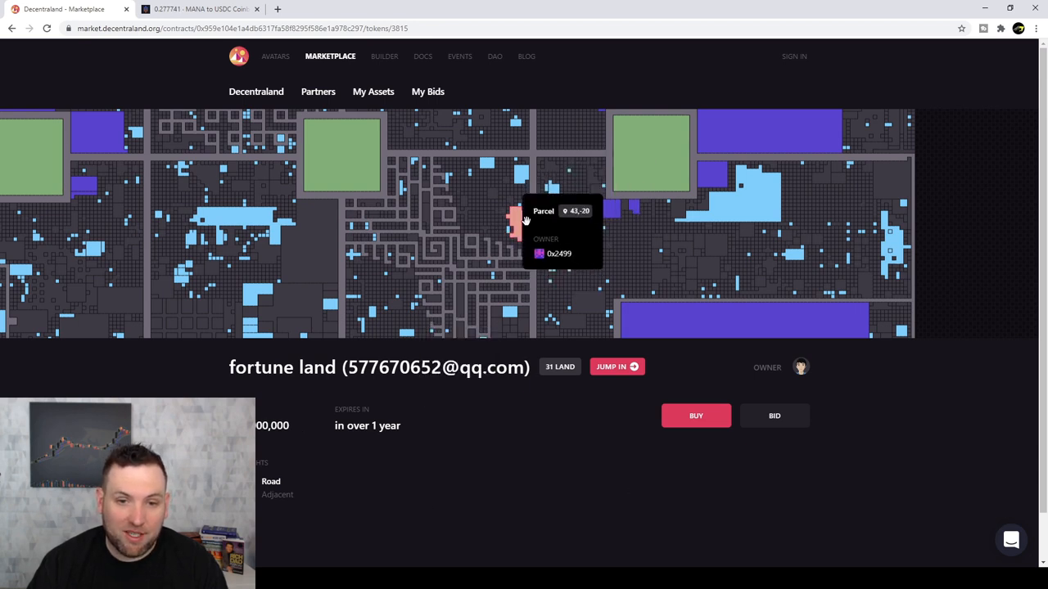
pyautogui.moveTo(611, 265)
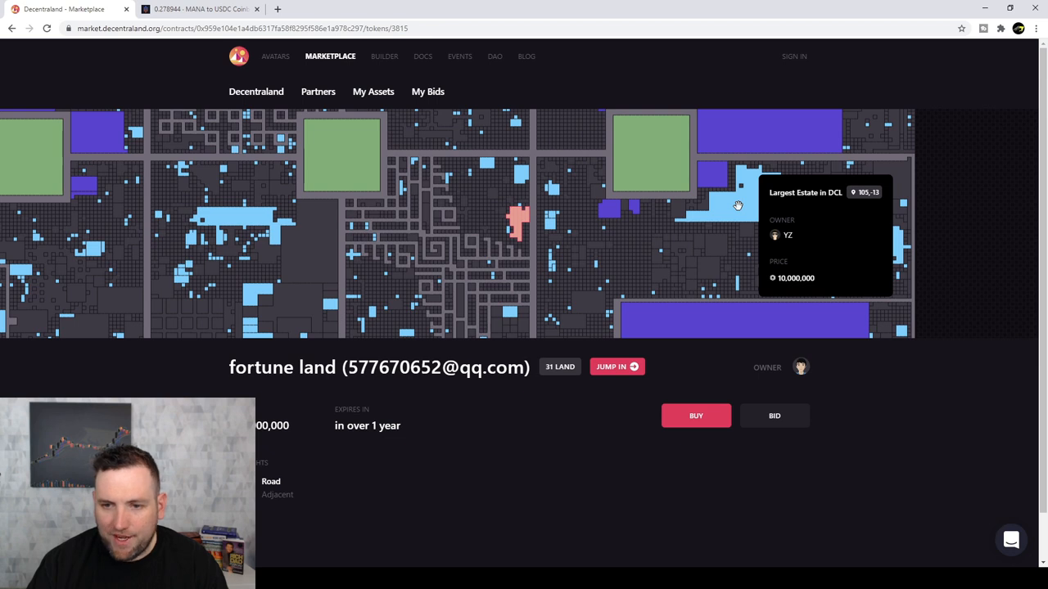
pyautogui.moveTo(642, 243)
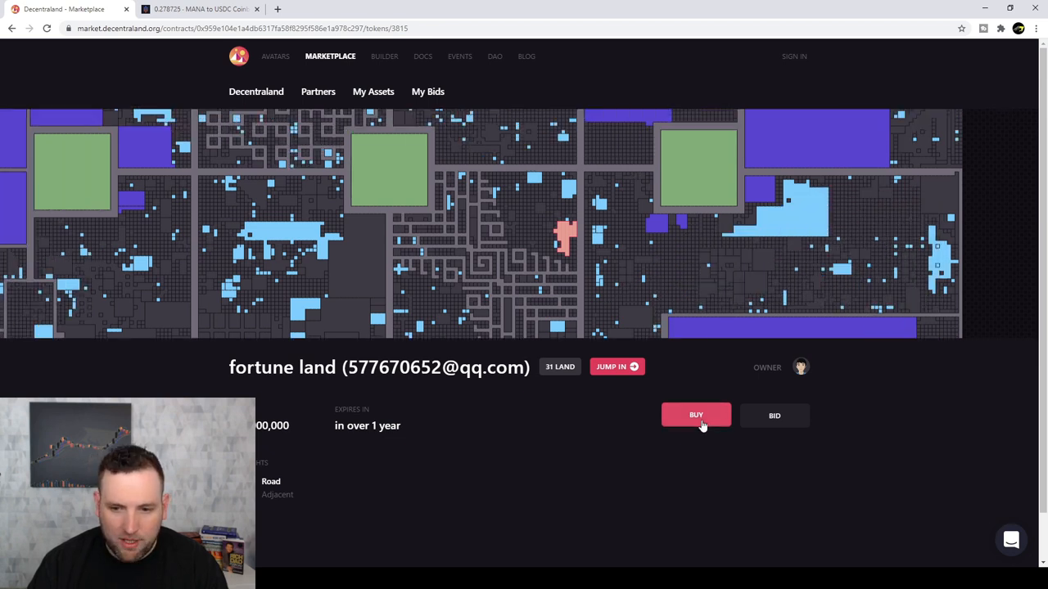
pyautogui.moveTo(570, 246)
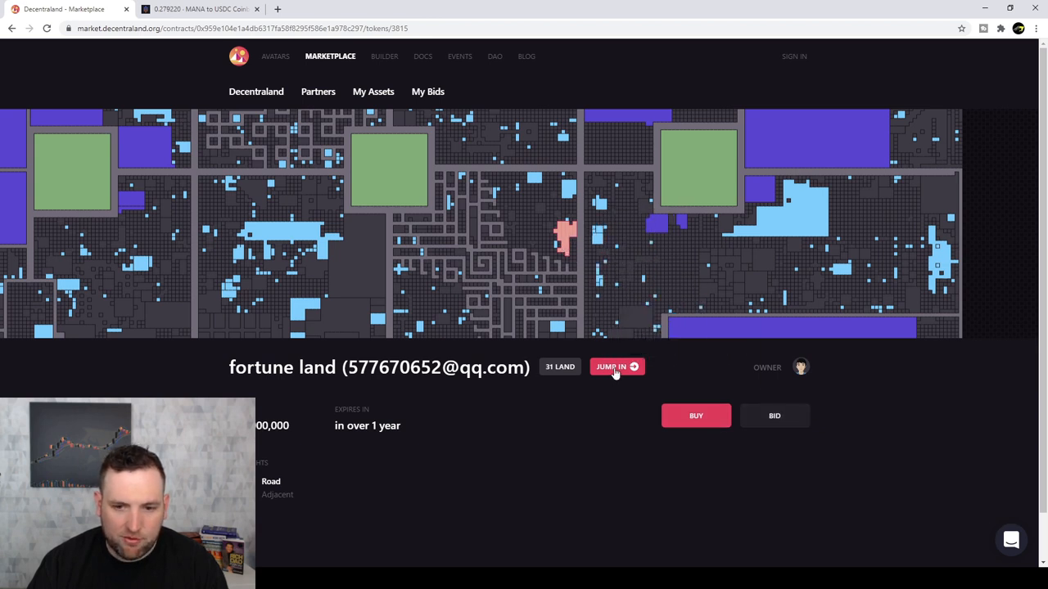
# - Jump into the world at fortune land and walk across the grass toward the house and neighbouring parcels
pyautogui.click(616, 367)
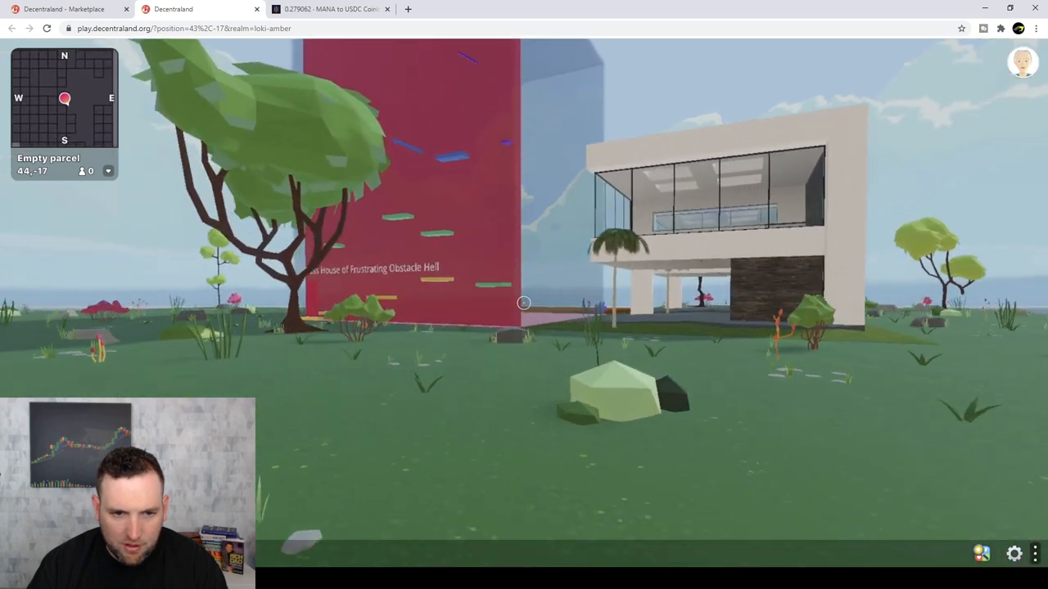
pyautogui.press('w')
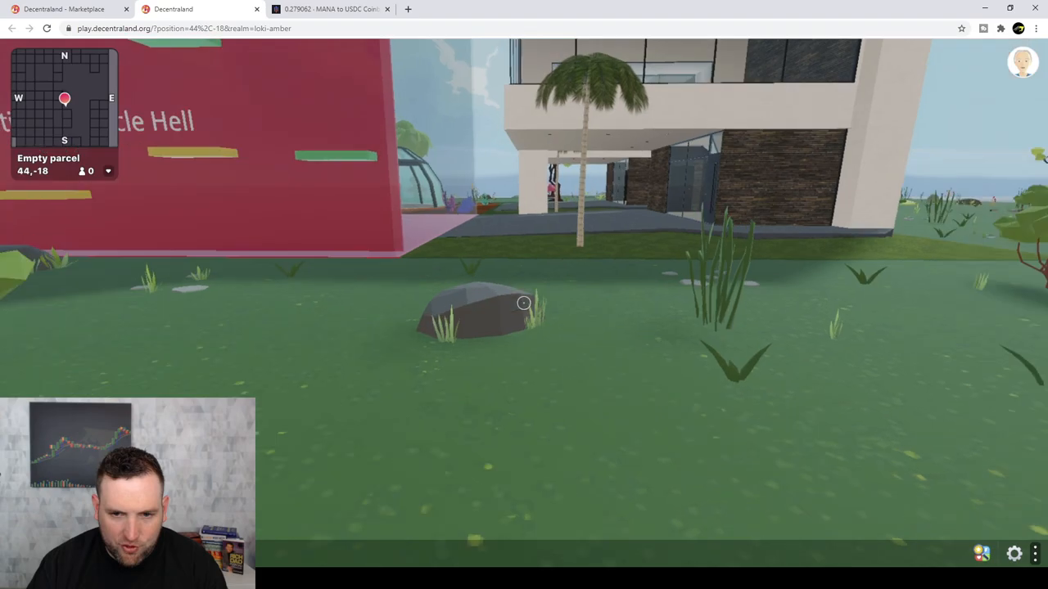
pyautogui.press('w')
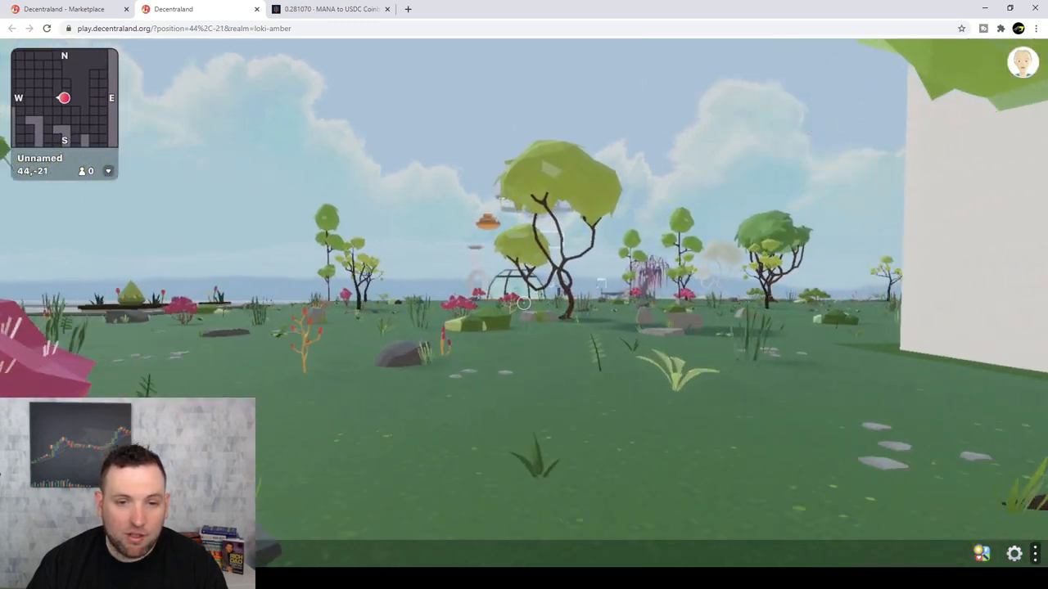
pyautogui.press('w')
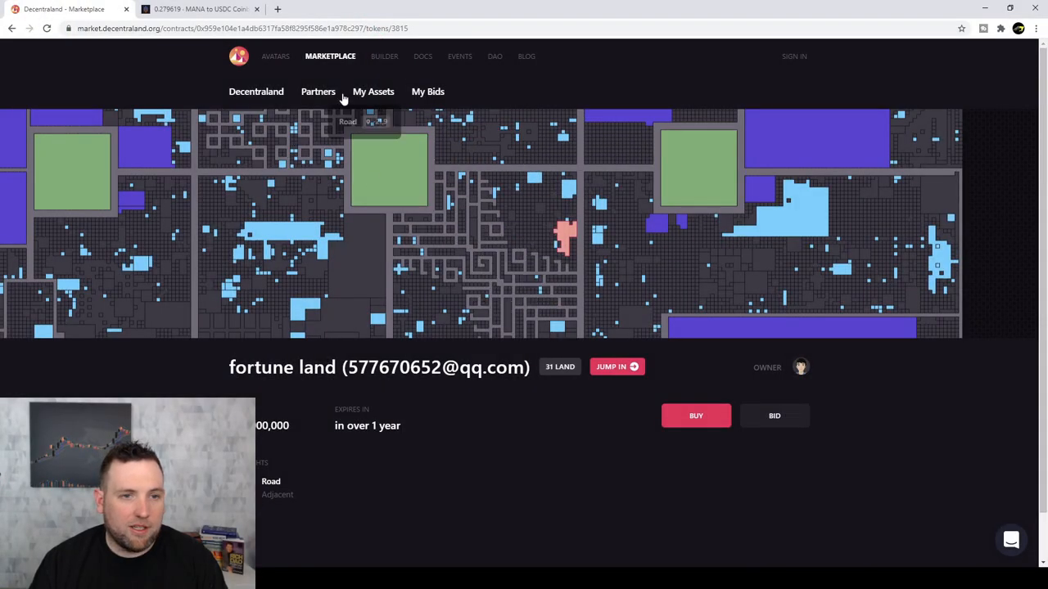
pyautogui.click(792, 56)
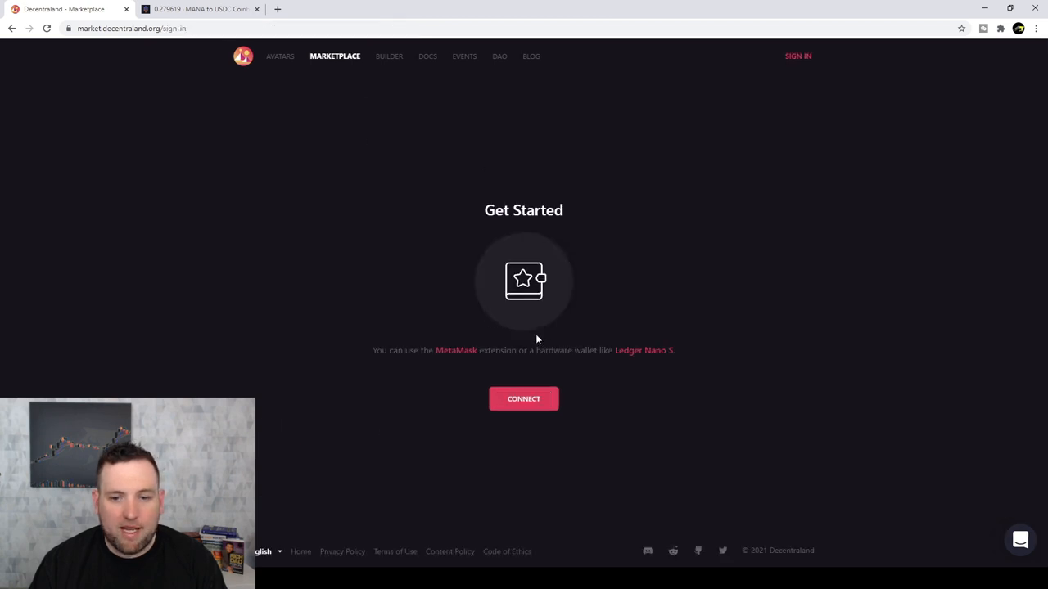
pyautogui.moveTo(482, 355)
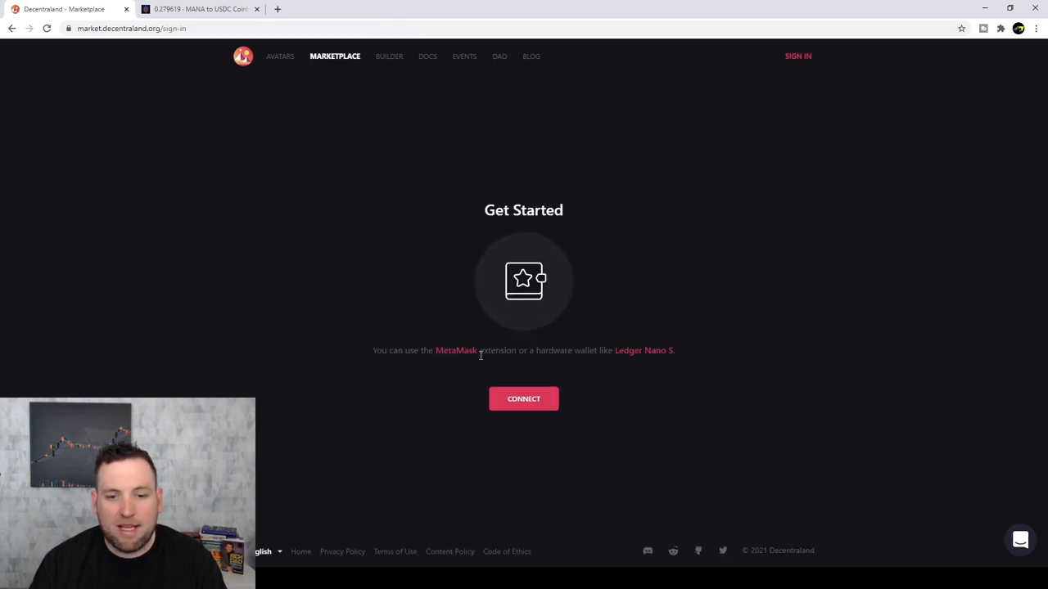
pyautogui.moveTo(598, 363)
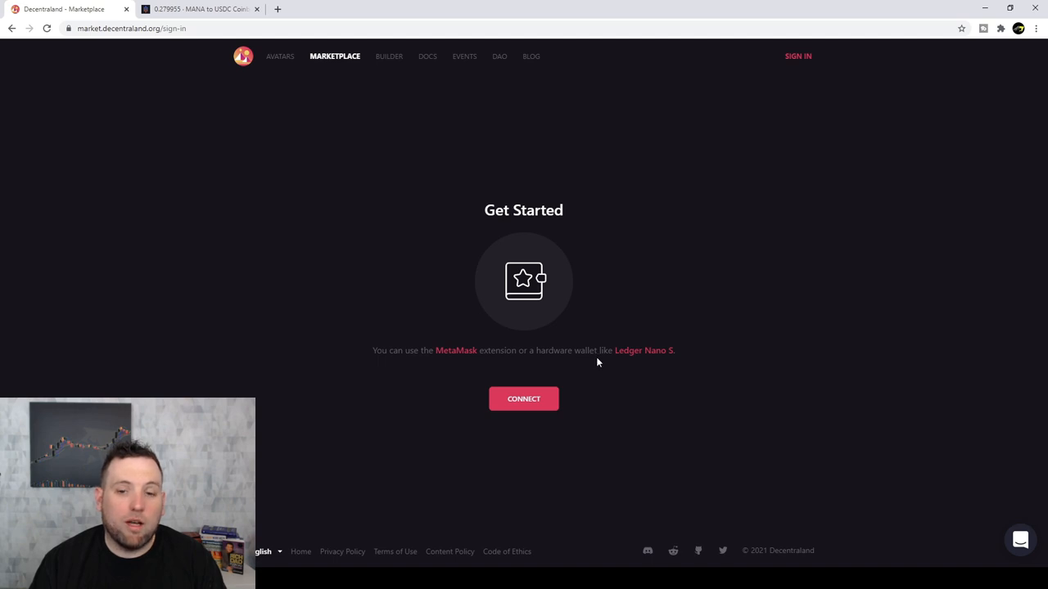
pyautogui.moveTo(728, 272)
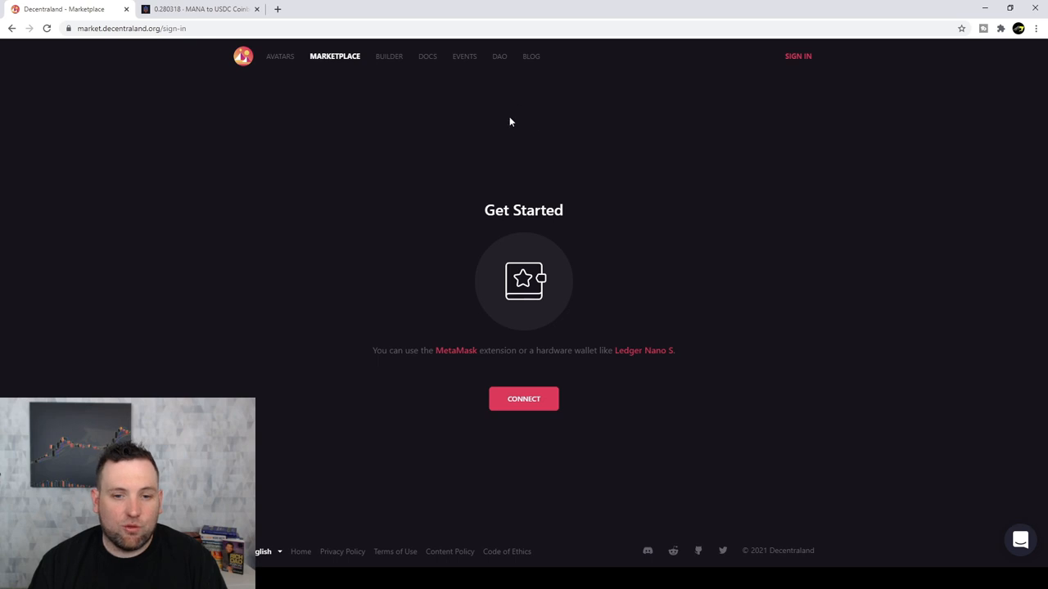
pyautogui.moveTo(280, 56)
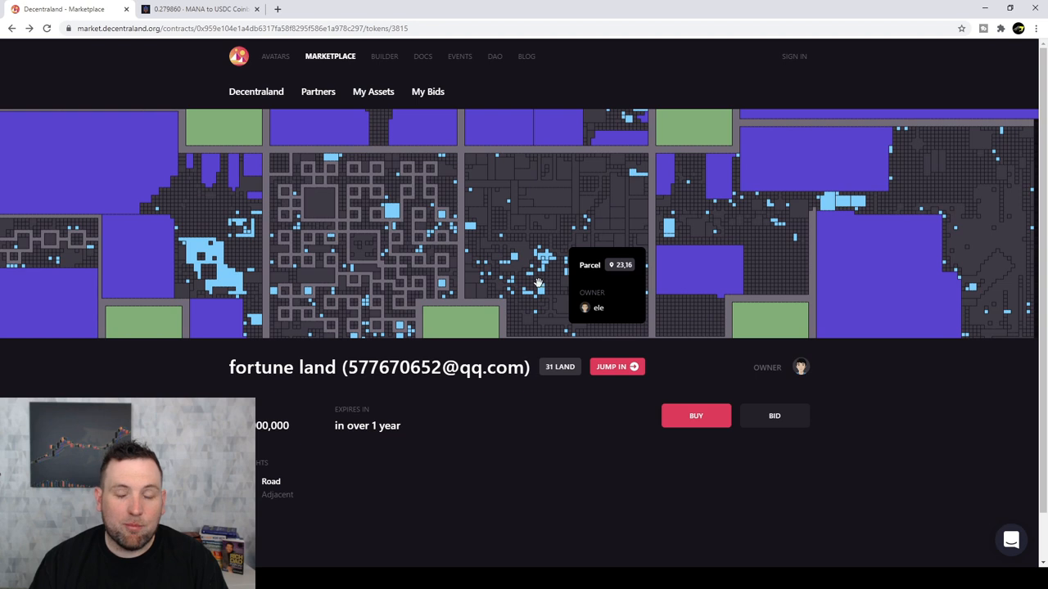
# - Pan the land map to nearby parcels, then return to browsing all Decentraland assets for sale
pyautogui.moveTo(537, 281); pyautogui.dragTo(425, 168)
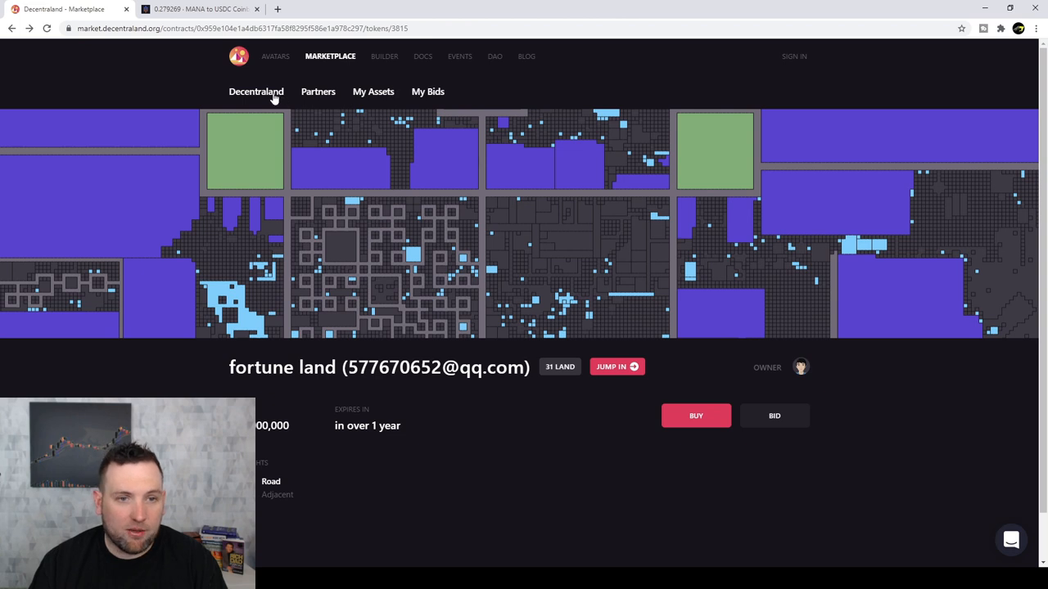
pyautogui.click(256, 91)
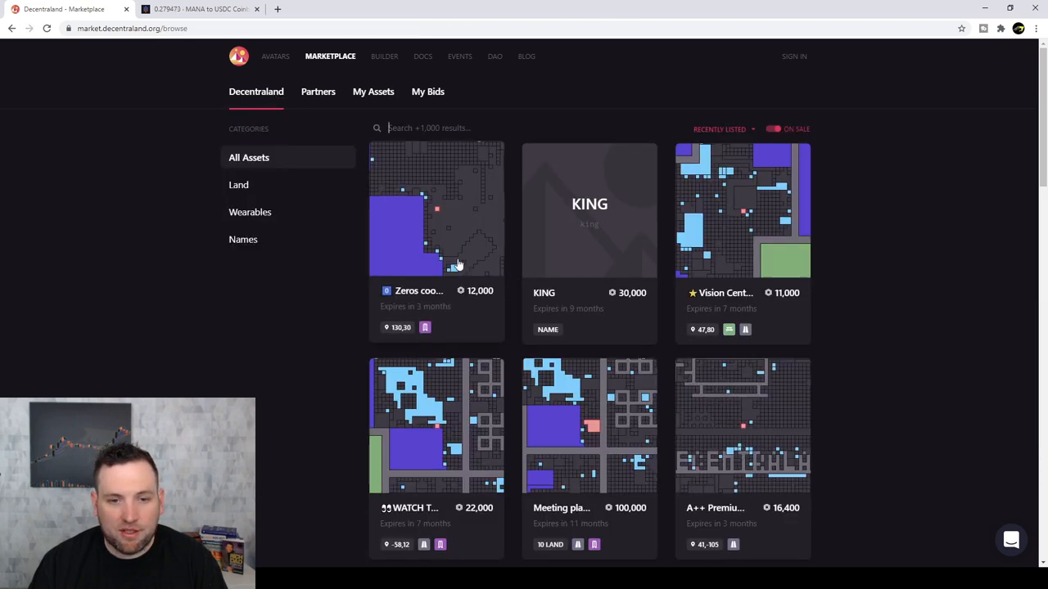
# - Scroll through the wearables for sale such as the Blue Garment hat, Rollers and Blue Atari Tee
pyautogui.scroll(-3)
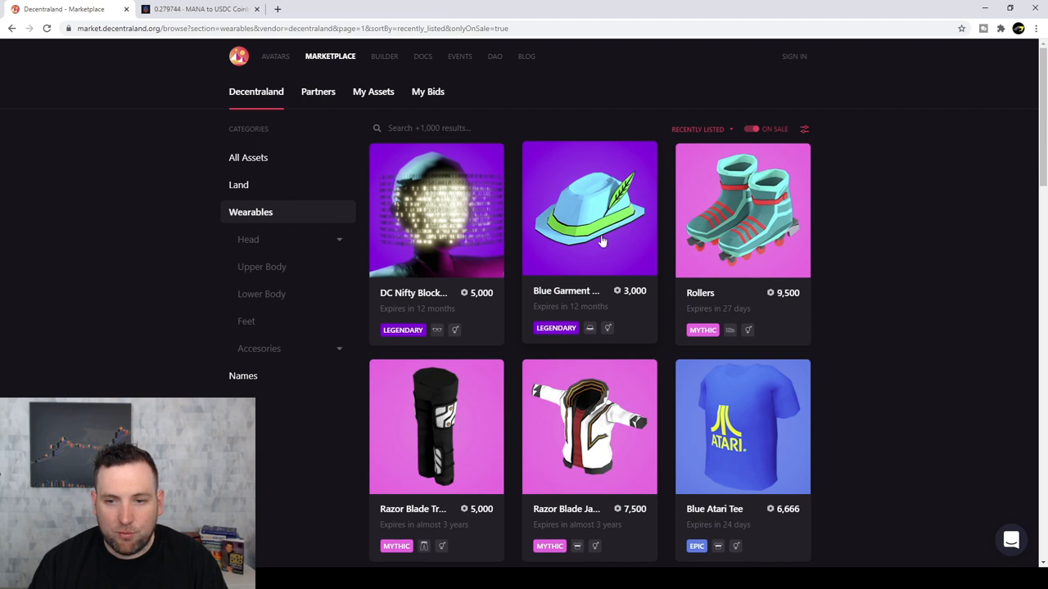
pyautogui.moveTo(632, 298)
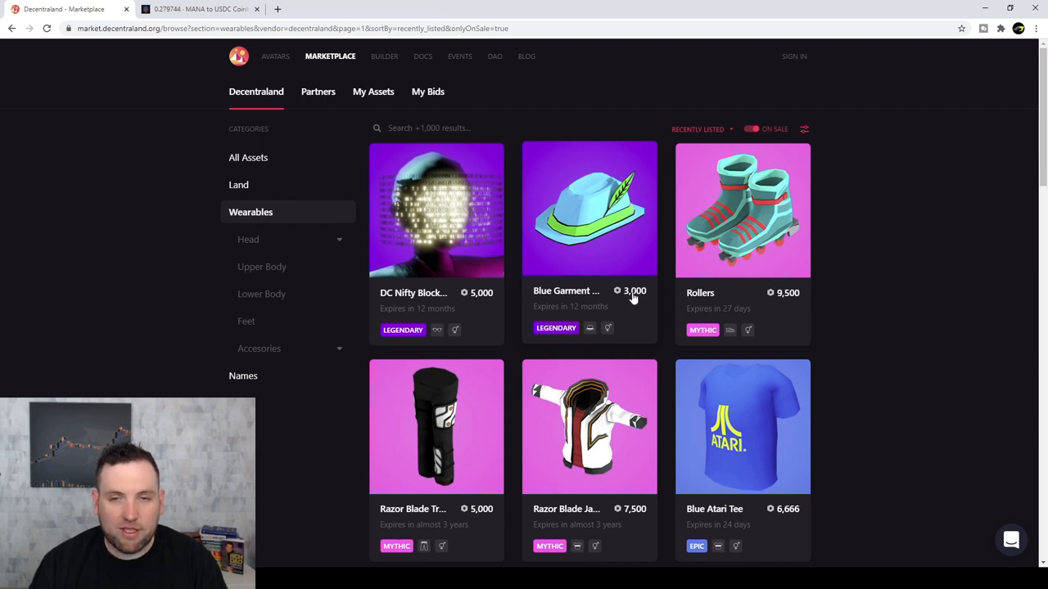
pyautogui.moveTo(626, 277)
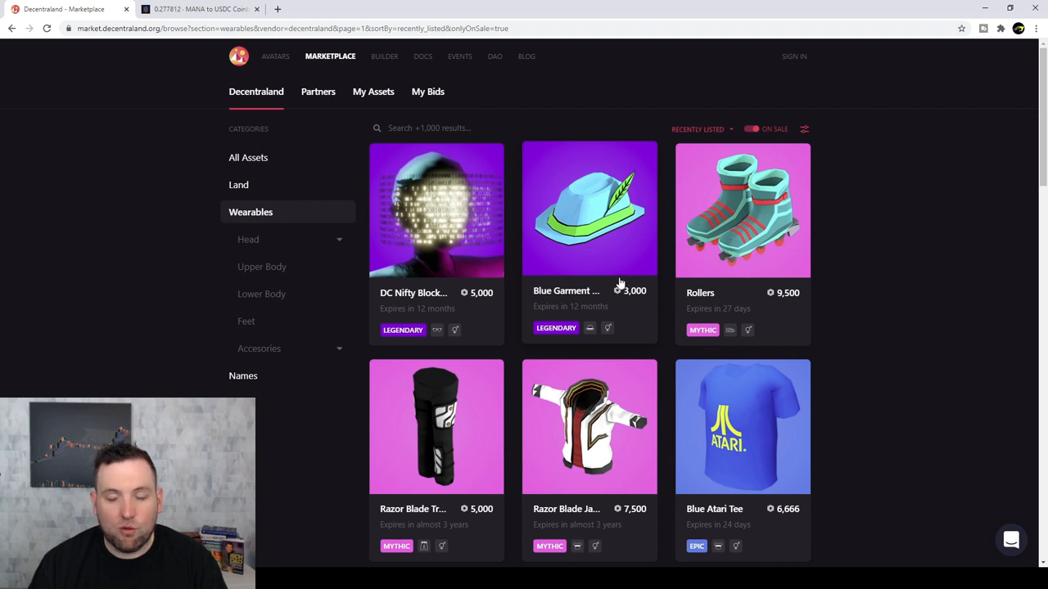
pyautogui.moveTo(616, 285)
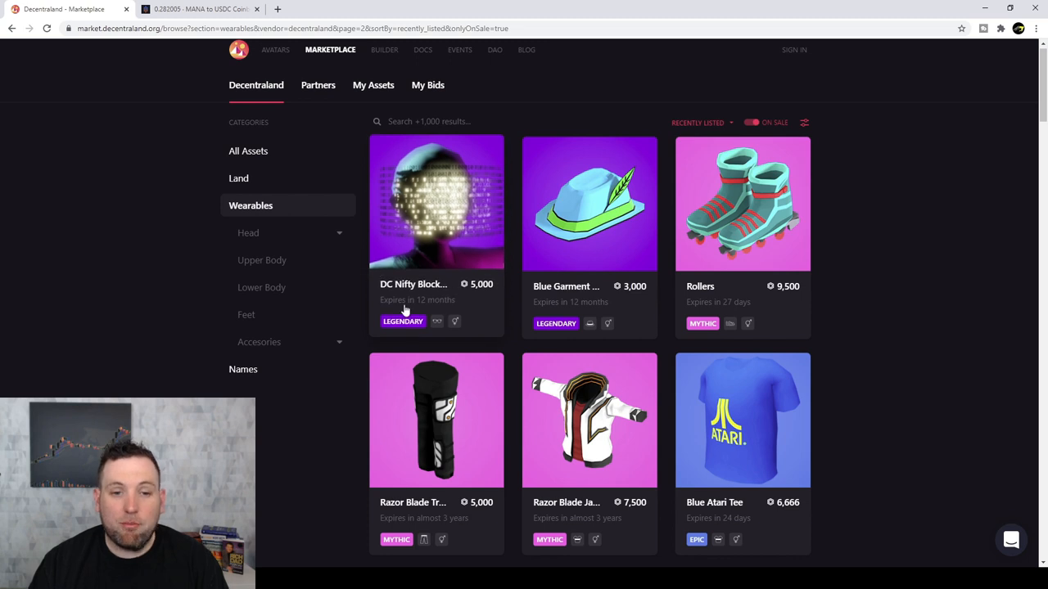
pyautogui.moveTo(465, 229)
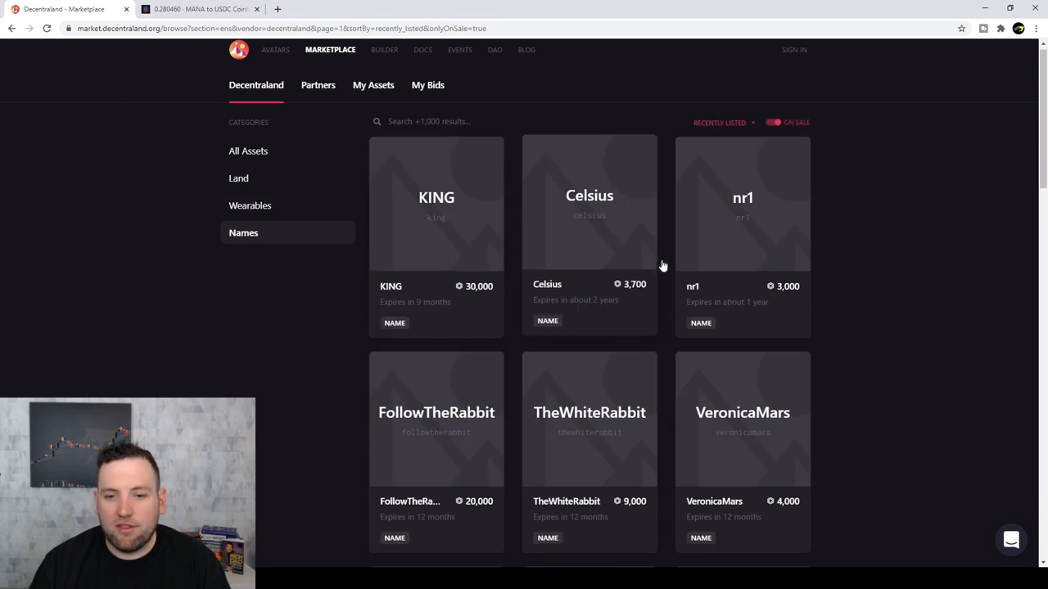
pyautogui.scroll(-3)
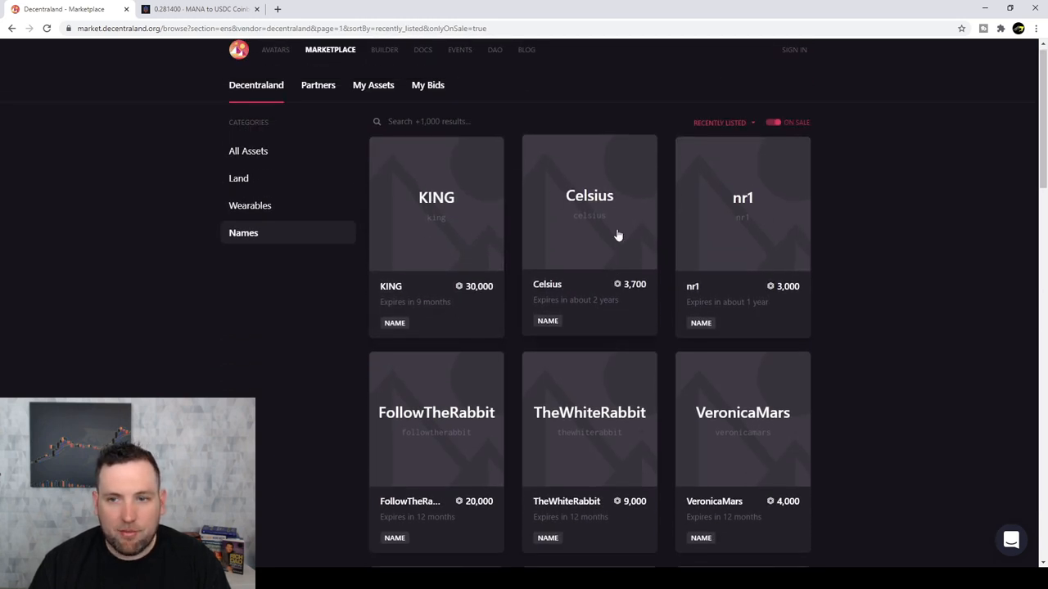
pyautogui.scroll(-3)
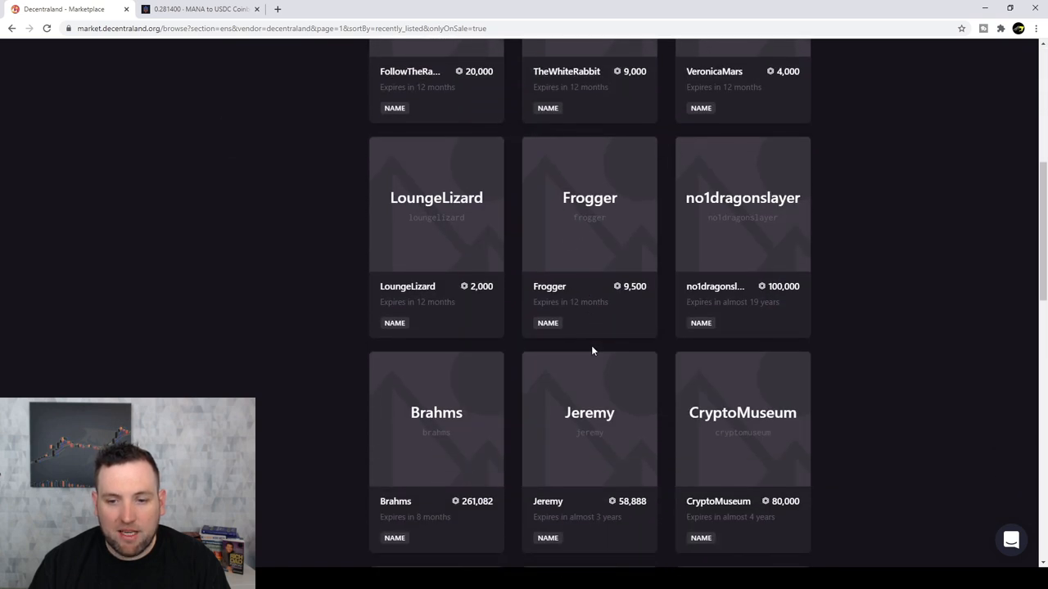
pyautogui.scroll(-3)
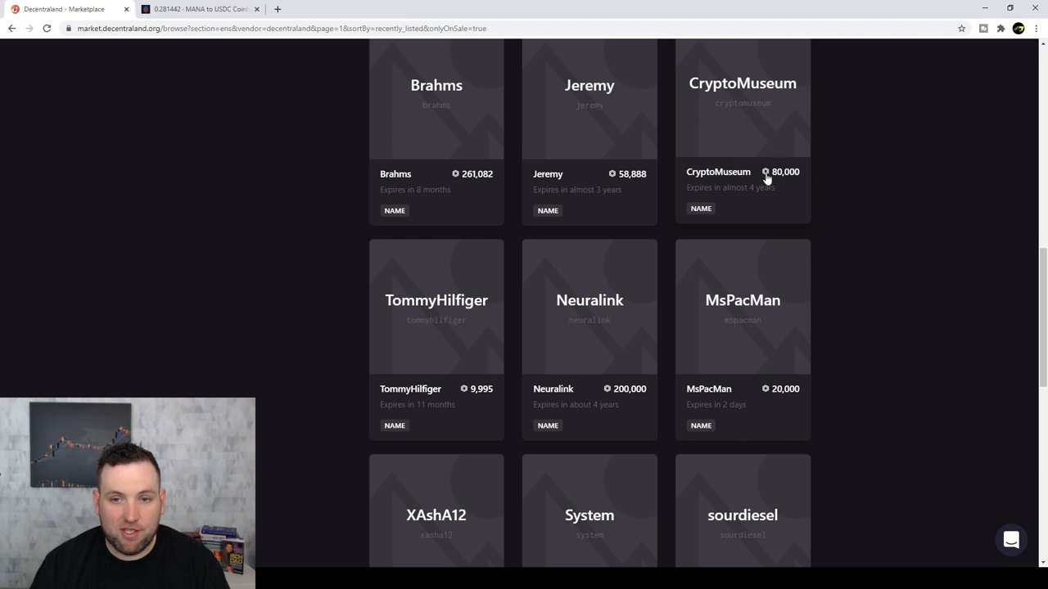
pyautogui.moveTo(632, 247)
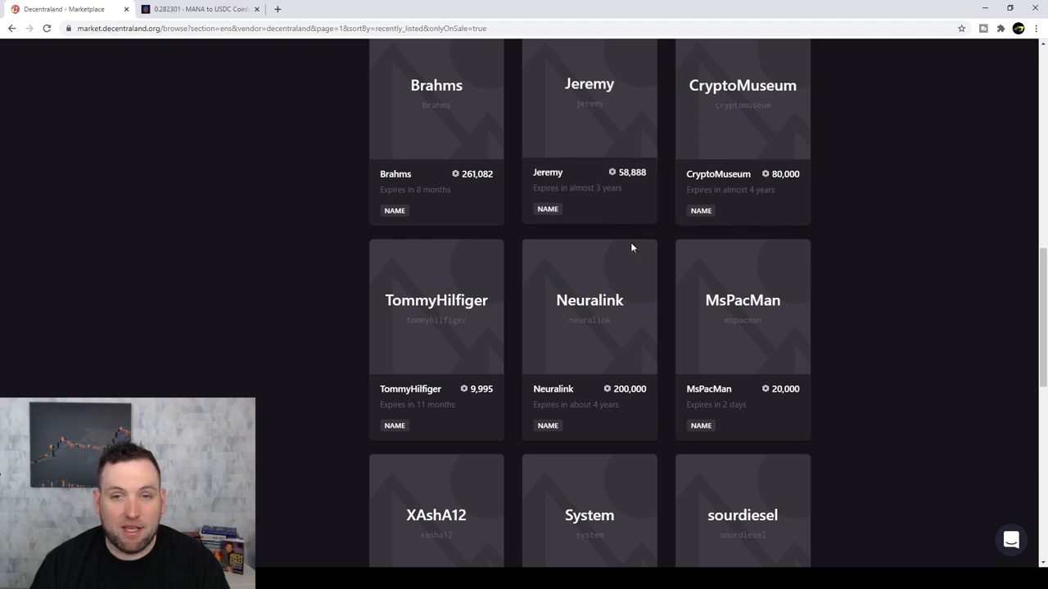
pyautogui.moveTo(593, 107)
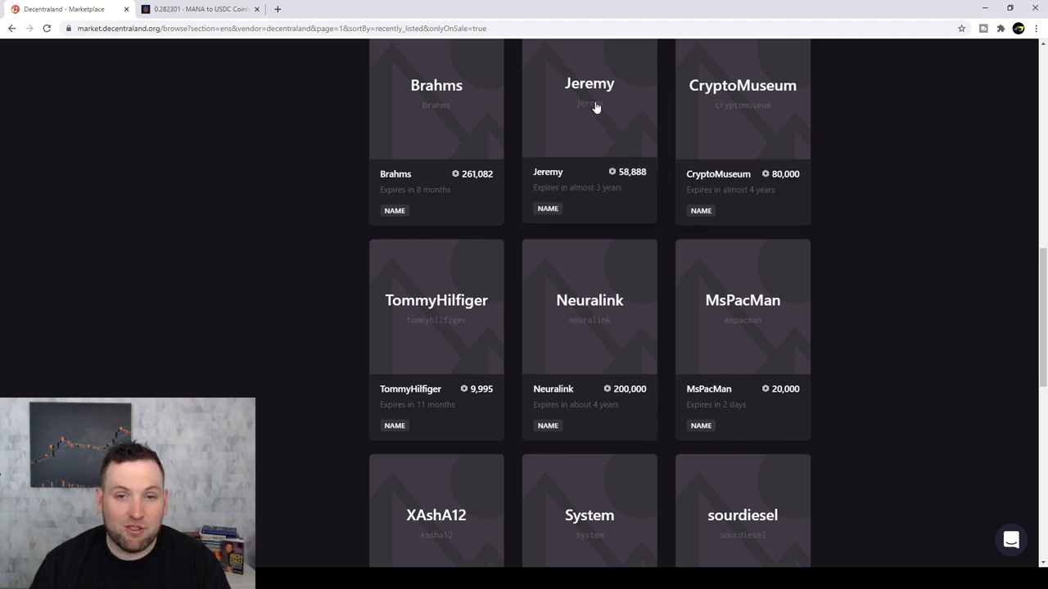
pyautogui.moveTo(629, 195)
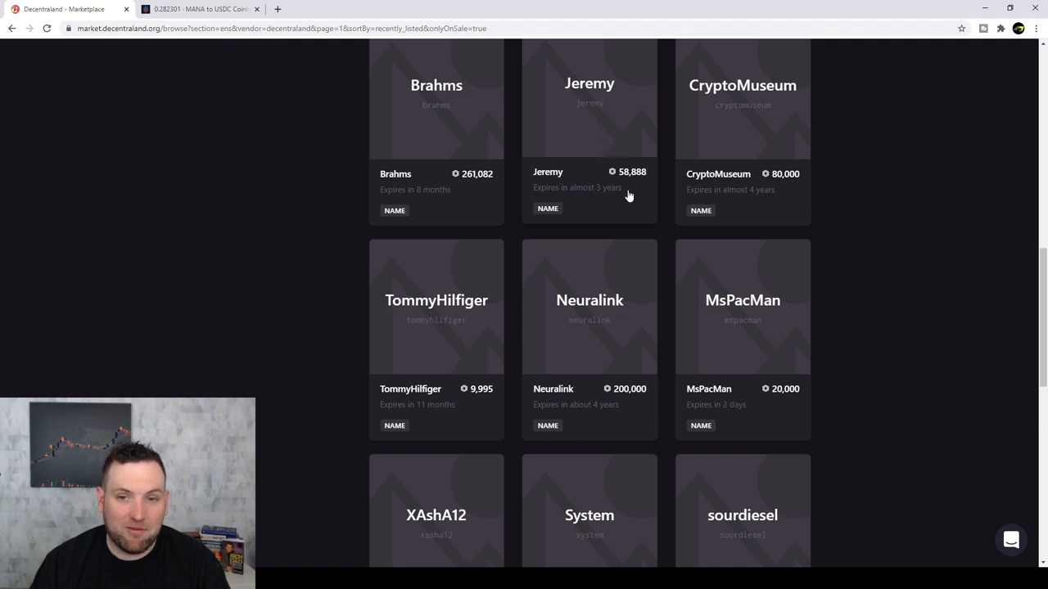
pyautogui.scroll(-3)
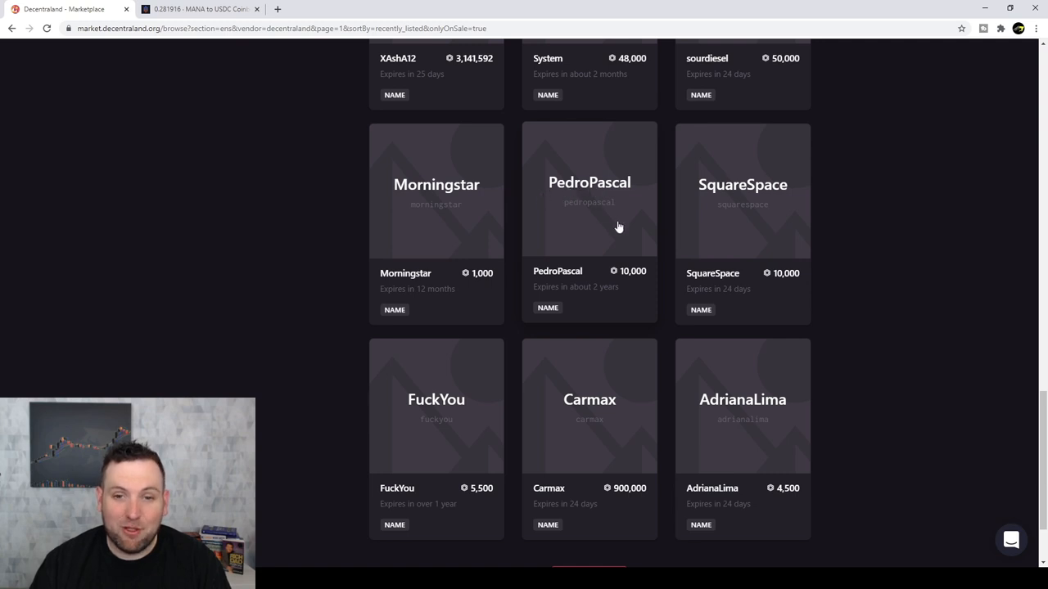
pyautogui.moveTo(581, 183)
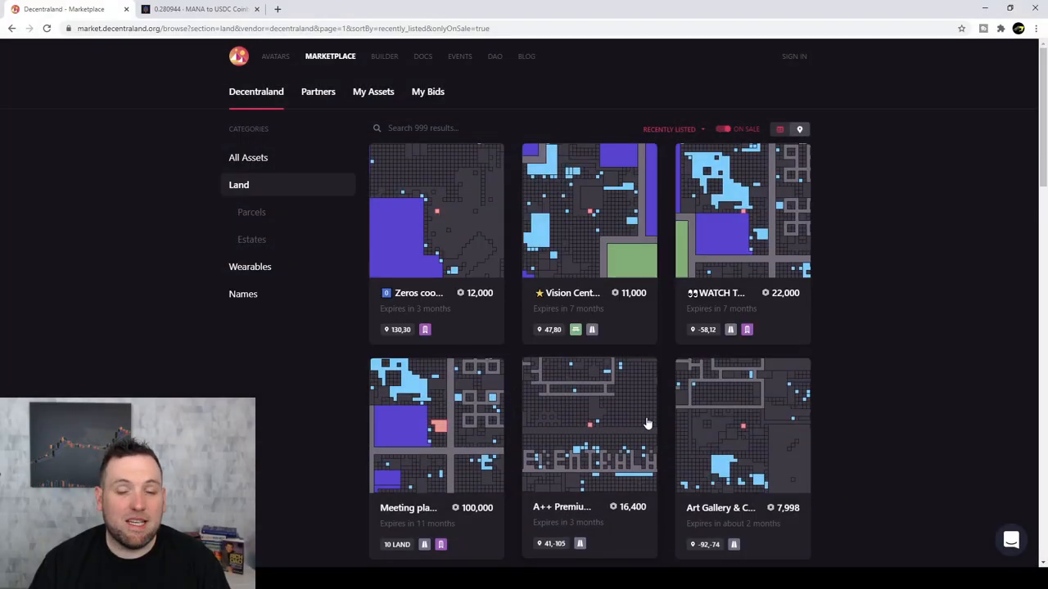
pyautogui.moveTo(484, 353)
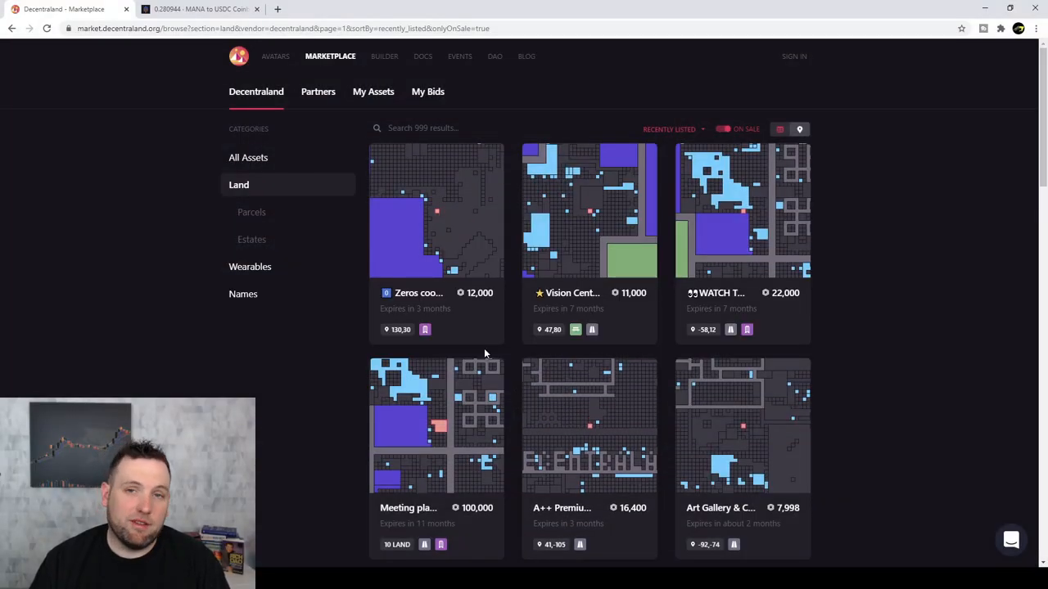
pyautogui.moveTo(581, 241)
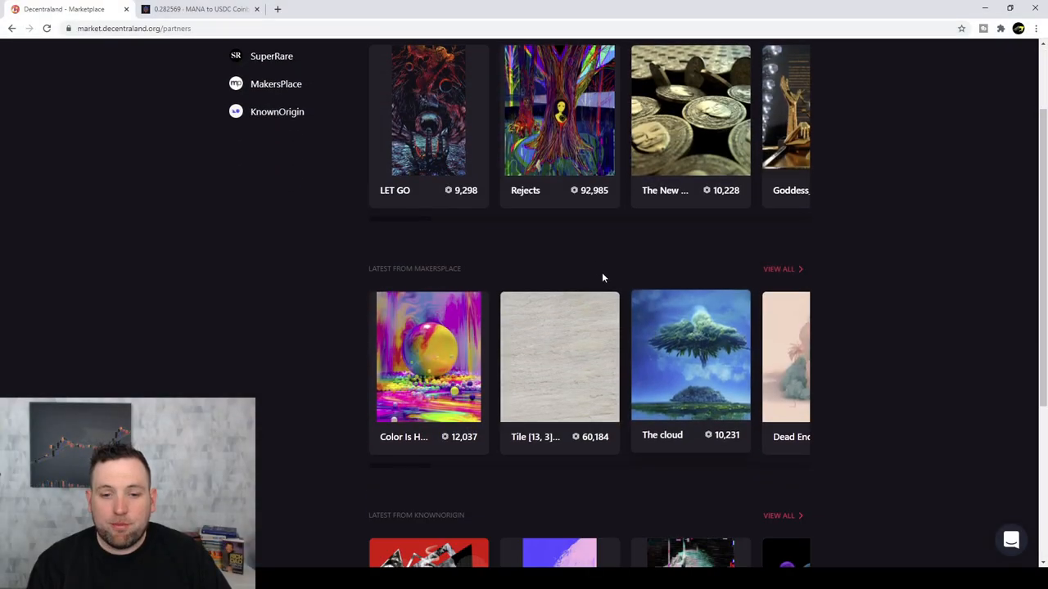
# - Scroll down the Partners page through the SuperRare, MakersPlace and KnownOrigin collections
pyautogui.scroll(-3)
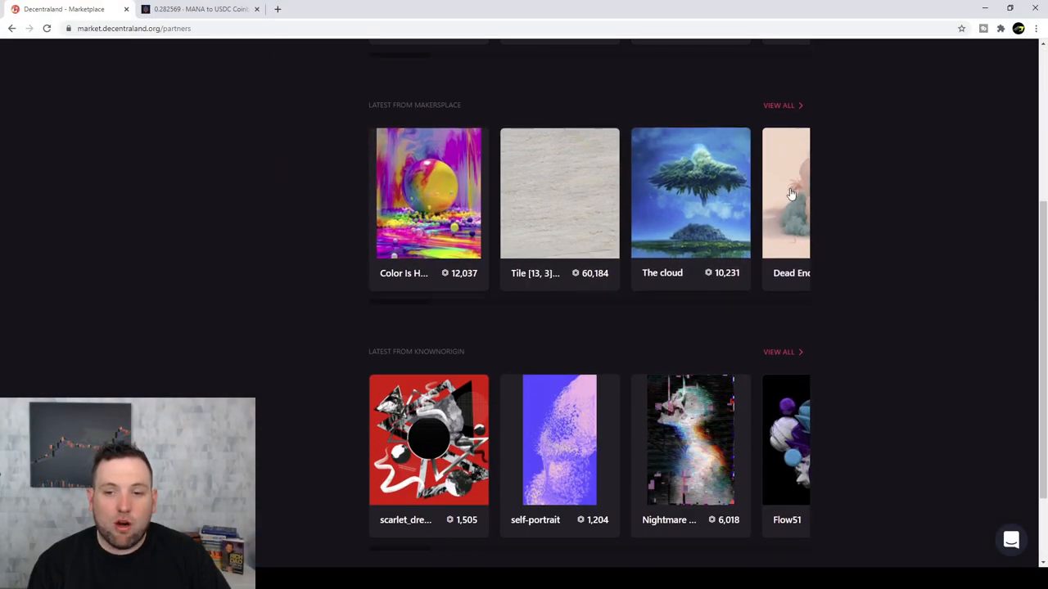
pyautogui.scroll(-3)
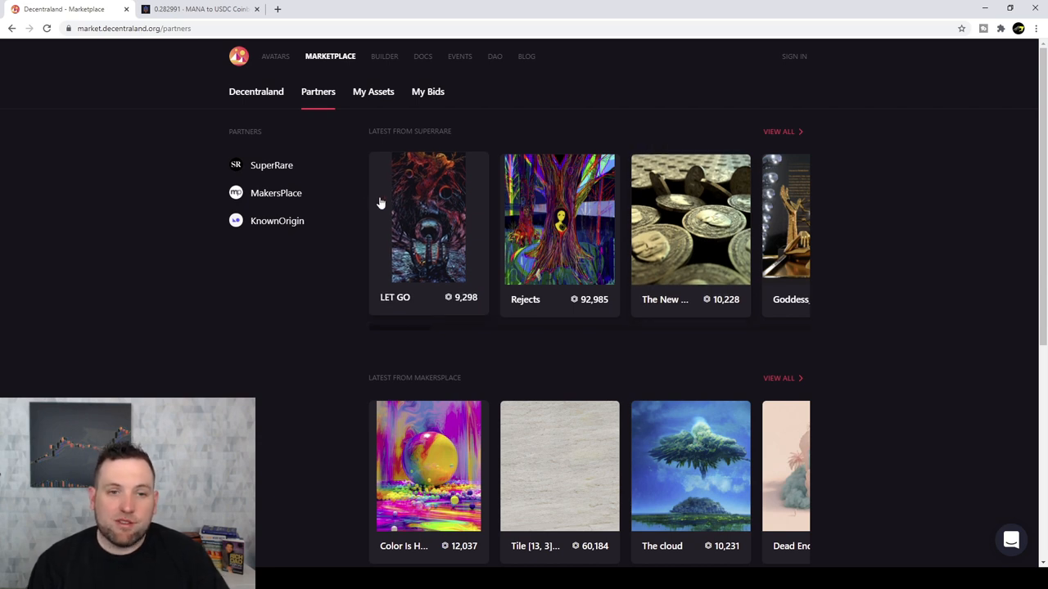
pyautogui.moveTo(281, 109)
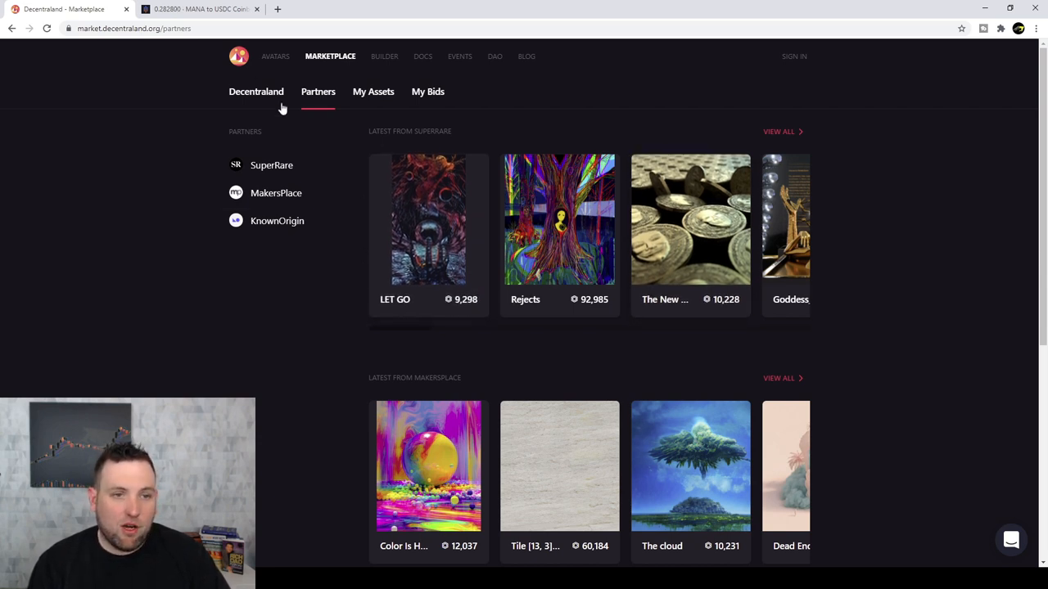